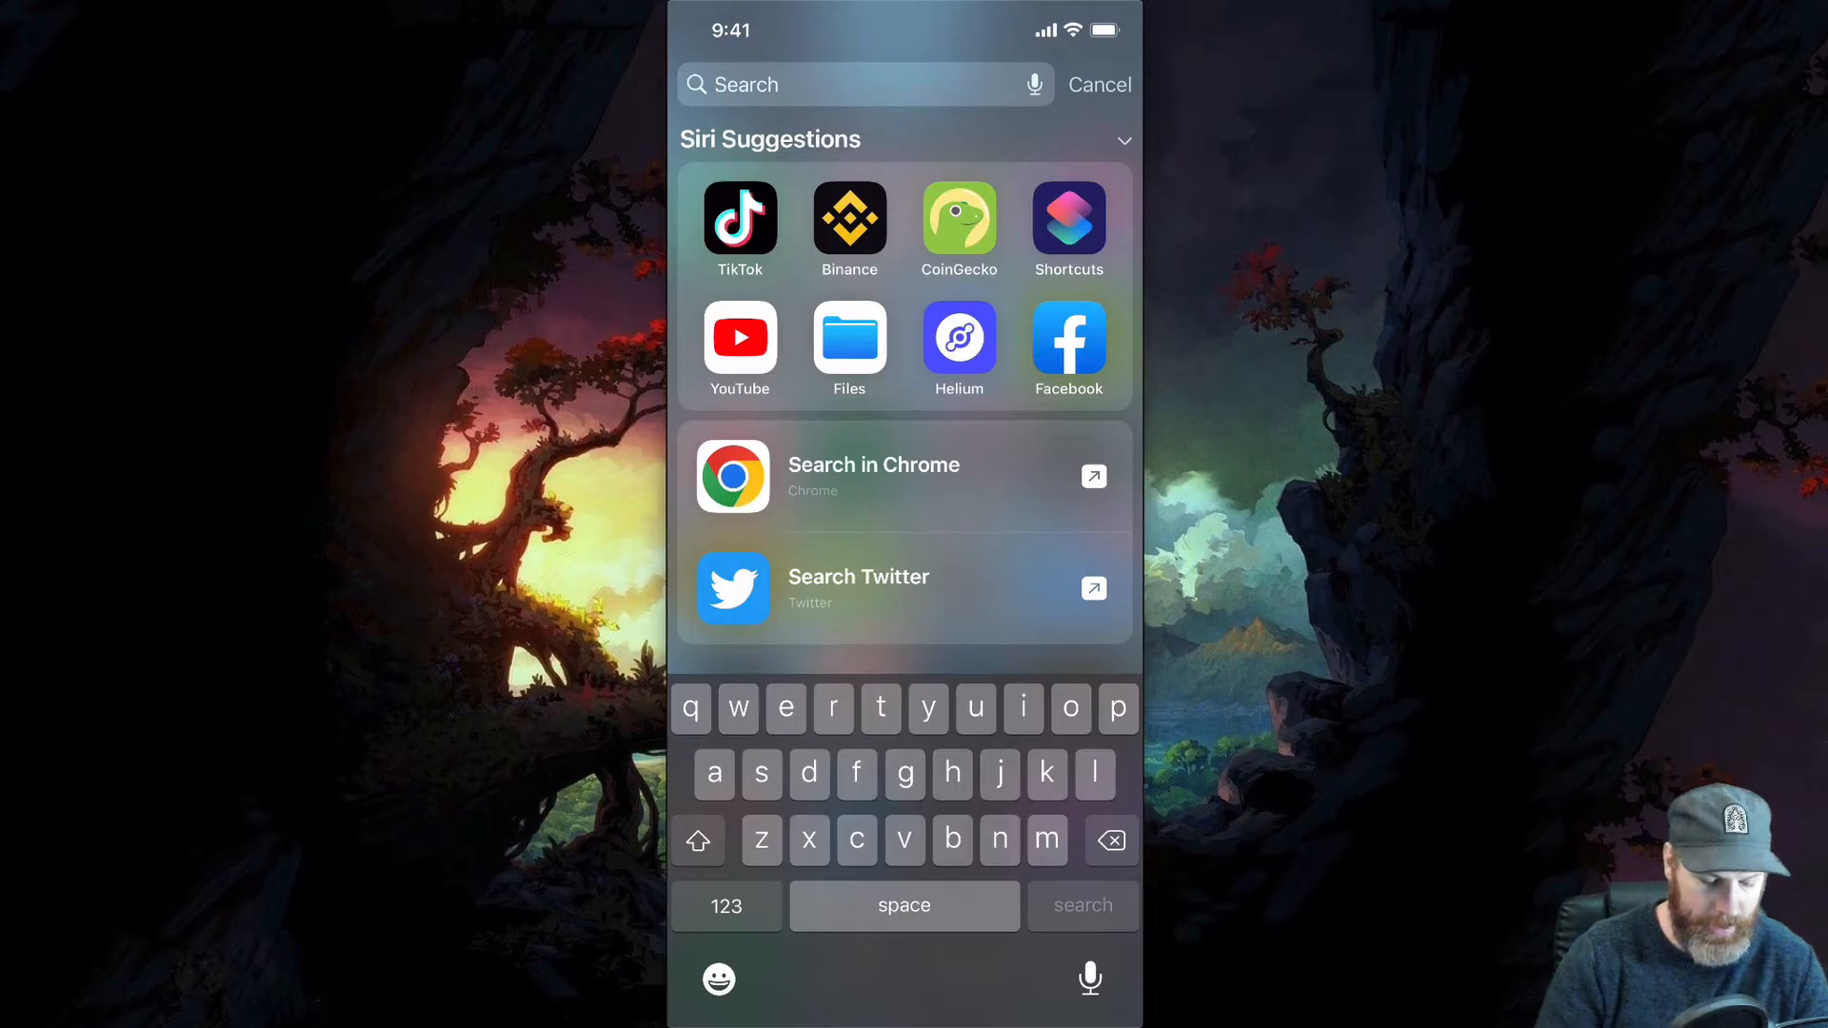
Search Spotlight for 'shortcuts' and launch the Shortcuts app from the results.
text(s)
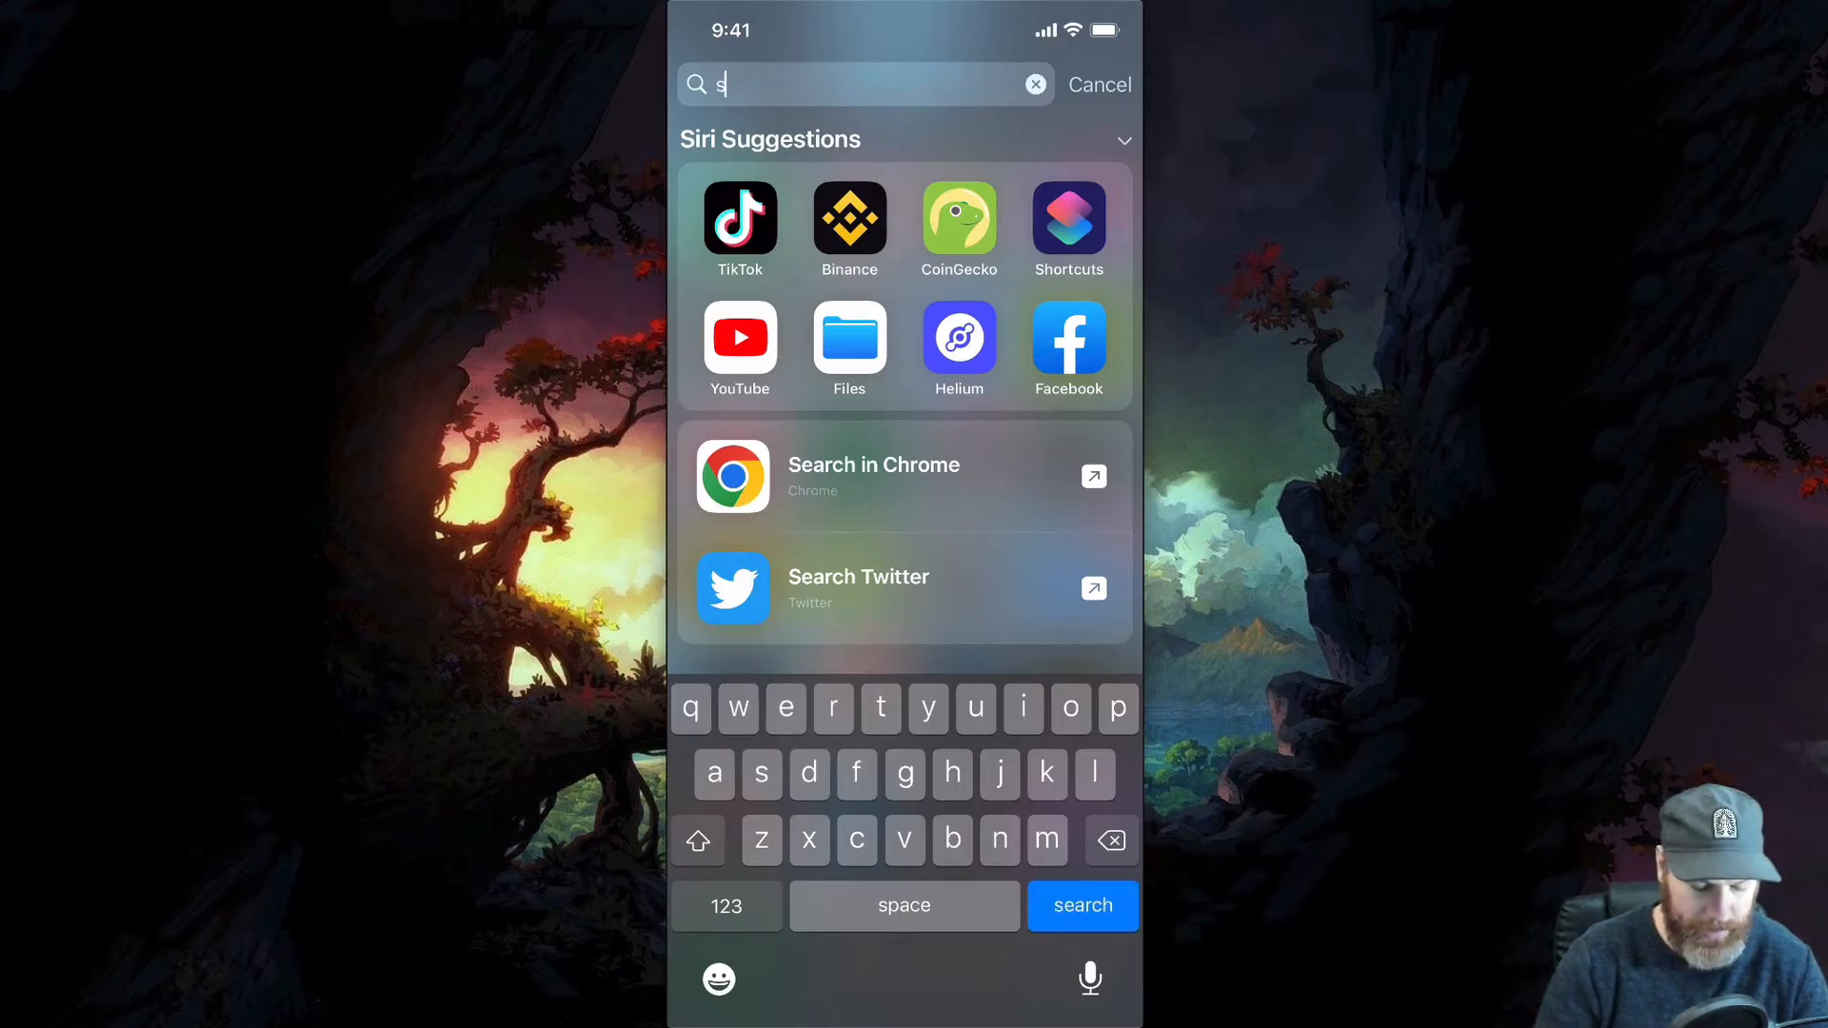
text(shortcuts)
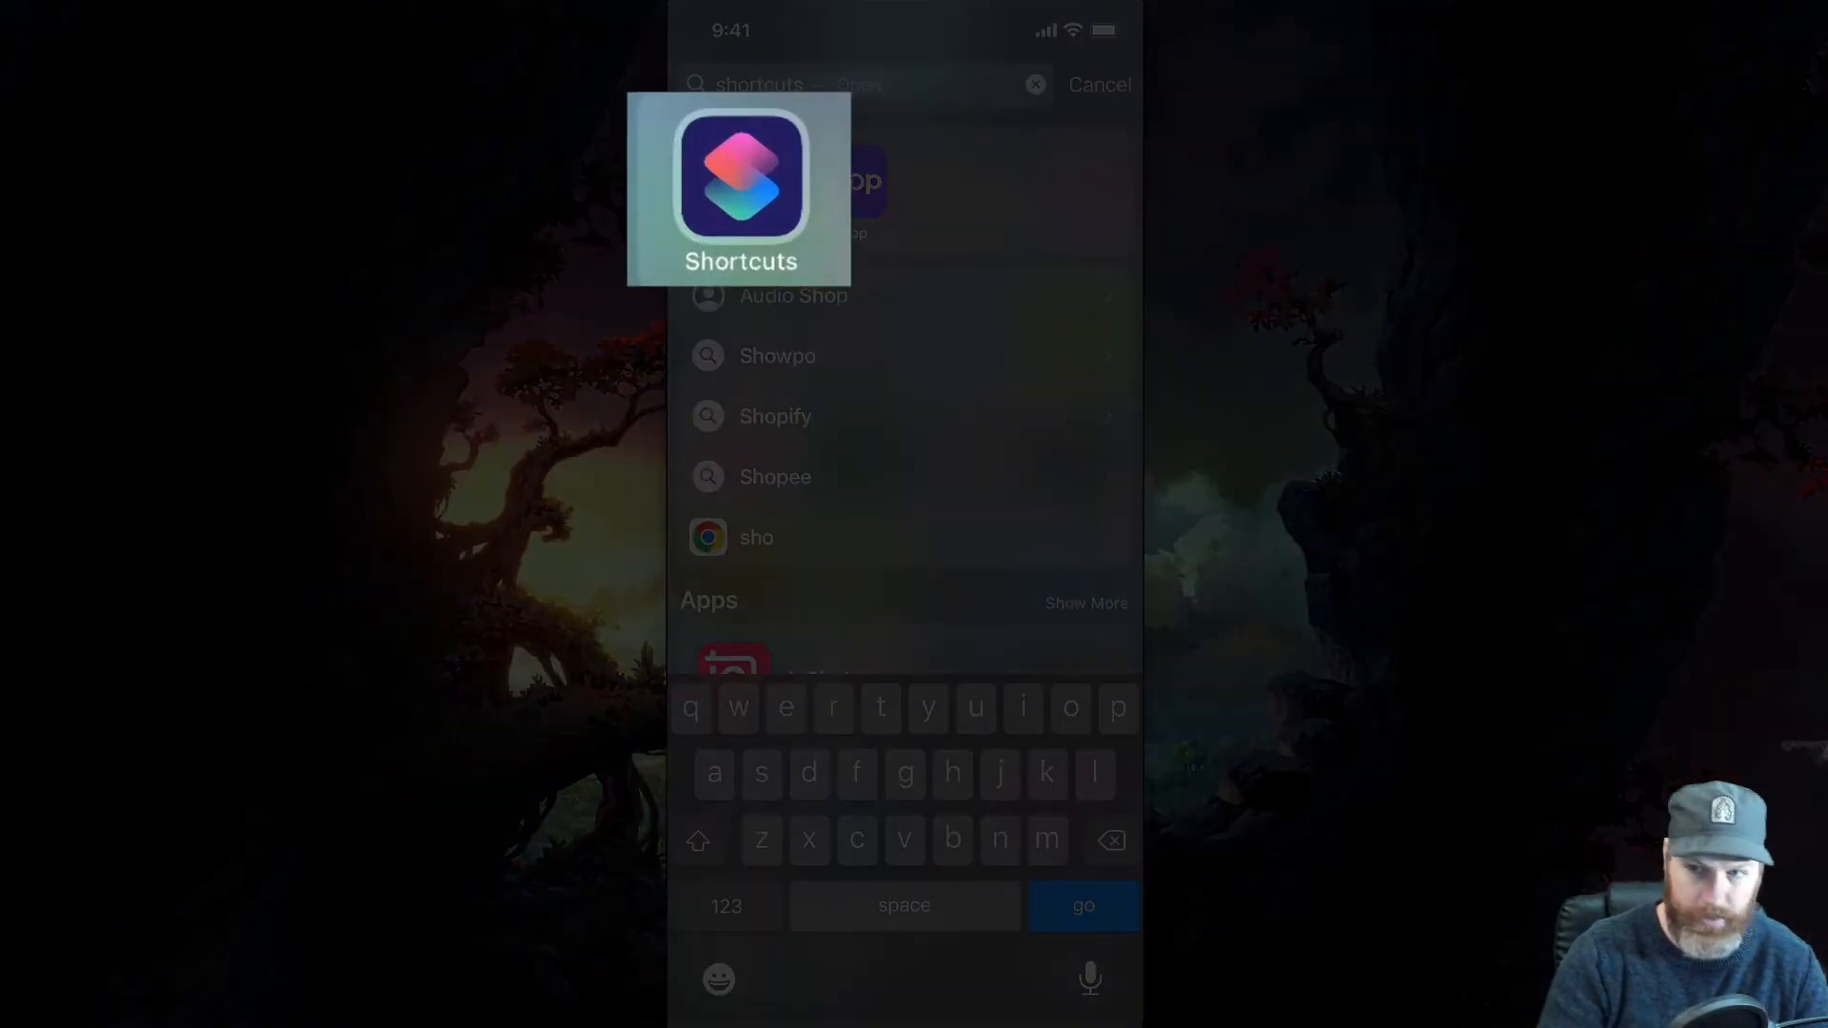
click(740, 186)
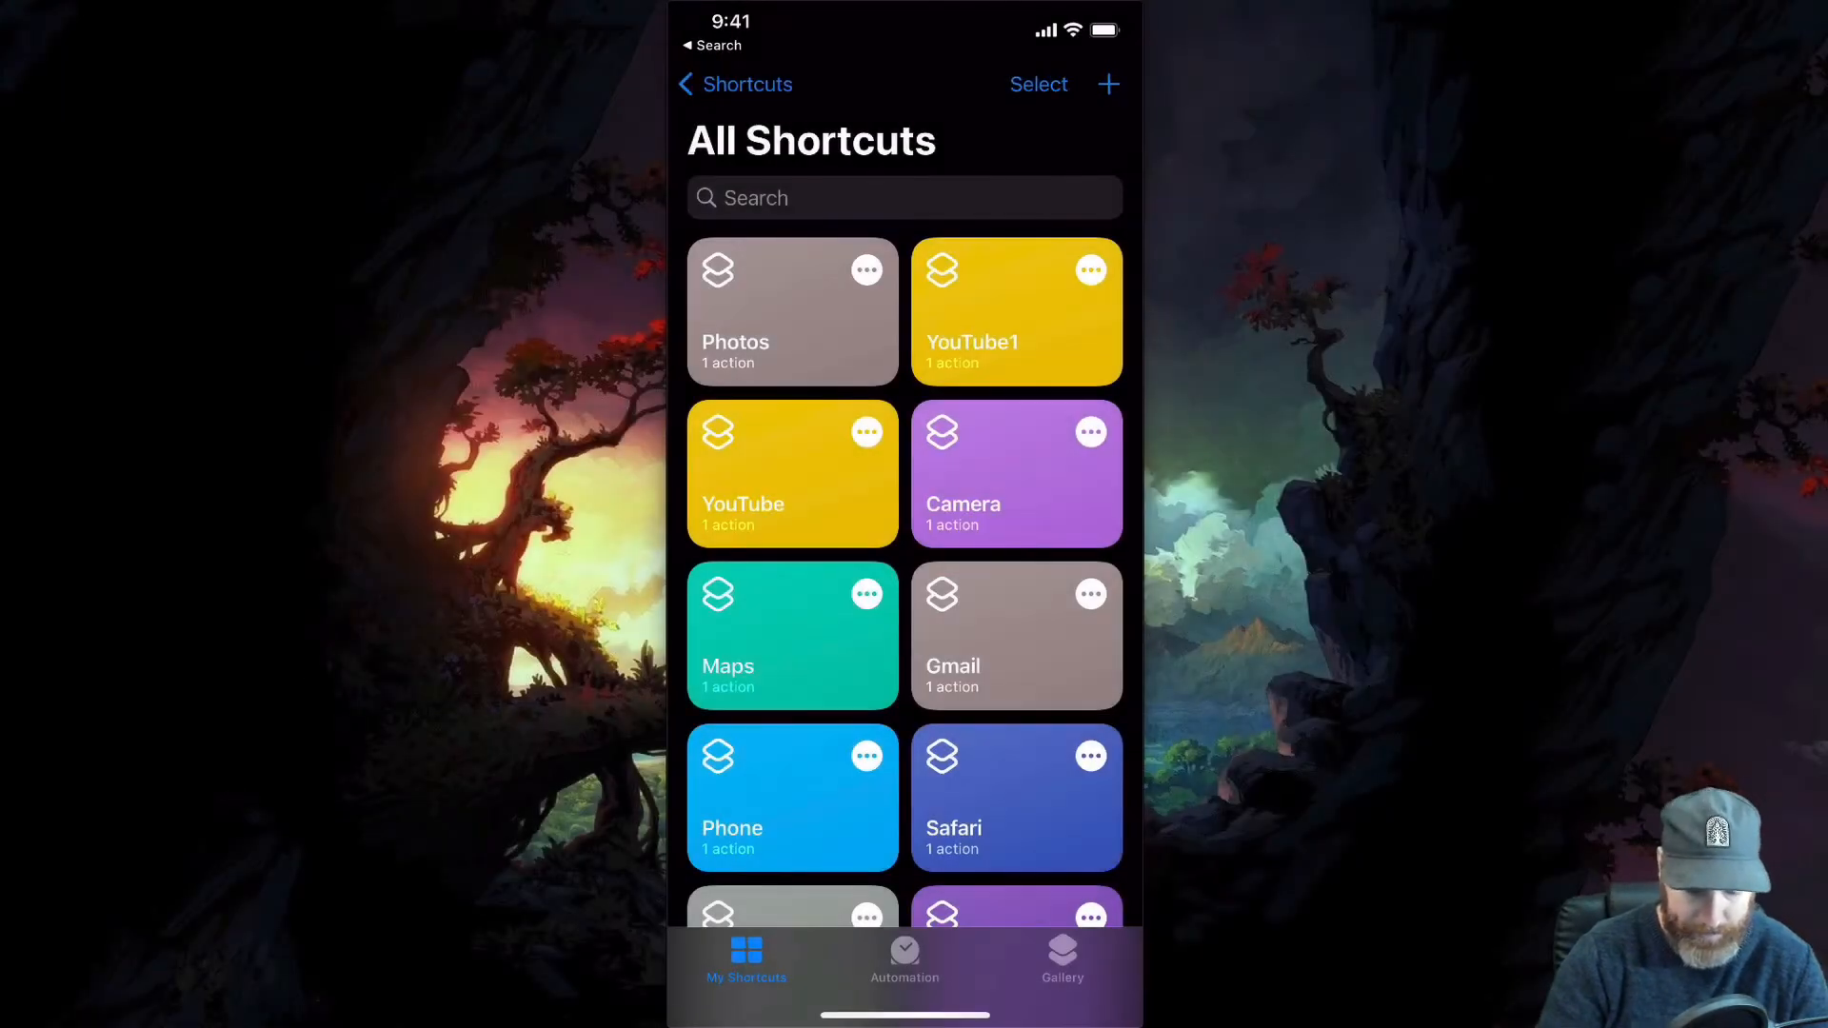
Create a new shortcut and name it 'Audio Converter'.
click(1106, 84)
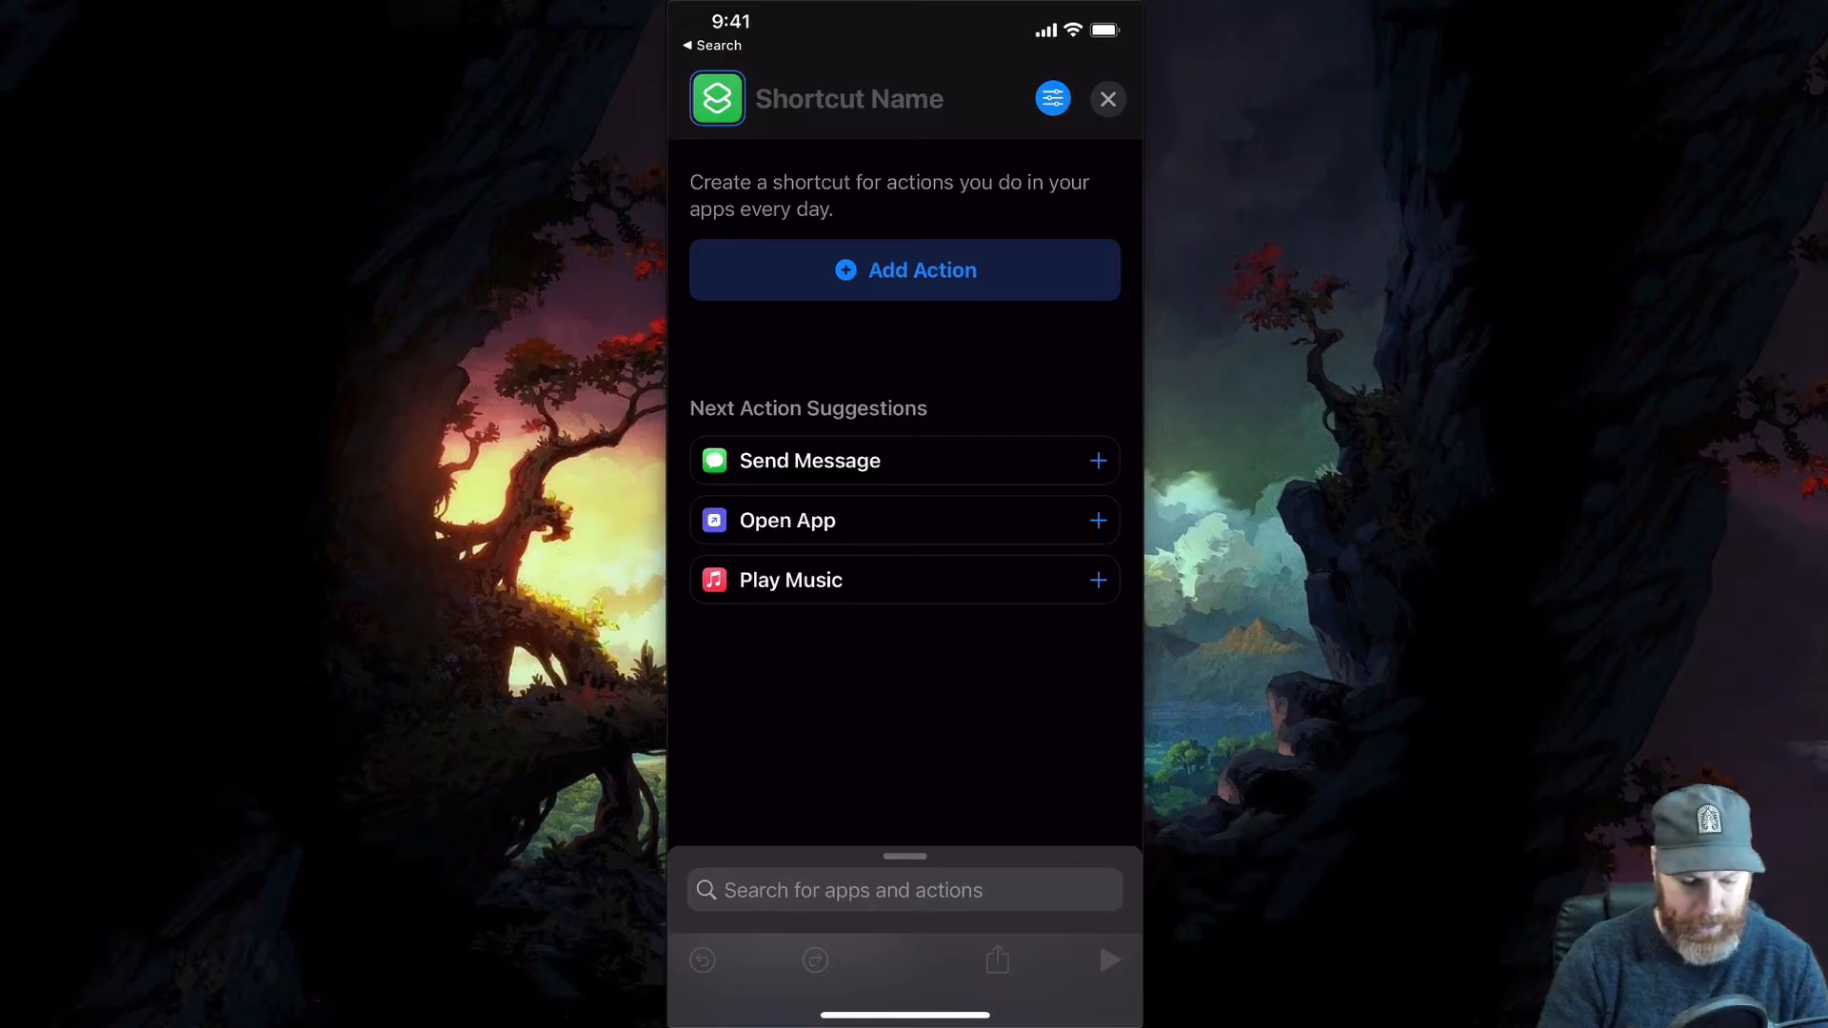
click(849, 97)
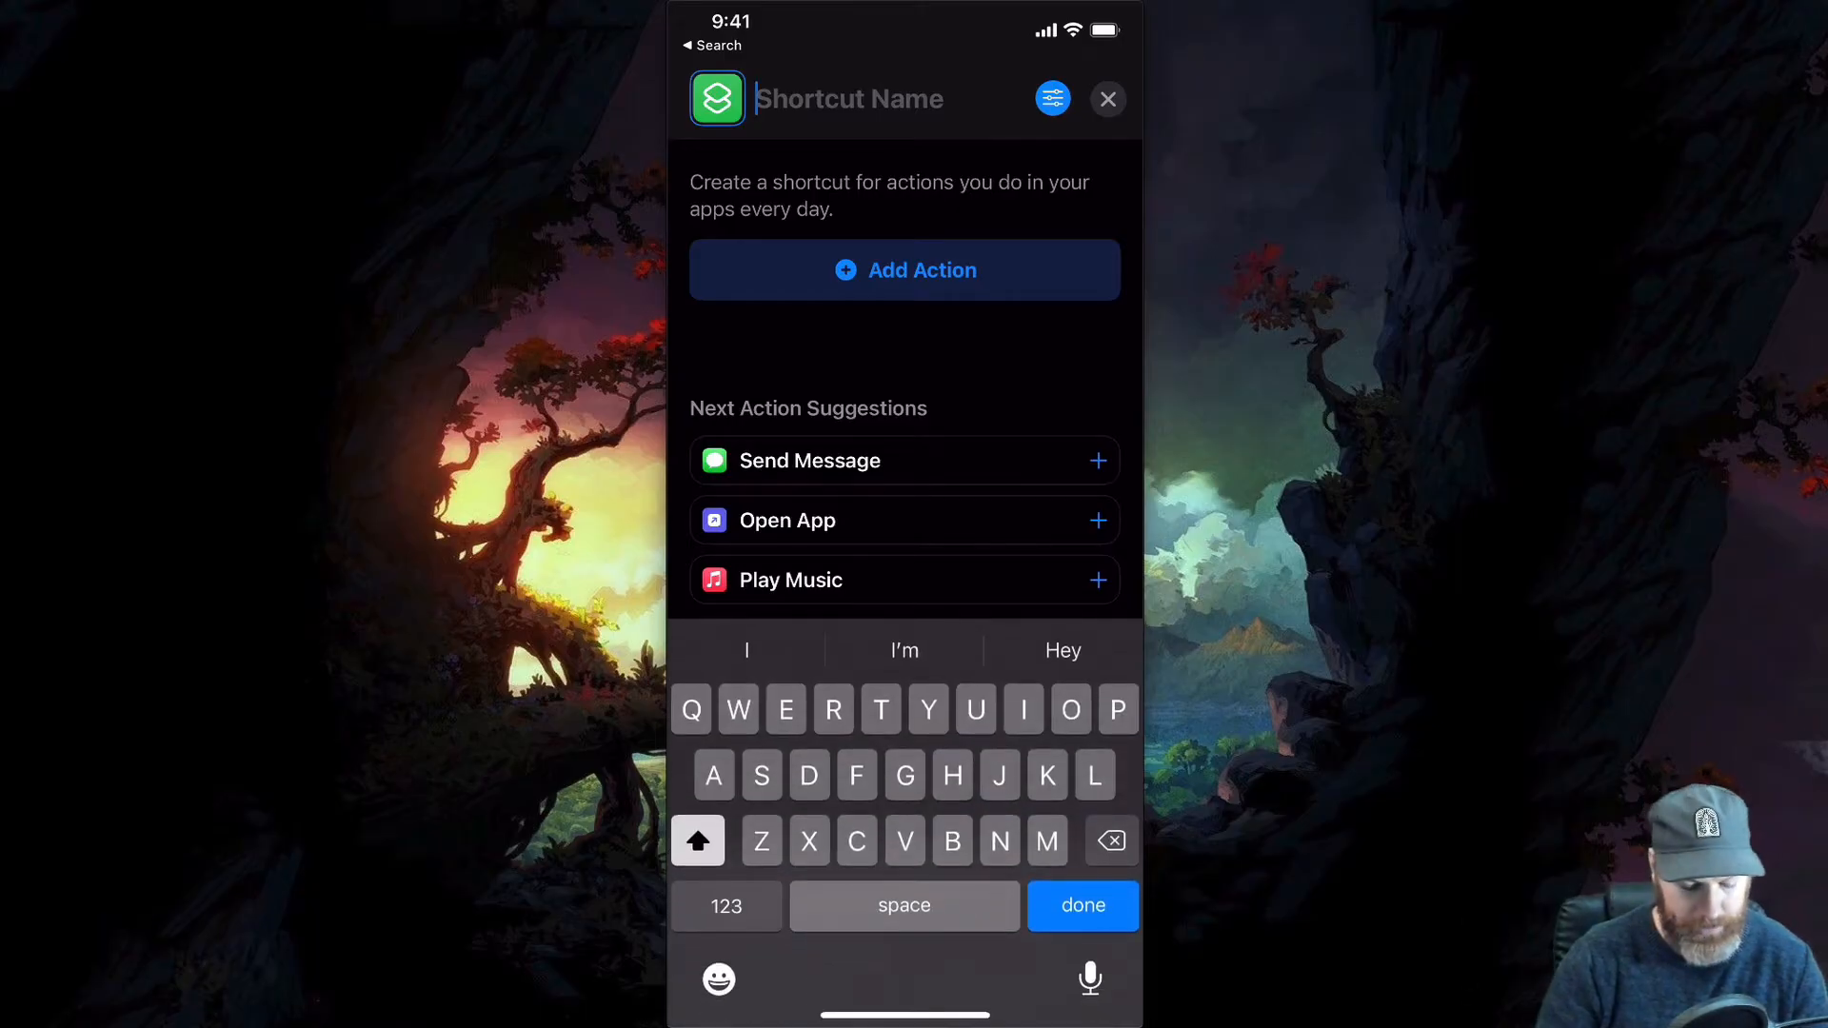
text(Audio Converter)
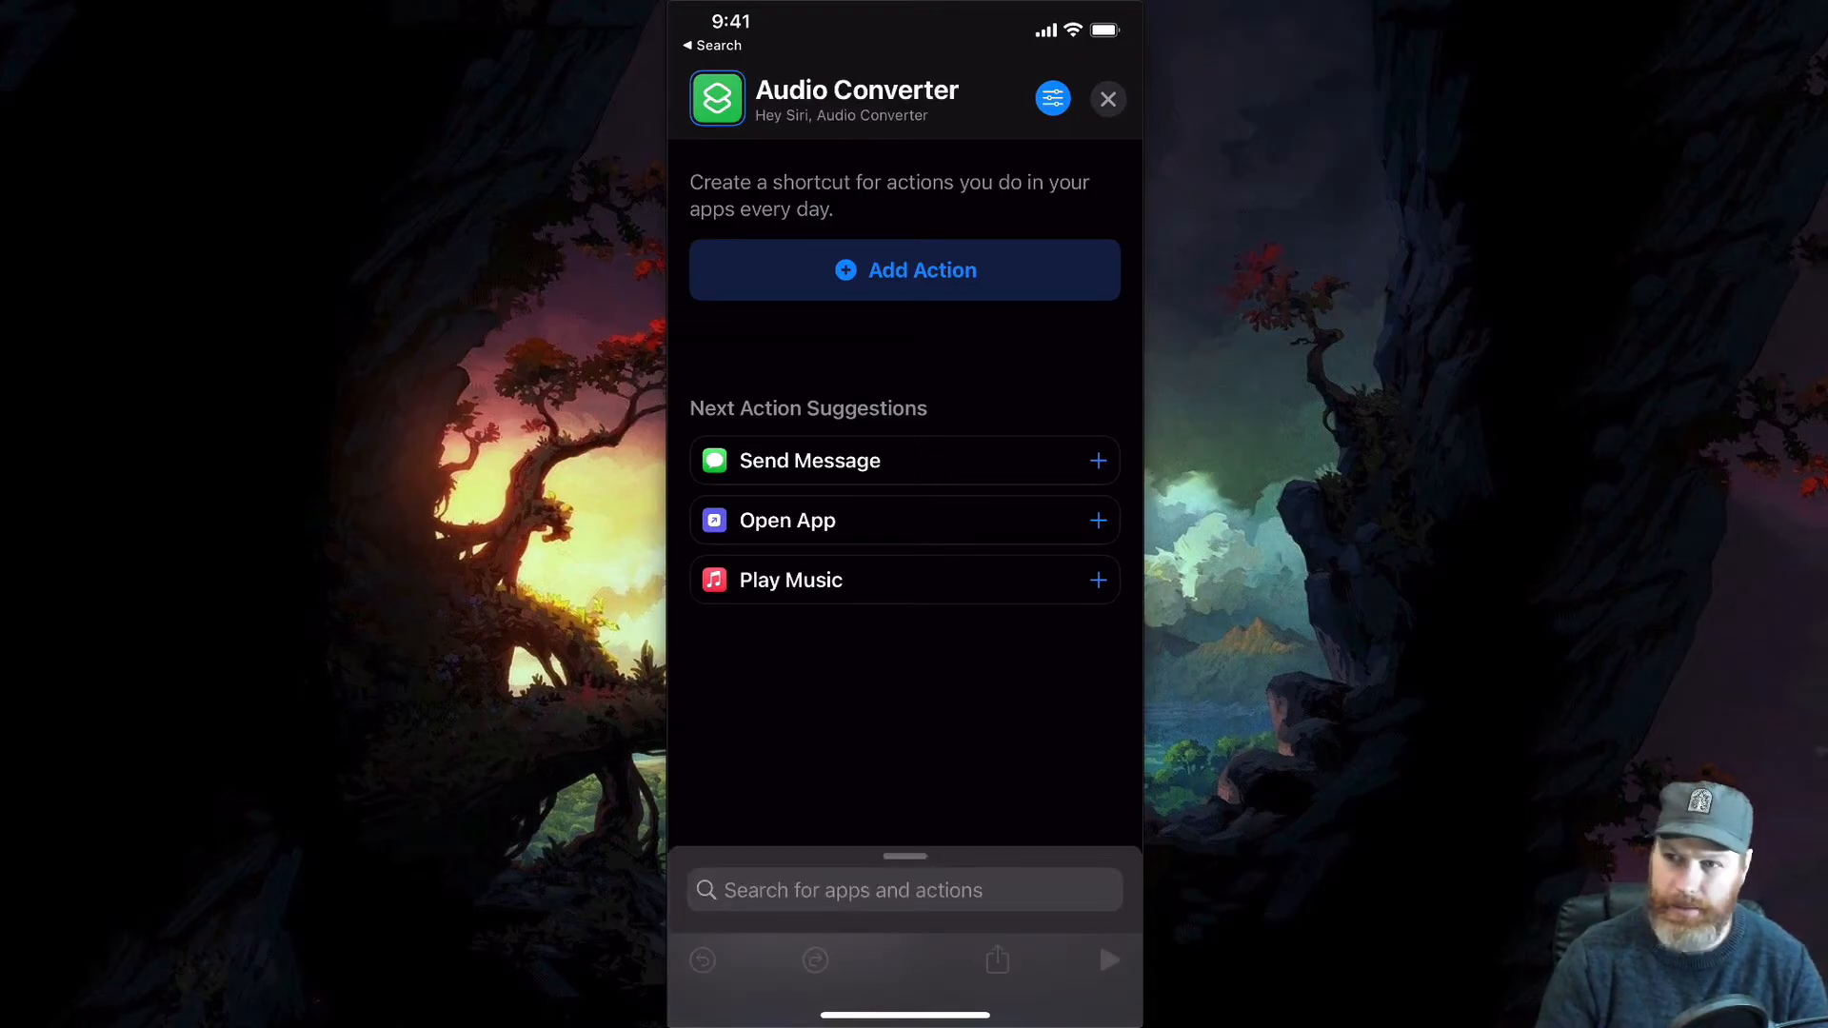
In the shortcut's details, enable Show in Share Sheet so it receives shared input.
click(1051, 97)
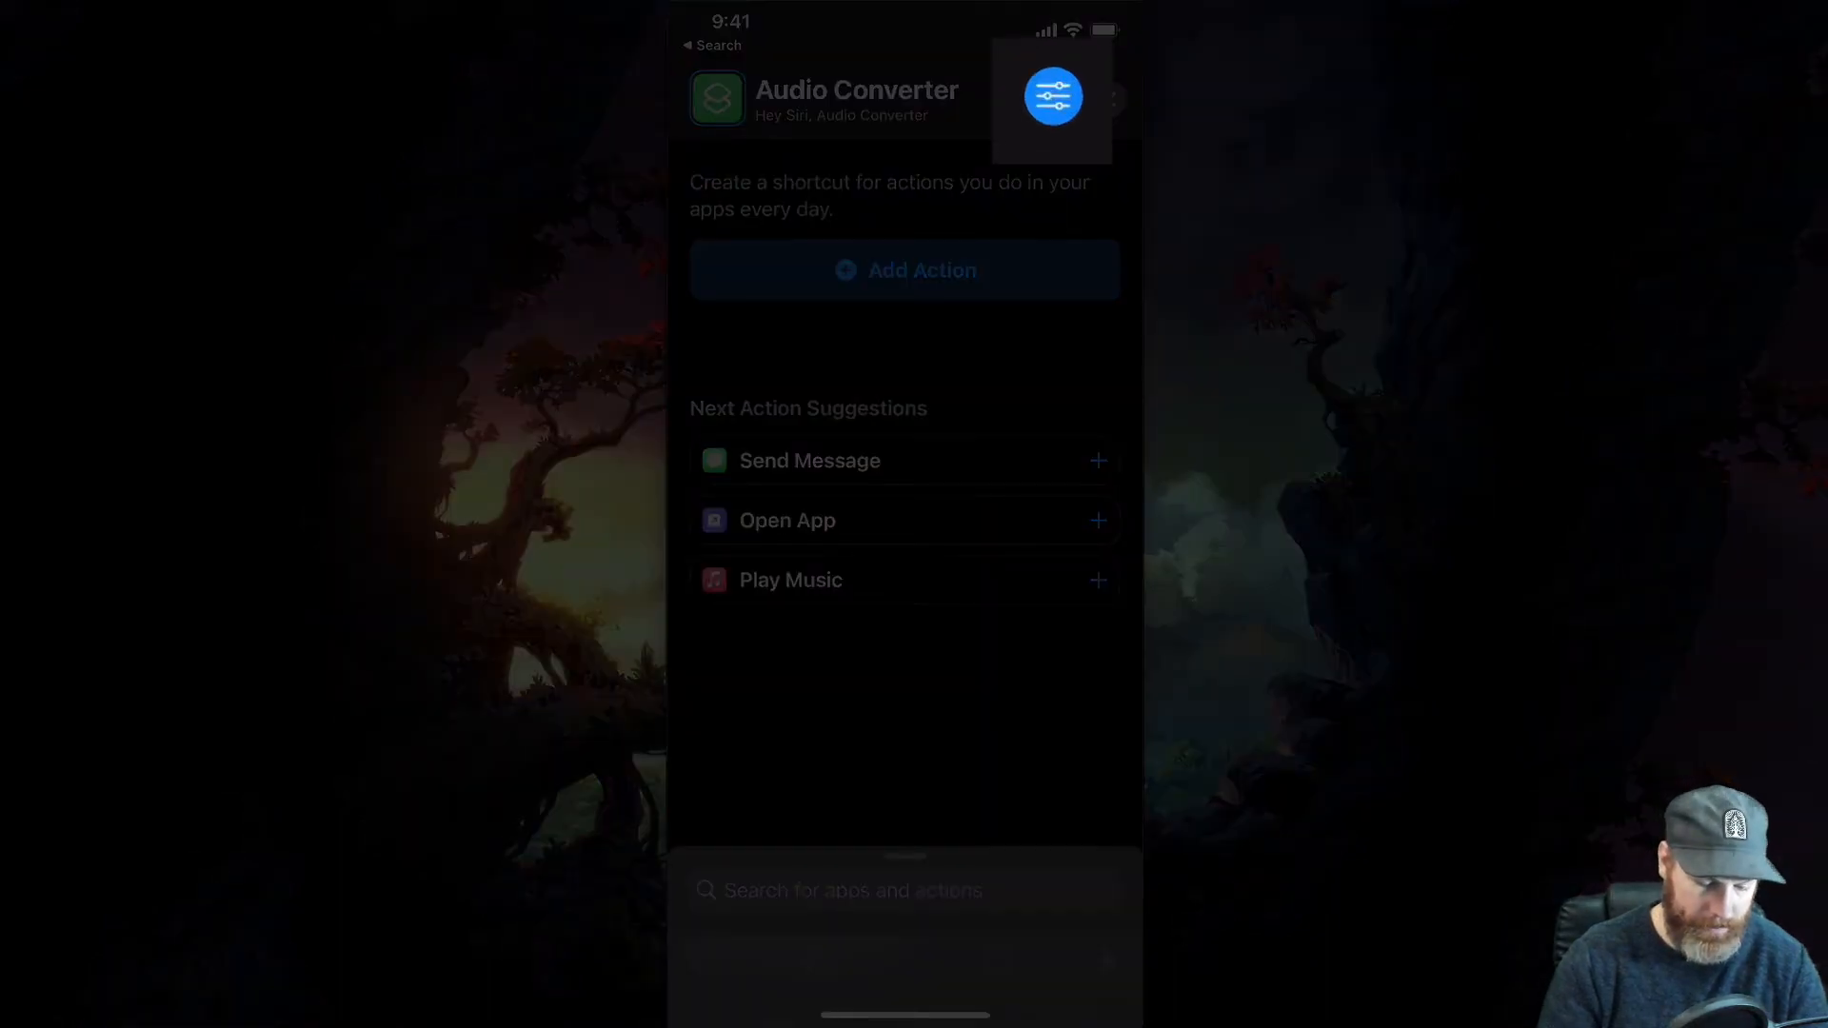
click(1051, 95)
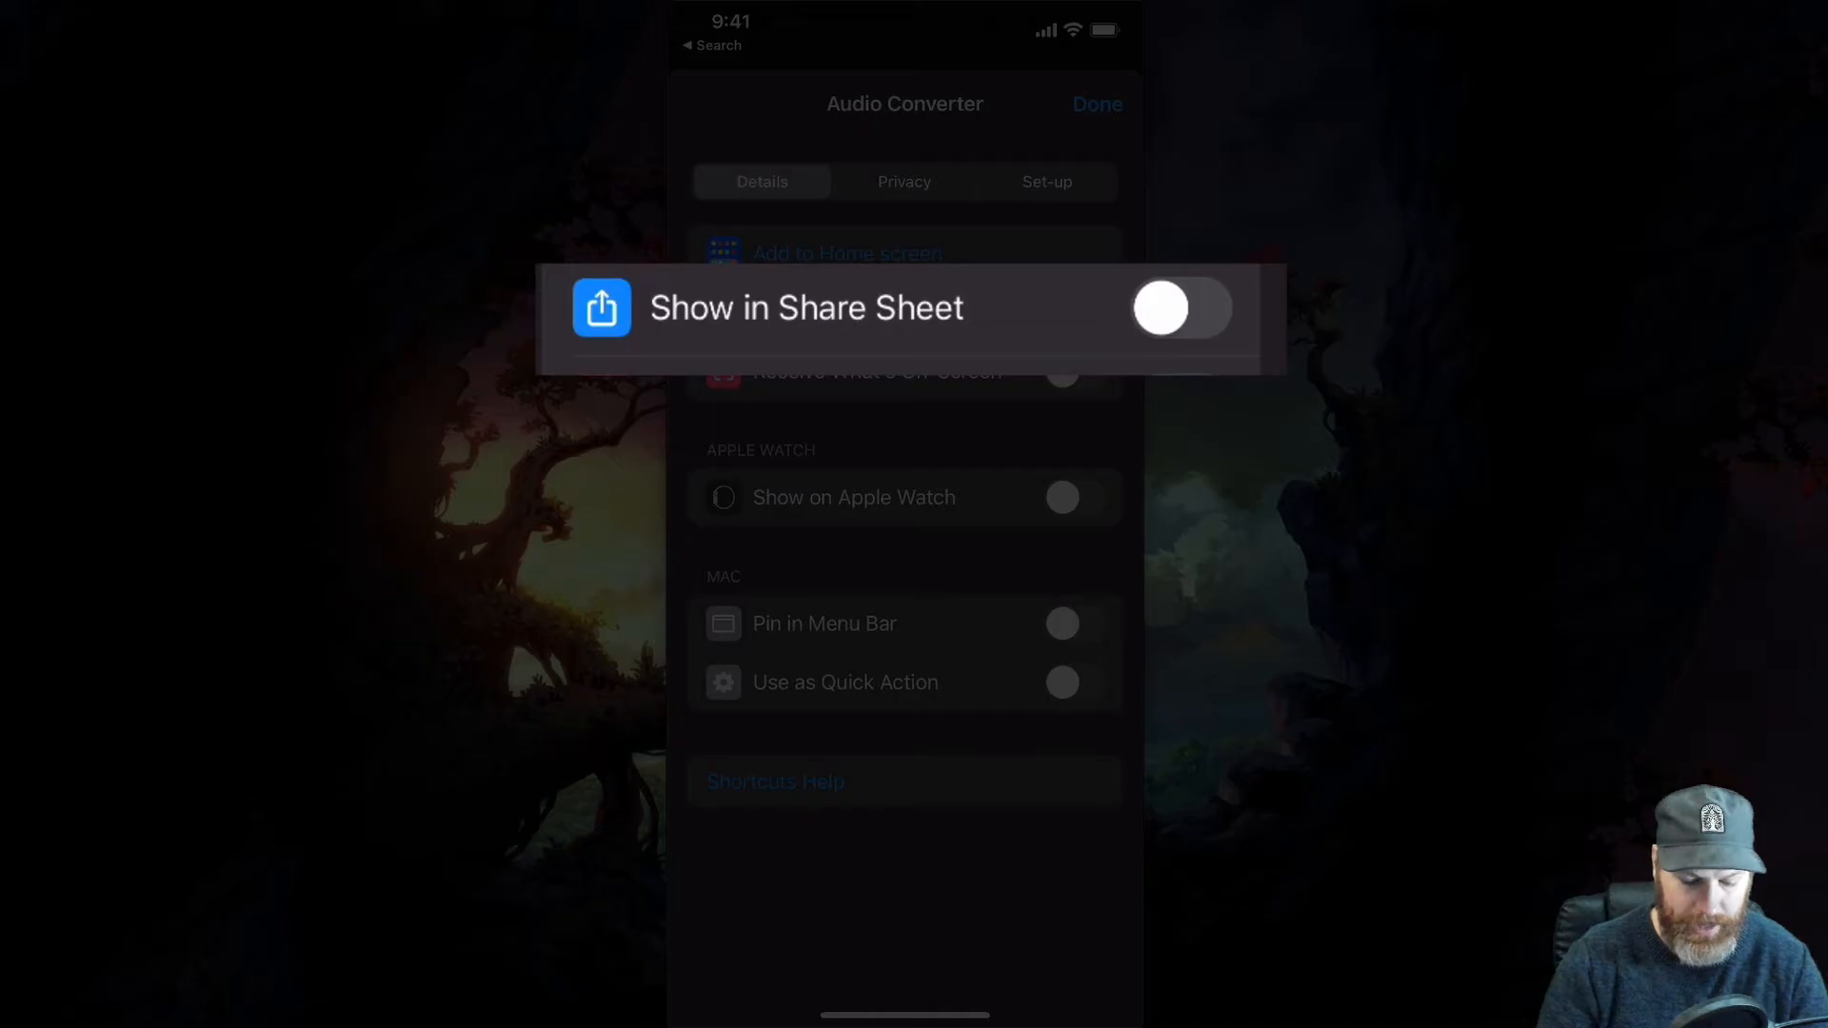
click(1074, 312)
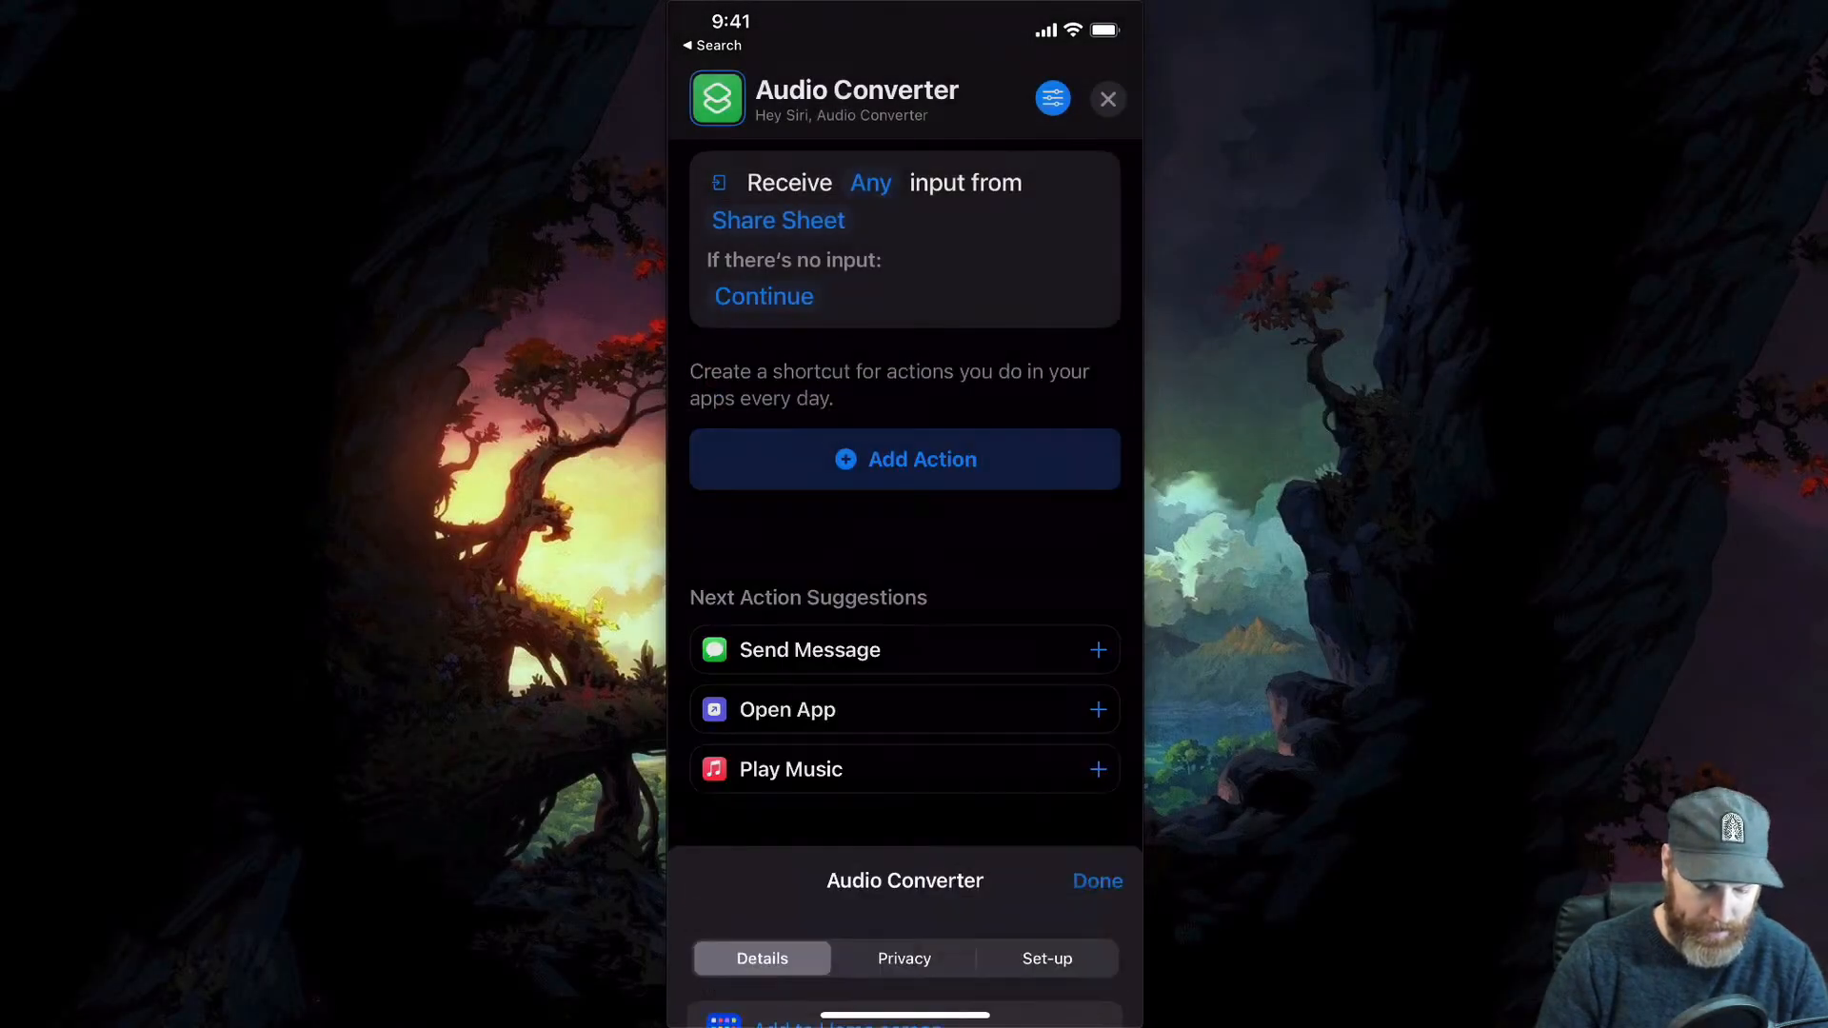
Limit the Receive action's input types from Any to Media only.
click(902, 459)
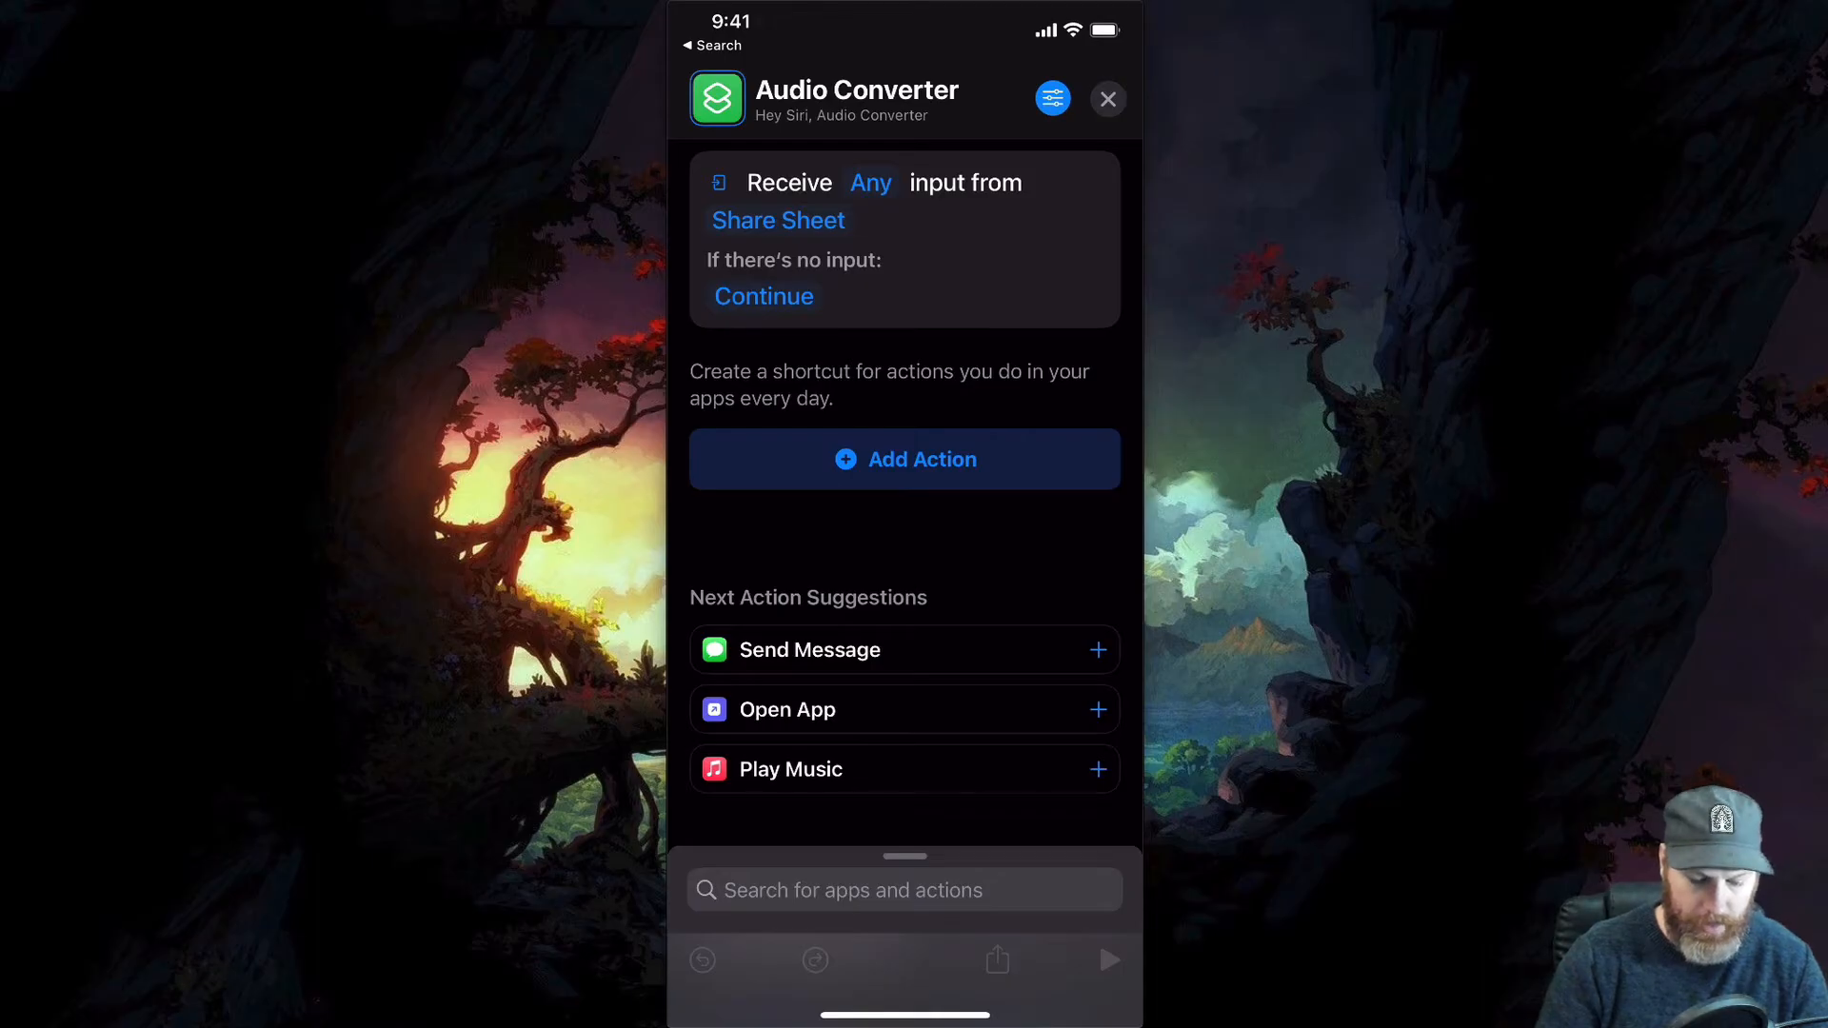
click(870, 183)
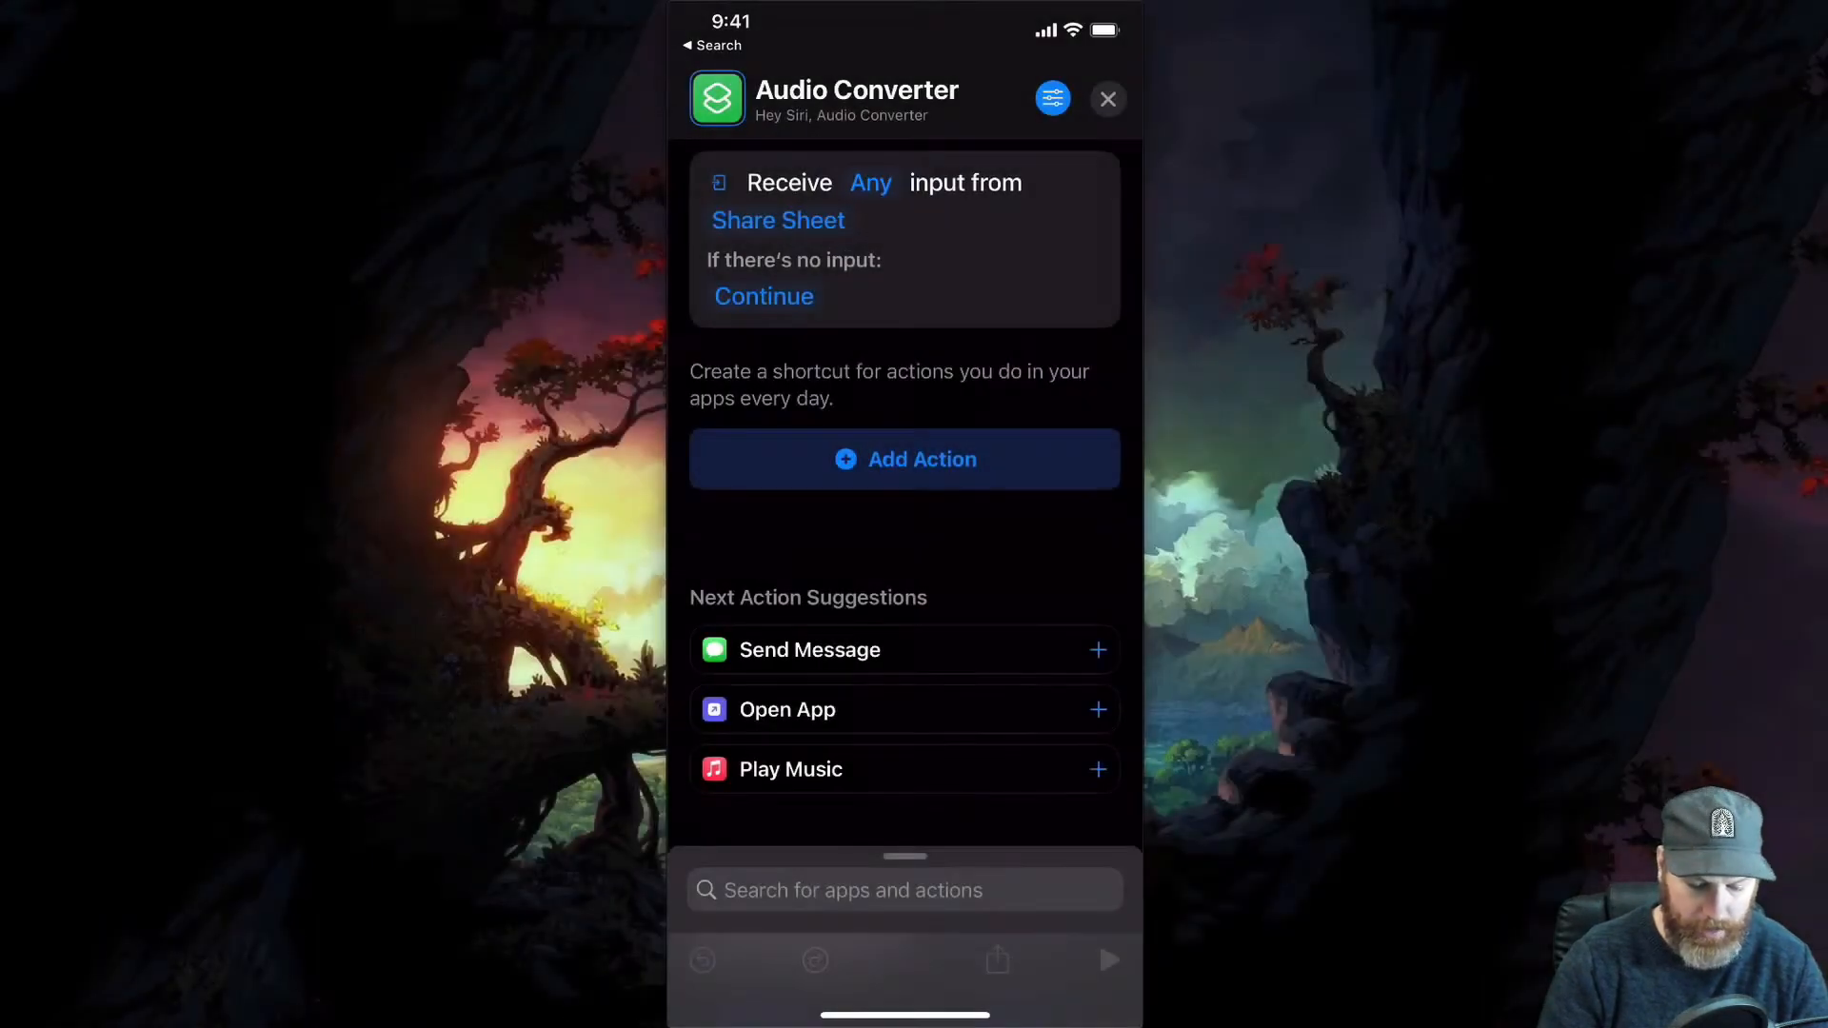
click(870, 183)
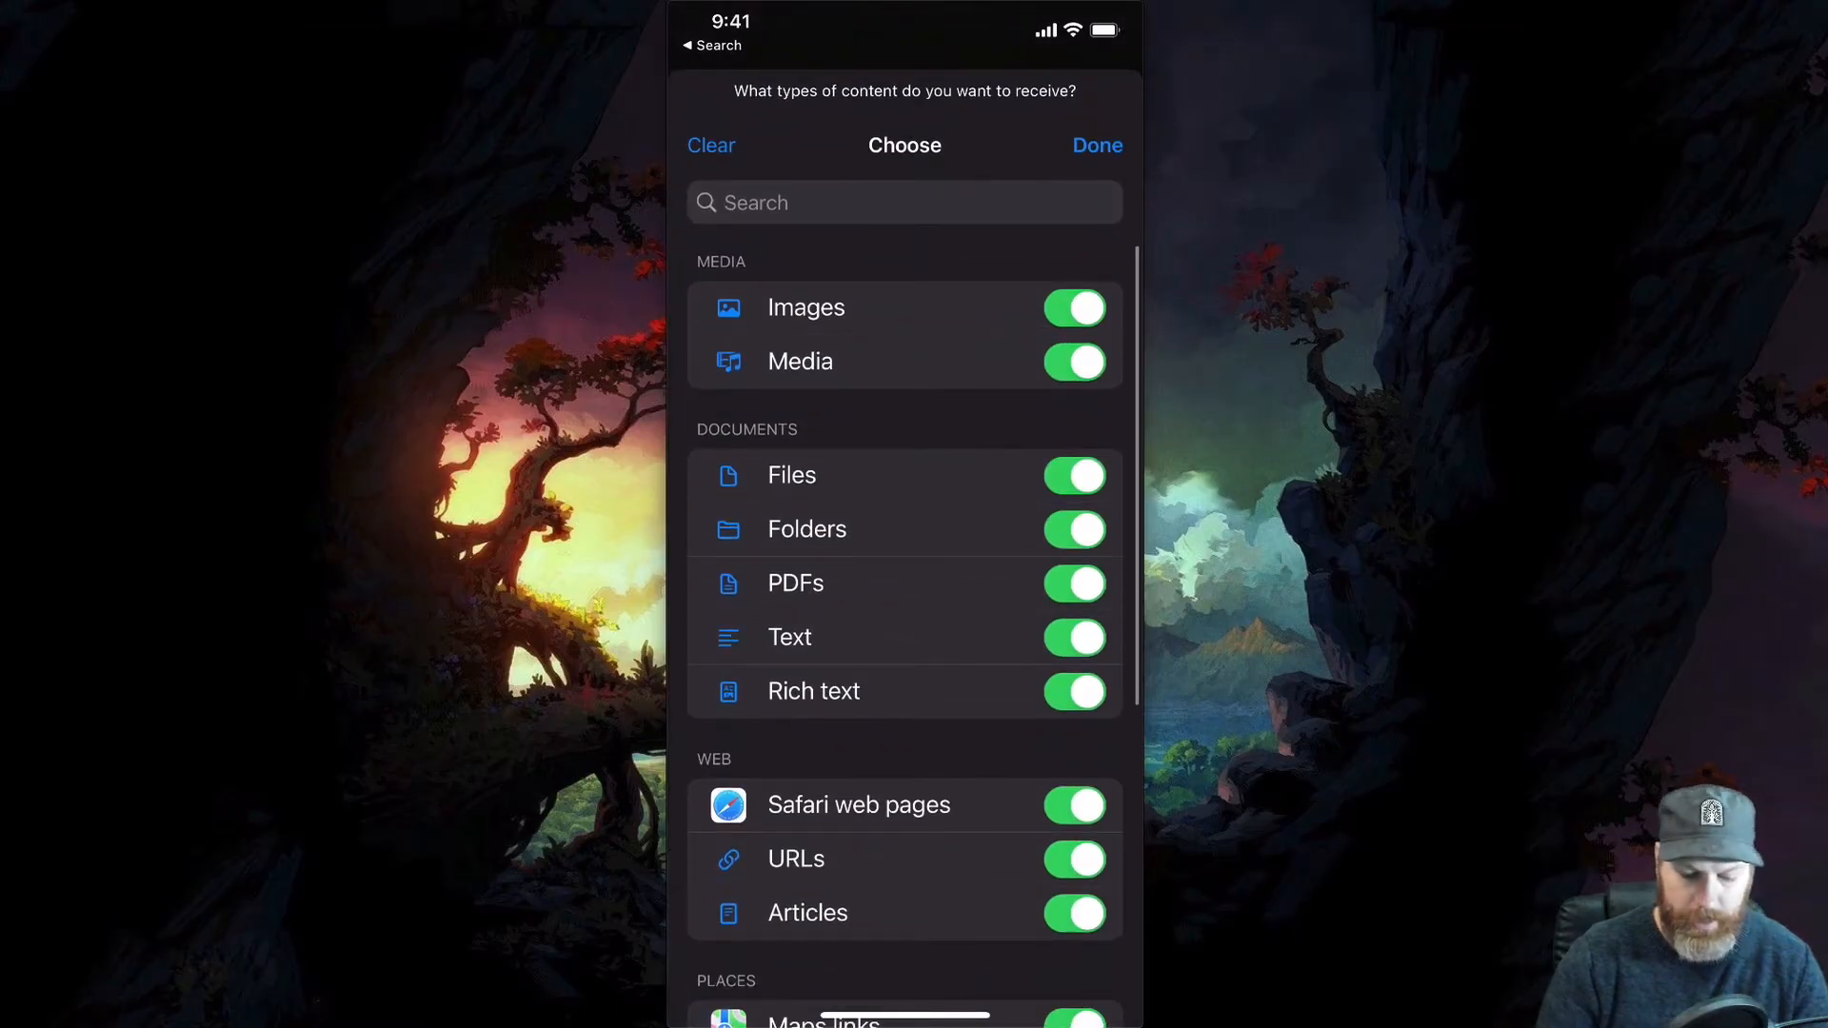
click(711, 145)
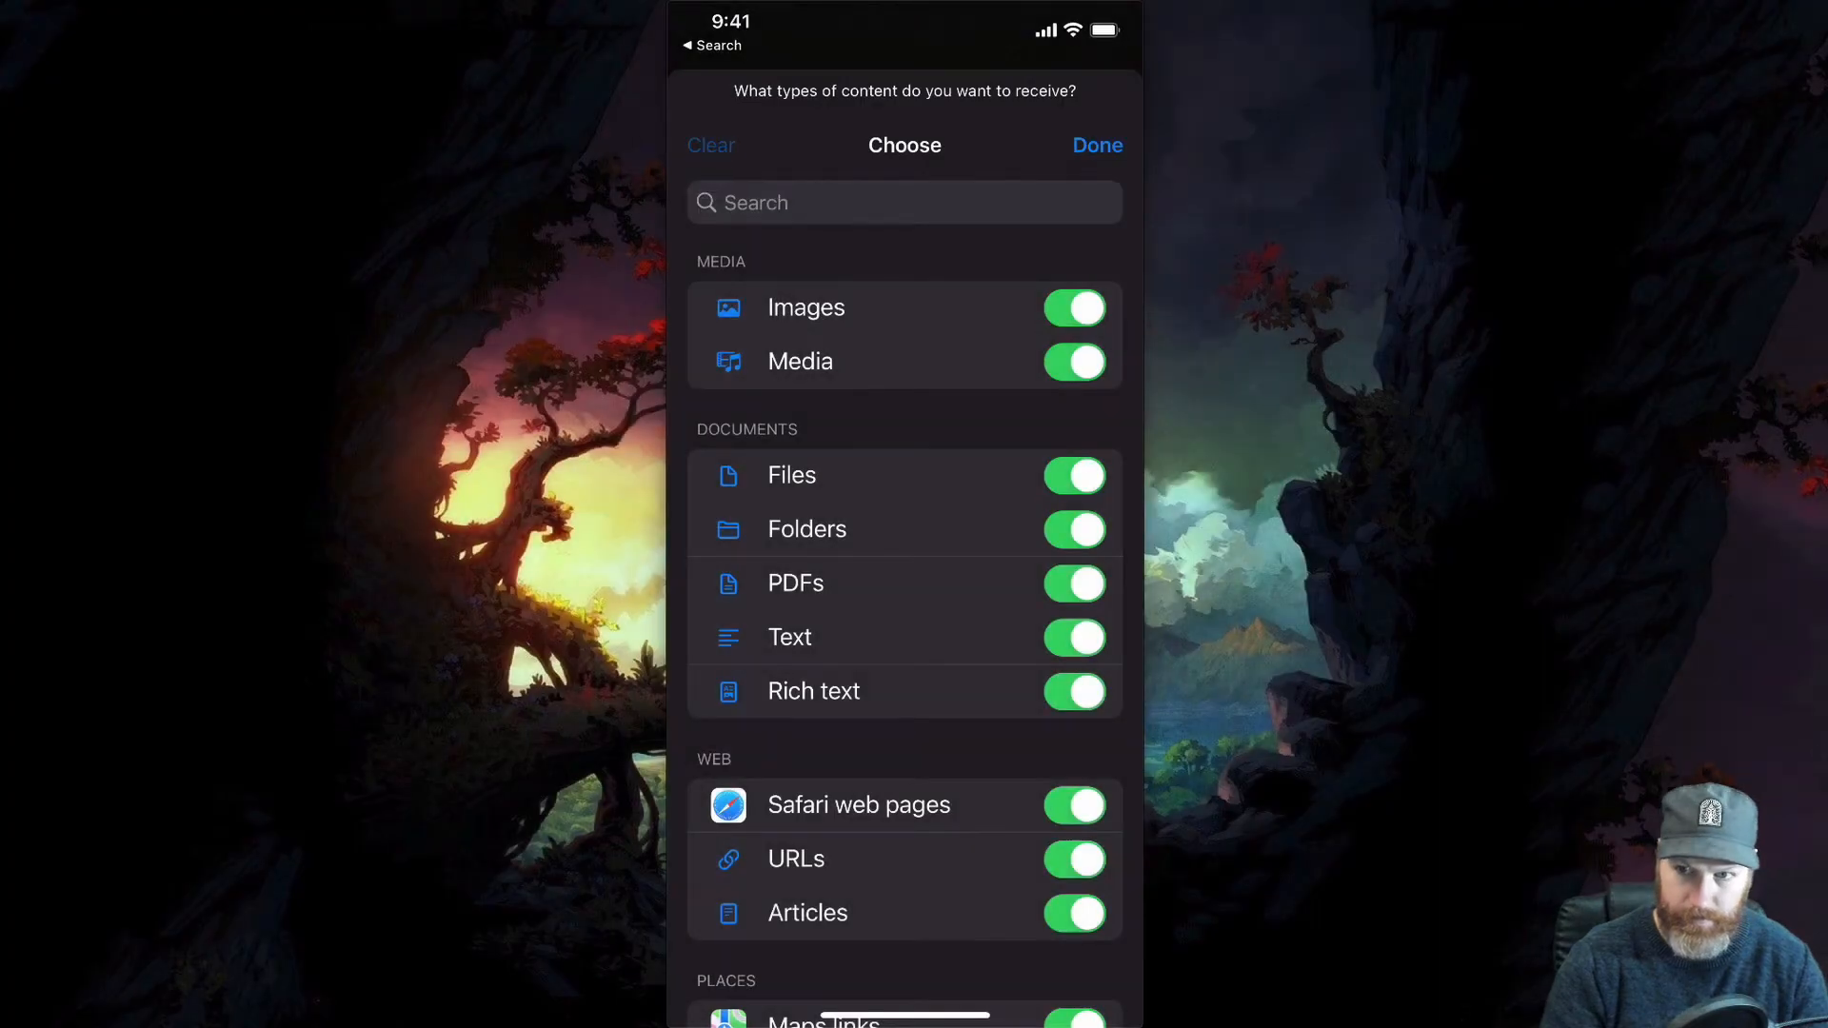
click(710, 145)
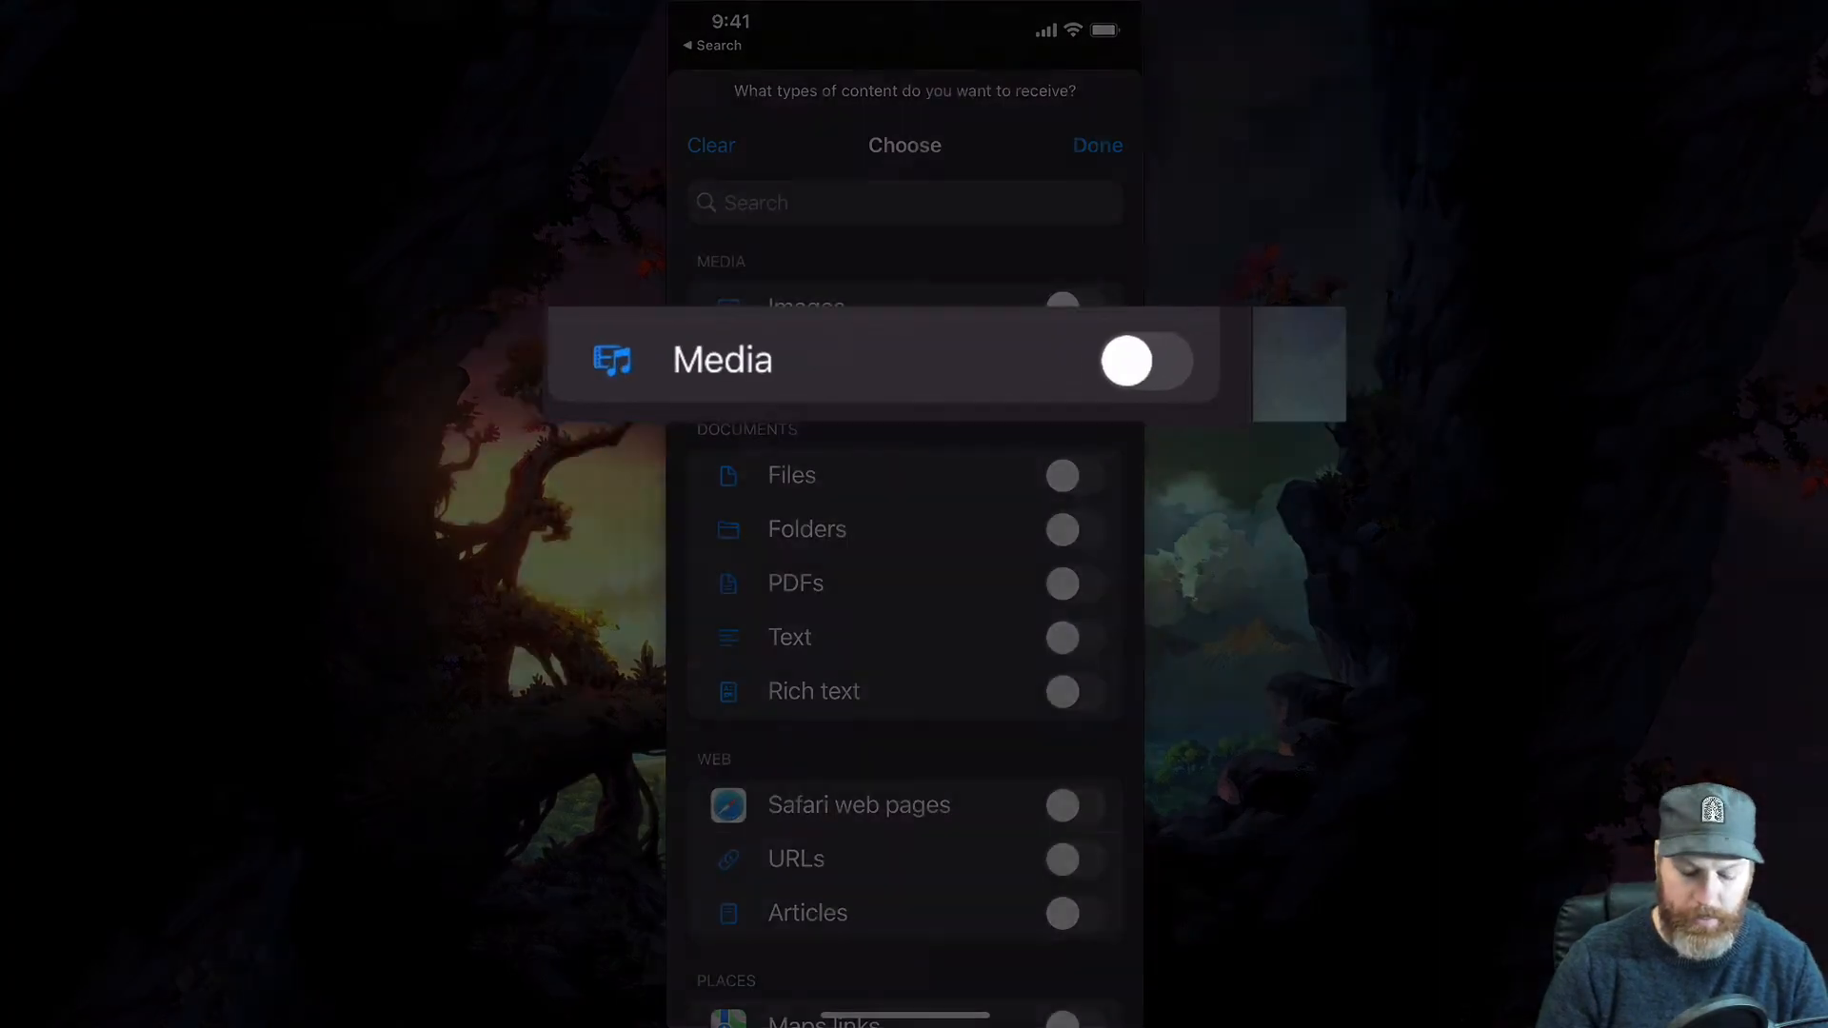
click(1146, 362)
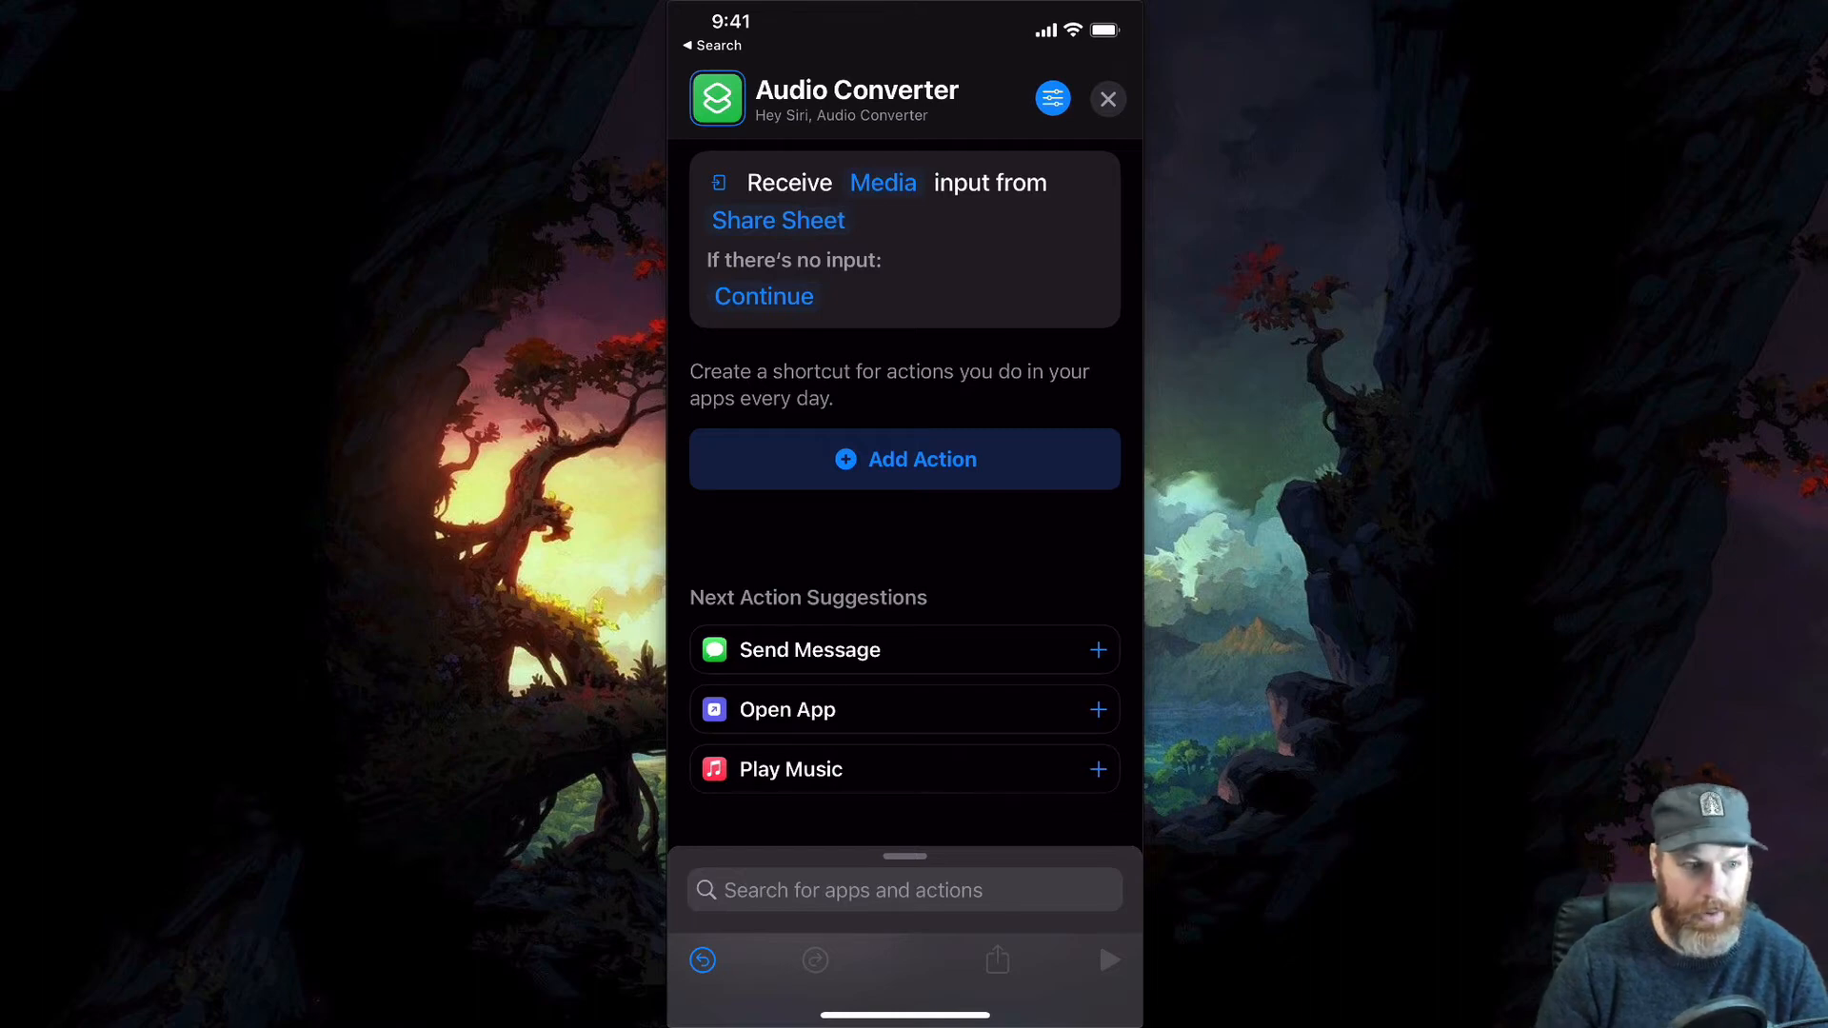
Add an Encode Media action to the shortcut.
click(903, 459)
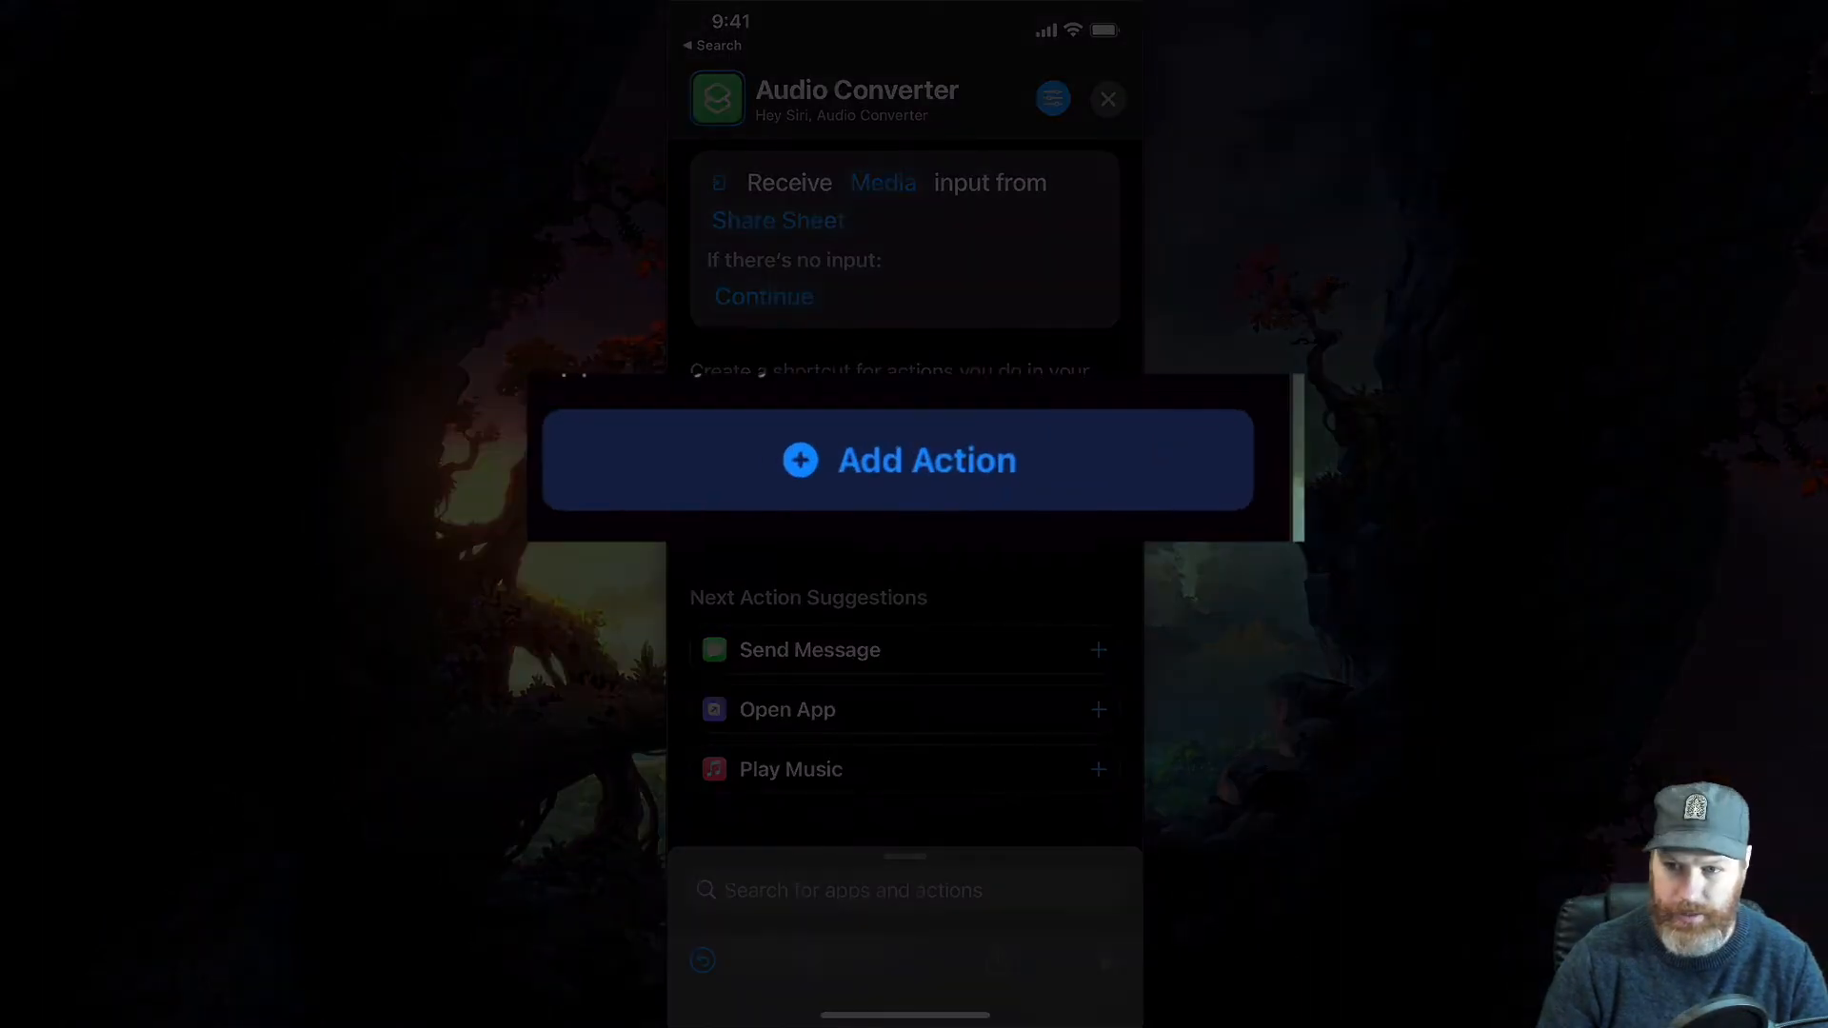
text(Enco)
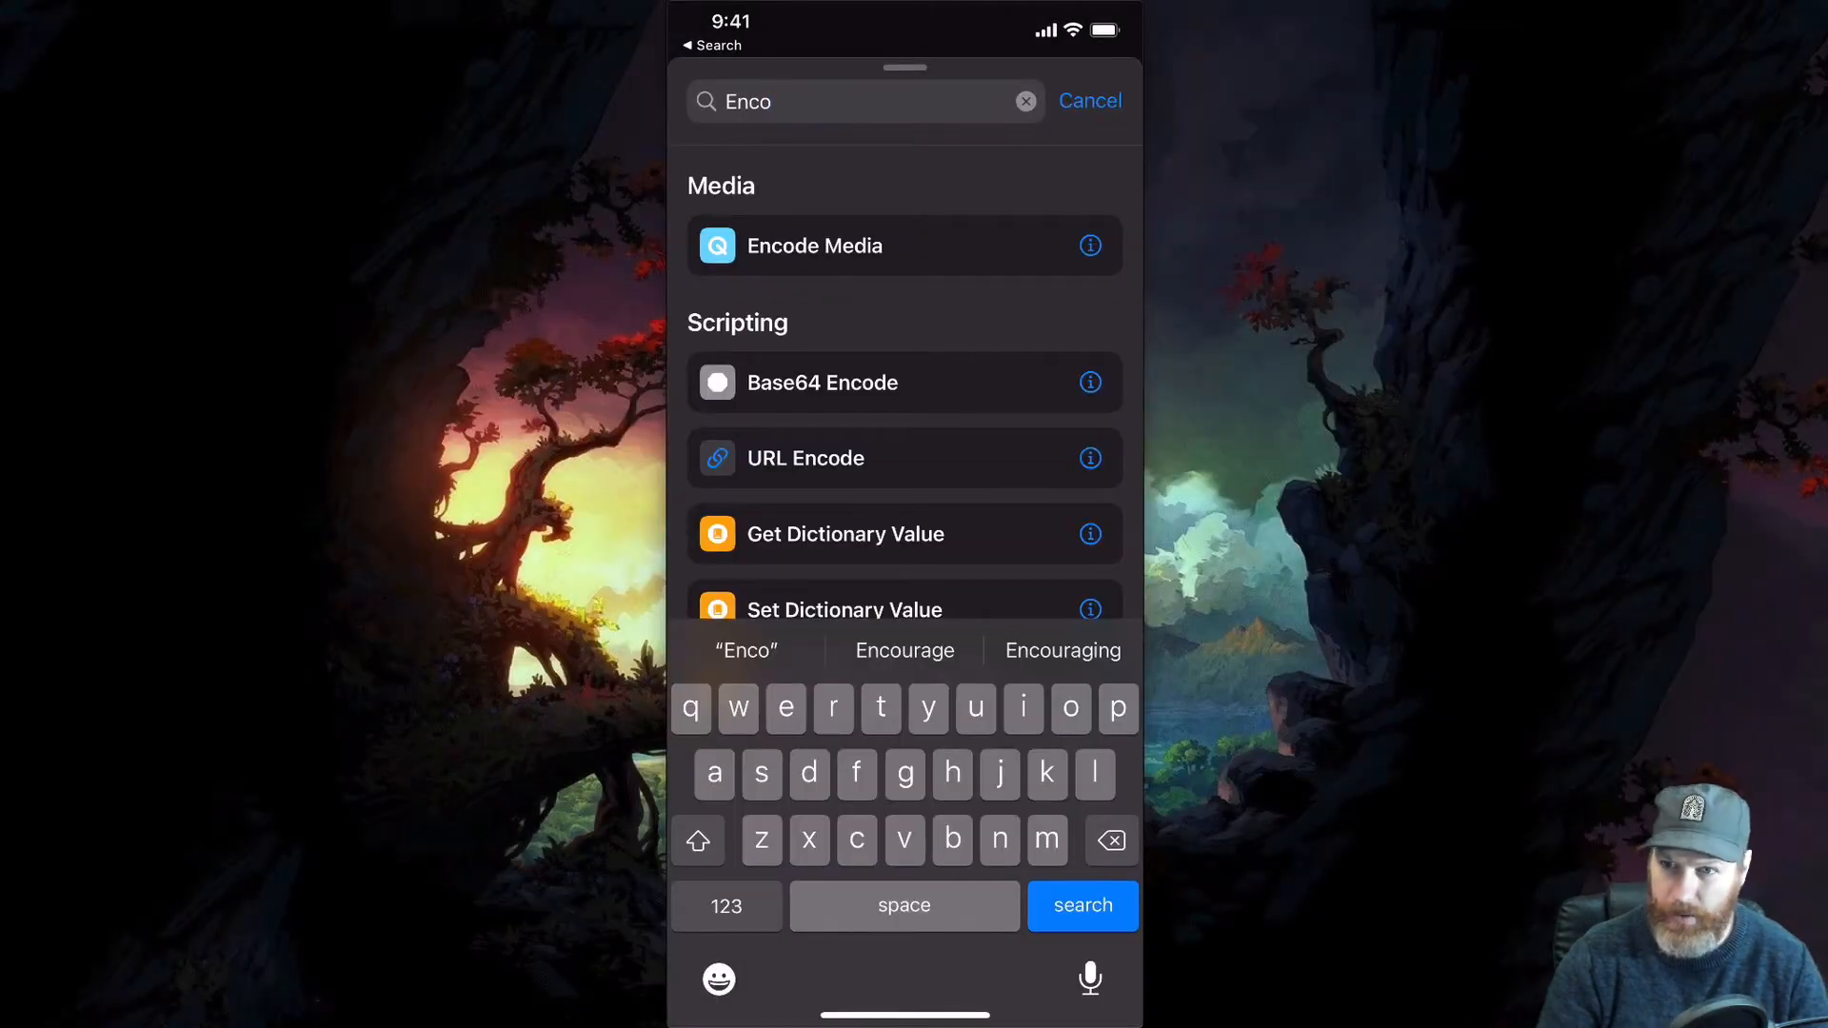
click(813, 245)
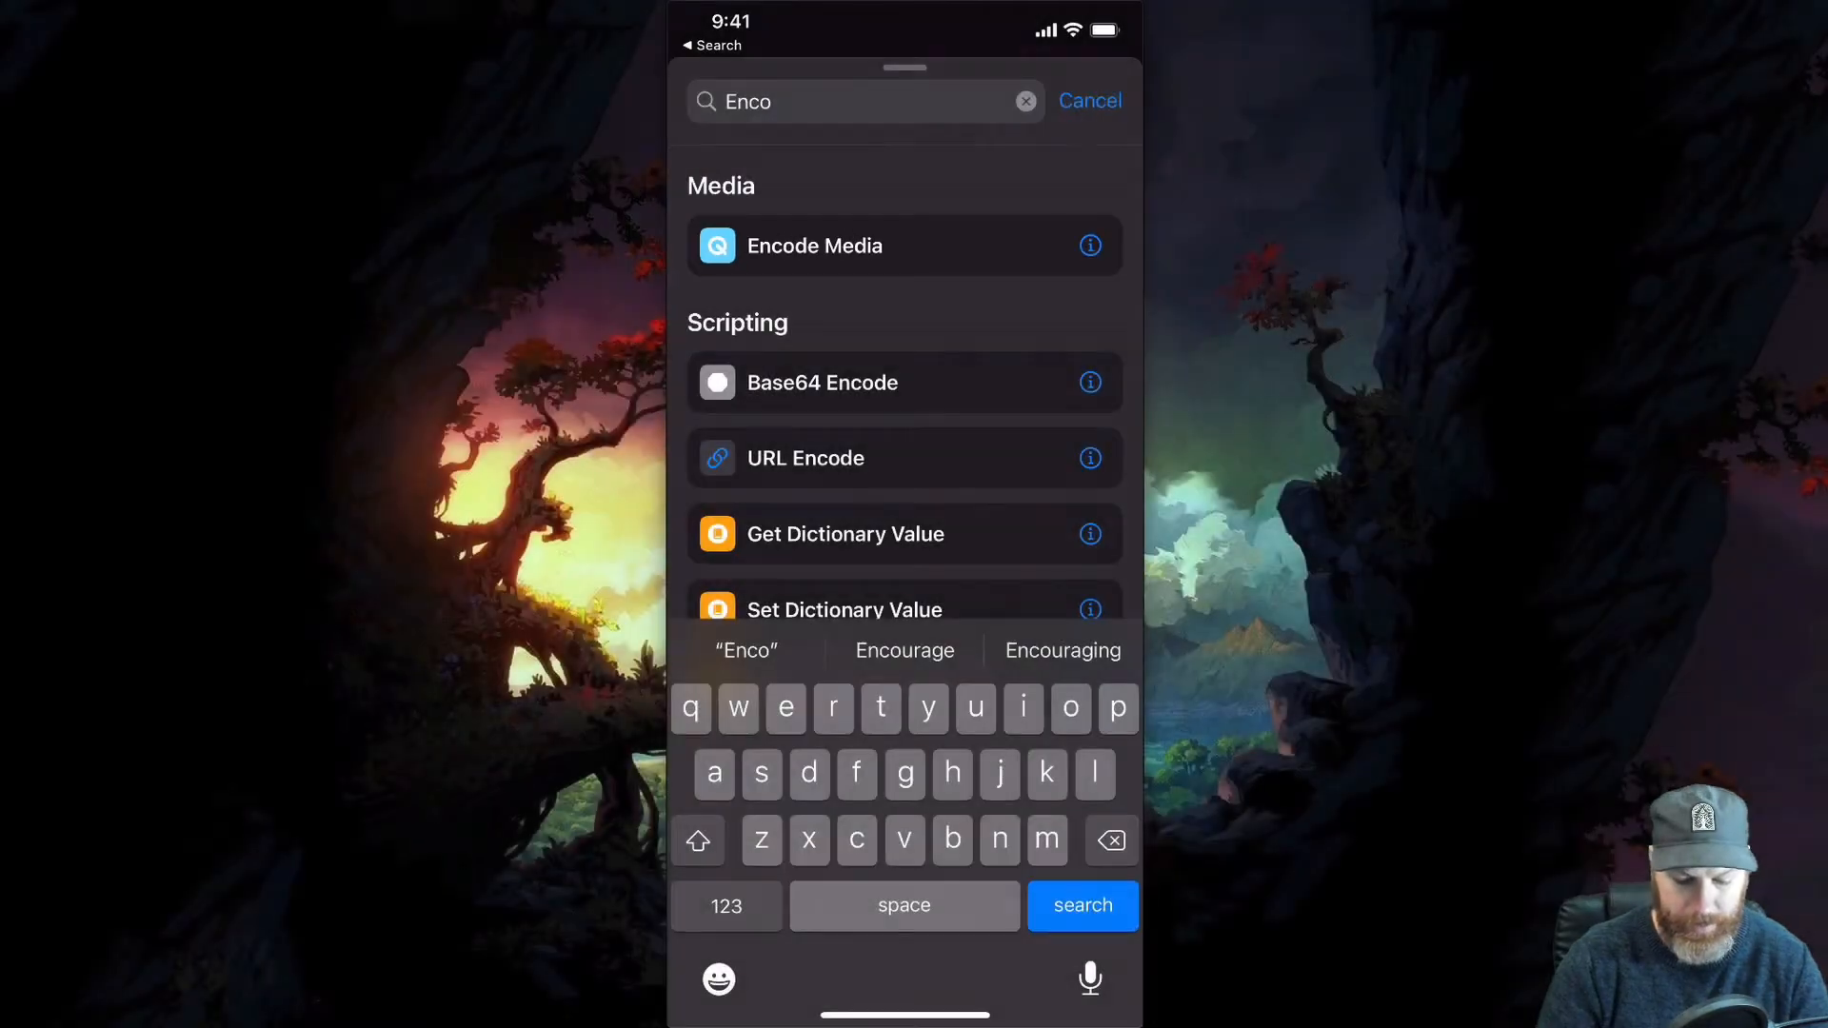
click(813, 246)
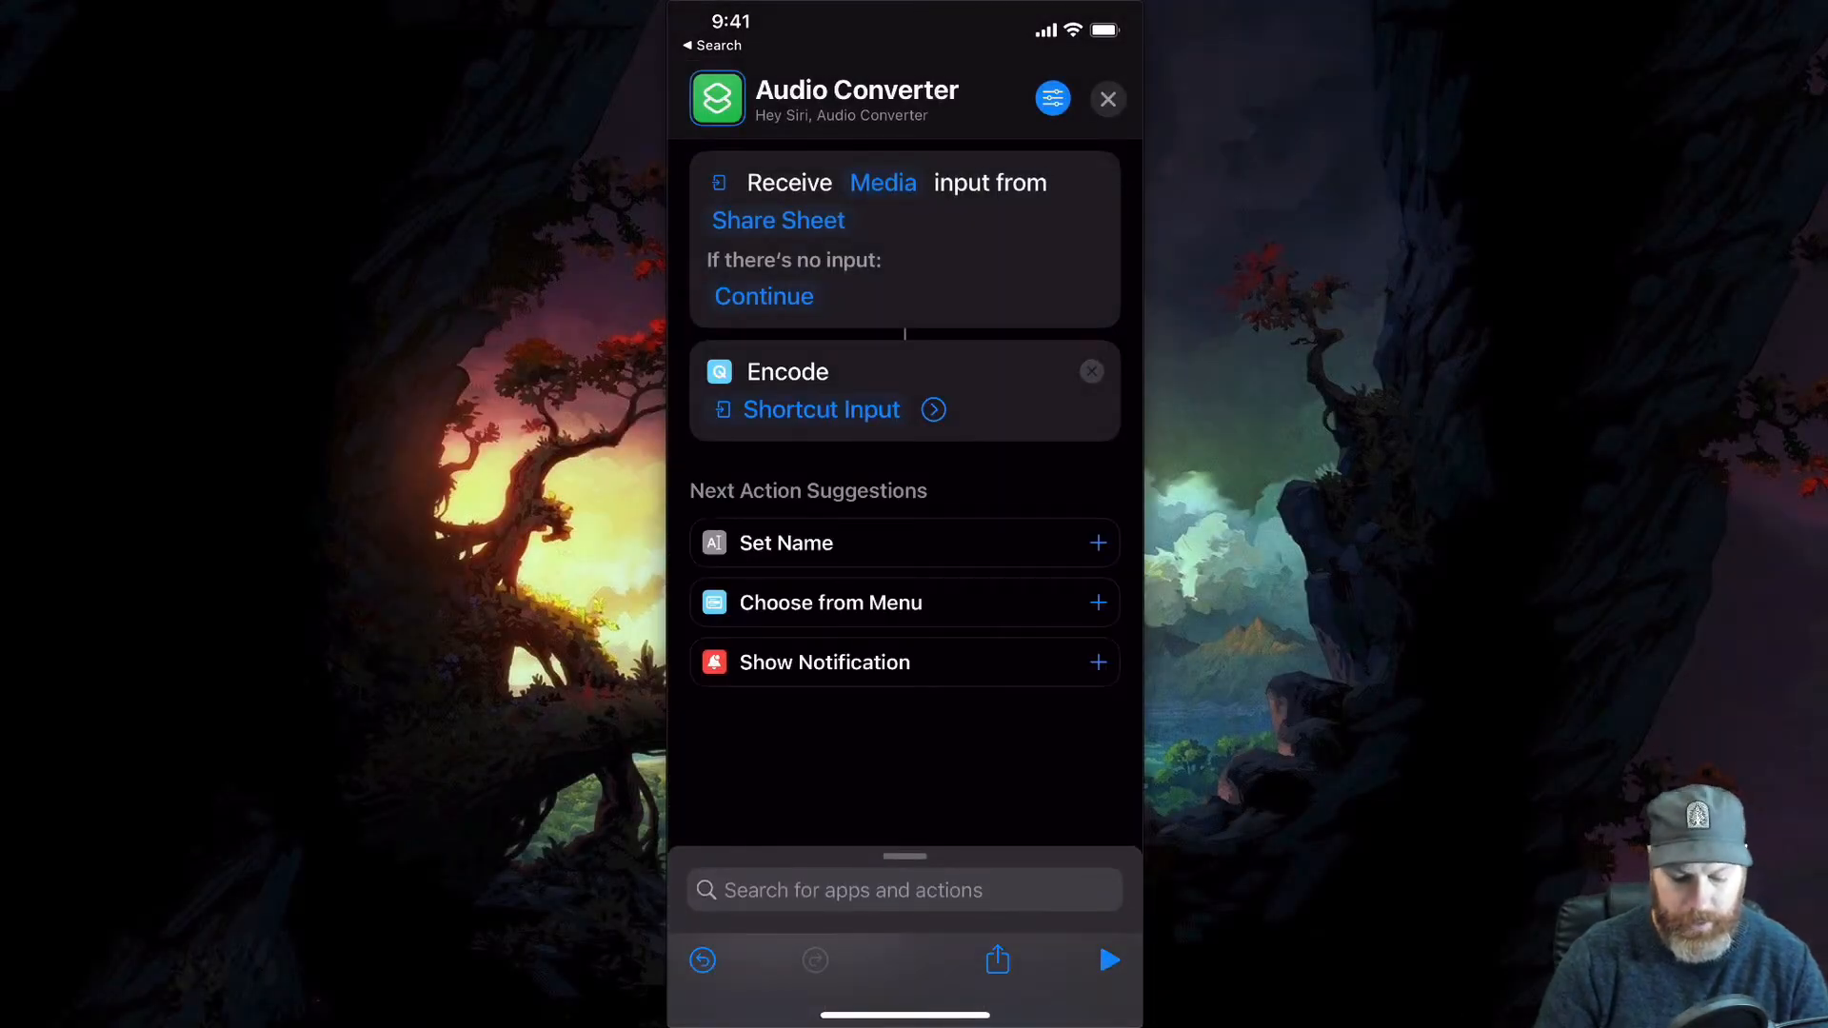
Expand the Encode Media options and turn on Audio Only so the format is M4A.
click(933, 410)
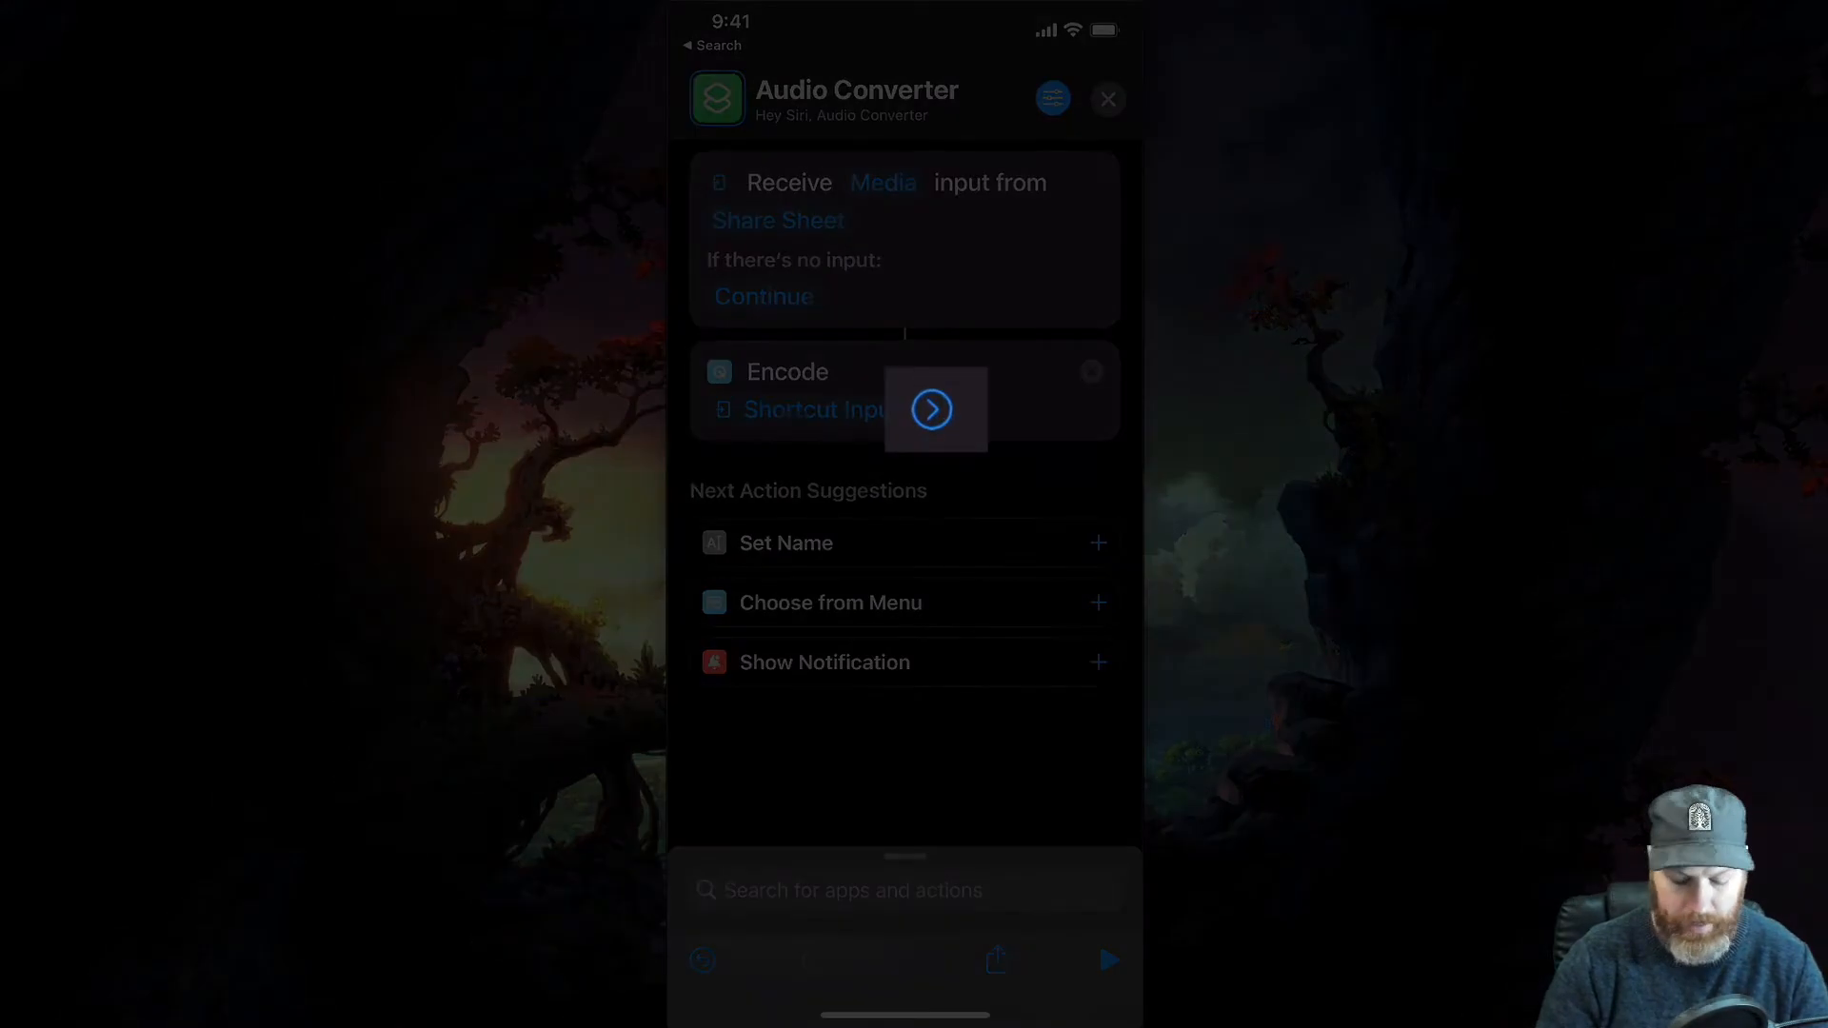
click(933, 410)
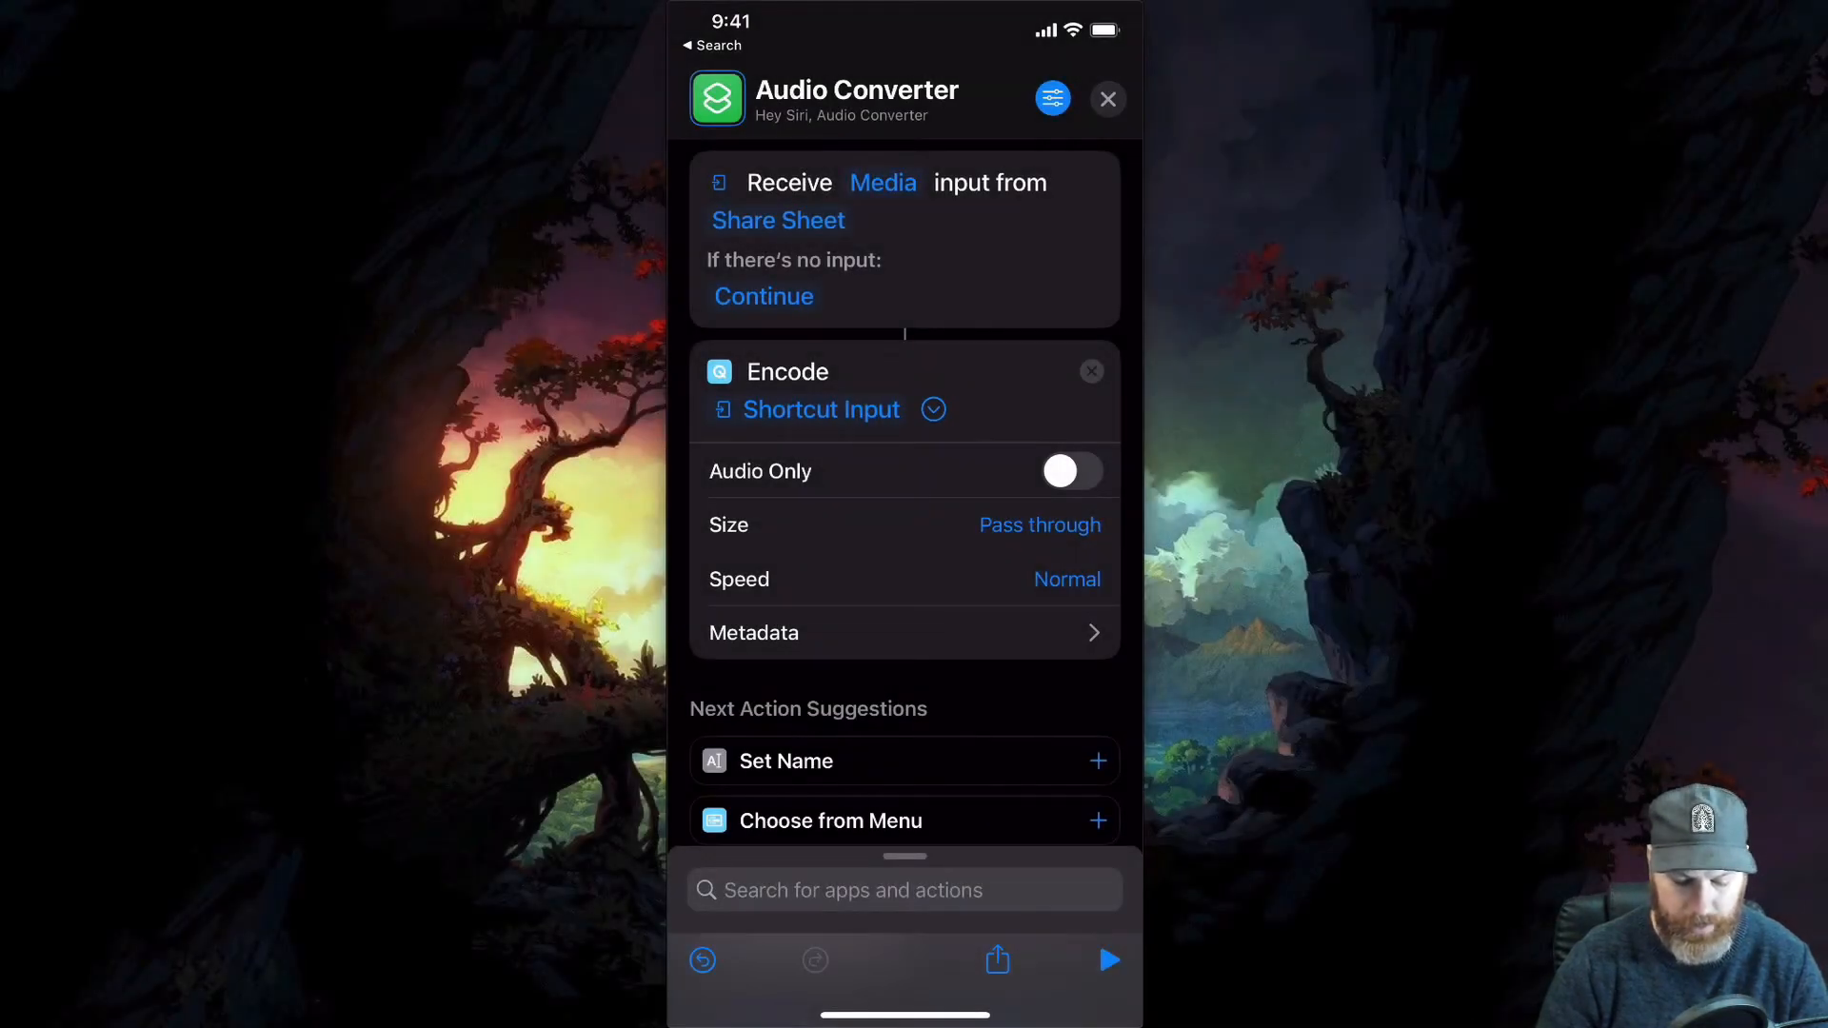
click(1068, 470)
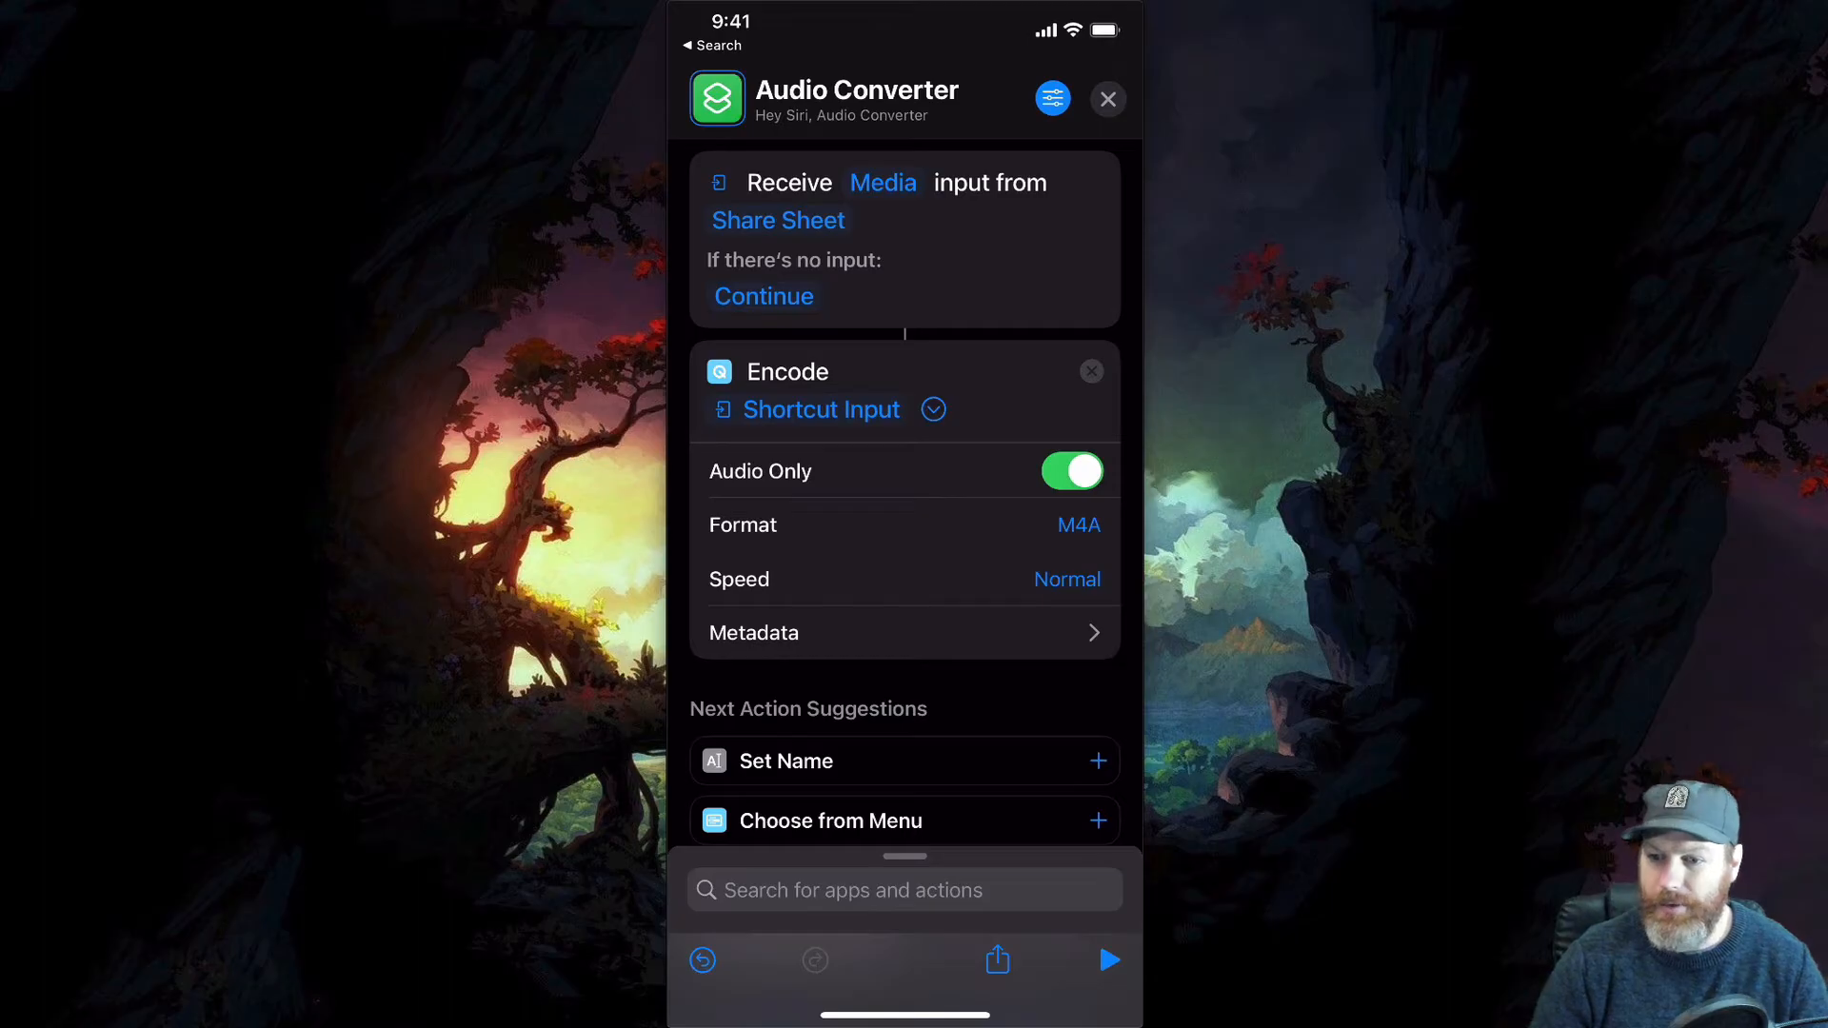
click(902, 889)
text(Save file)
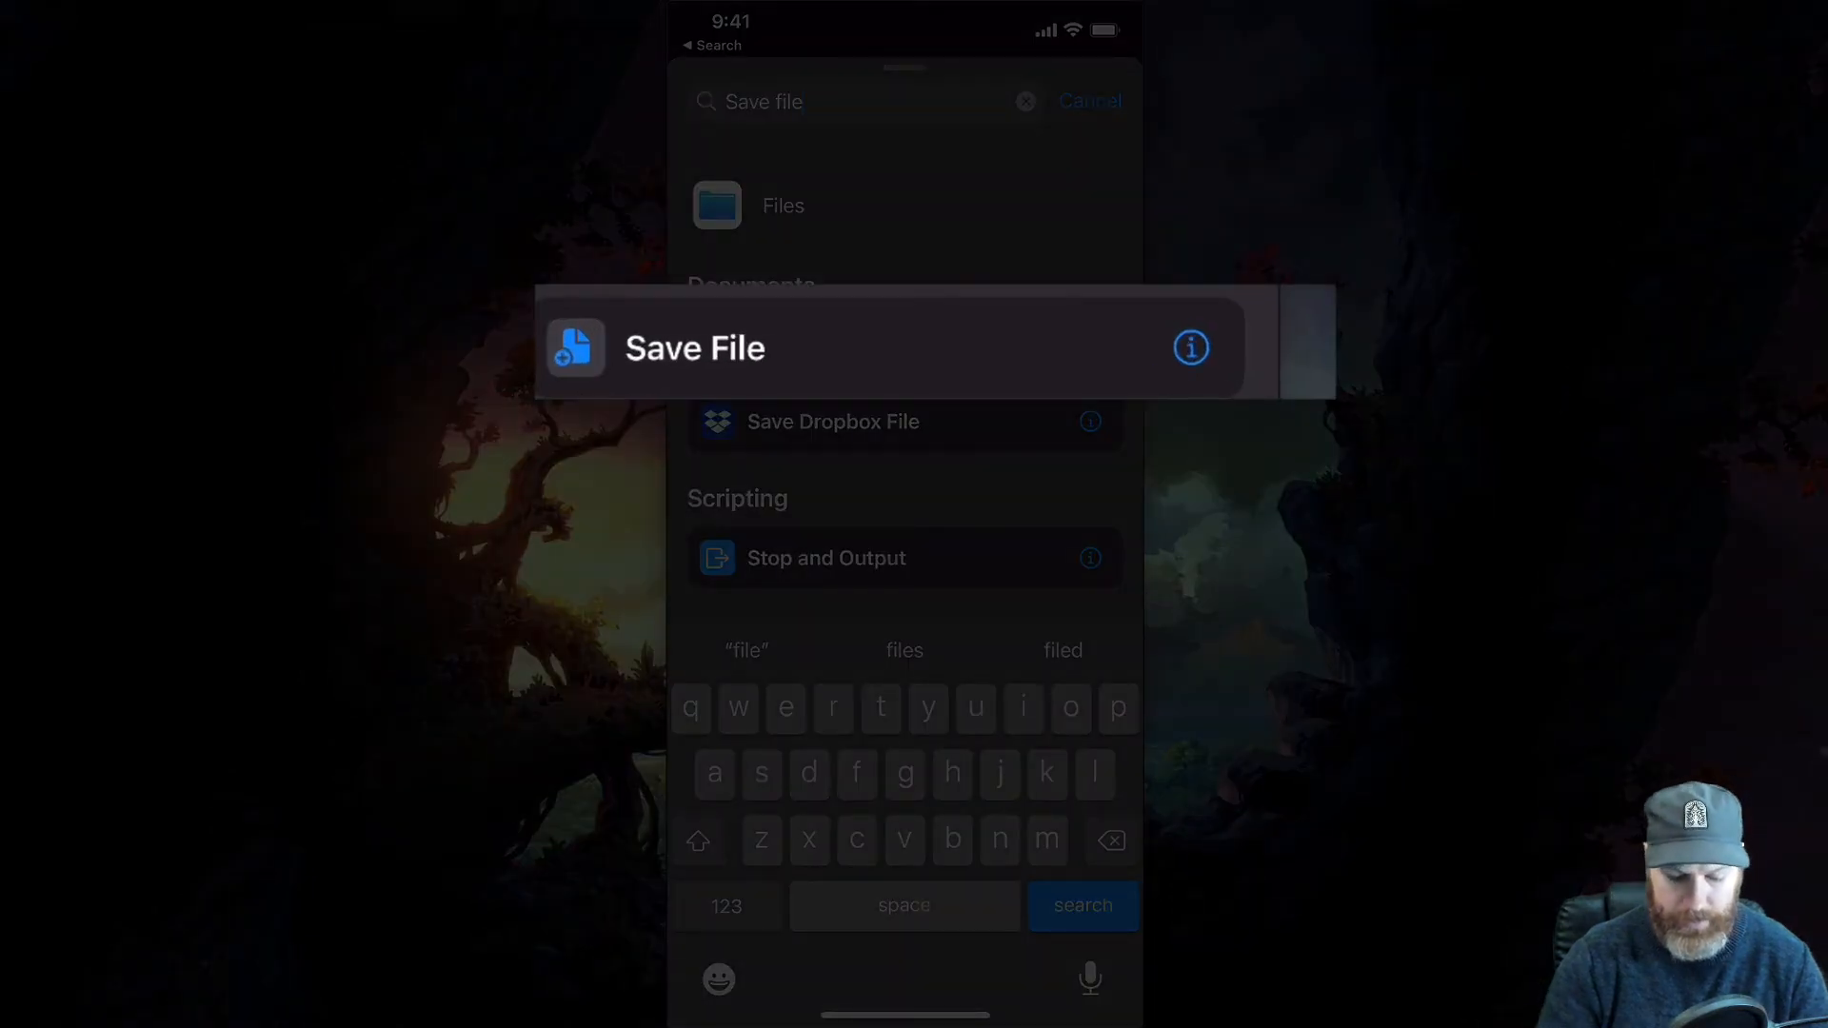
Add a Save File action for the encoded media, collapse the actions and finish editing.
click(693, 347)
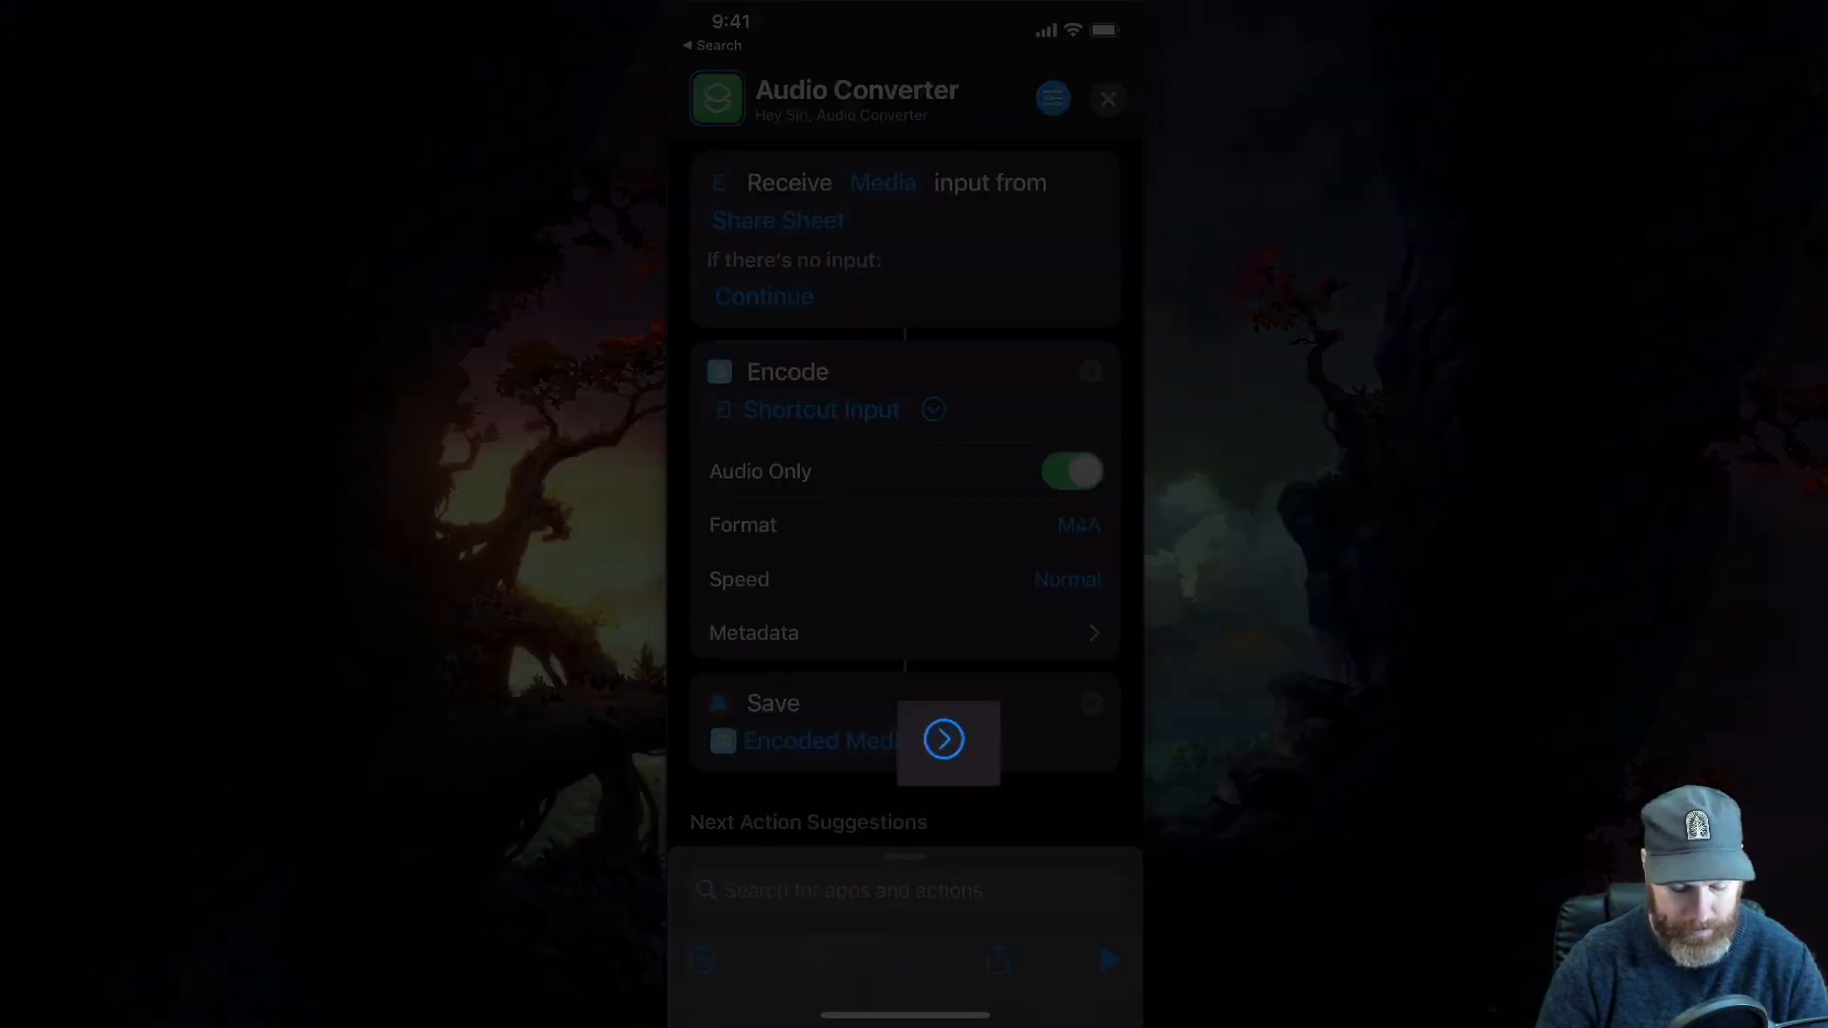
scroll(down, 3)
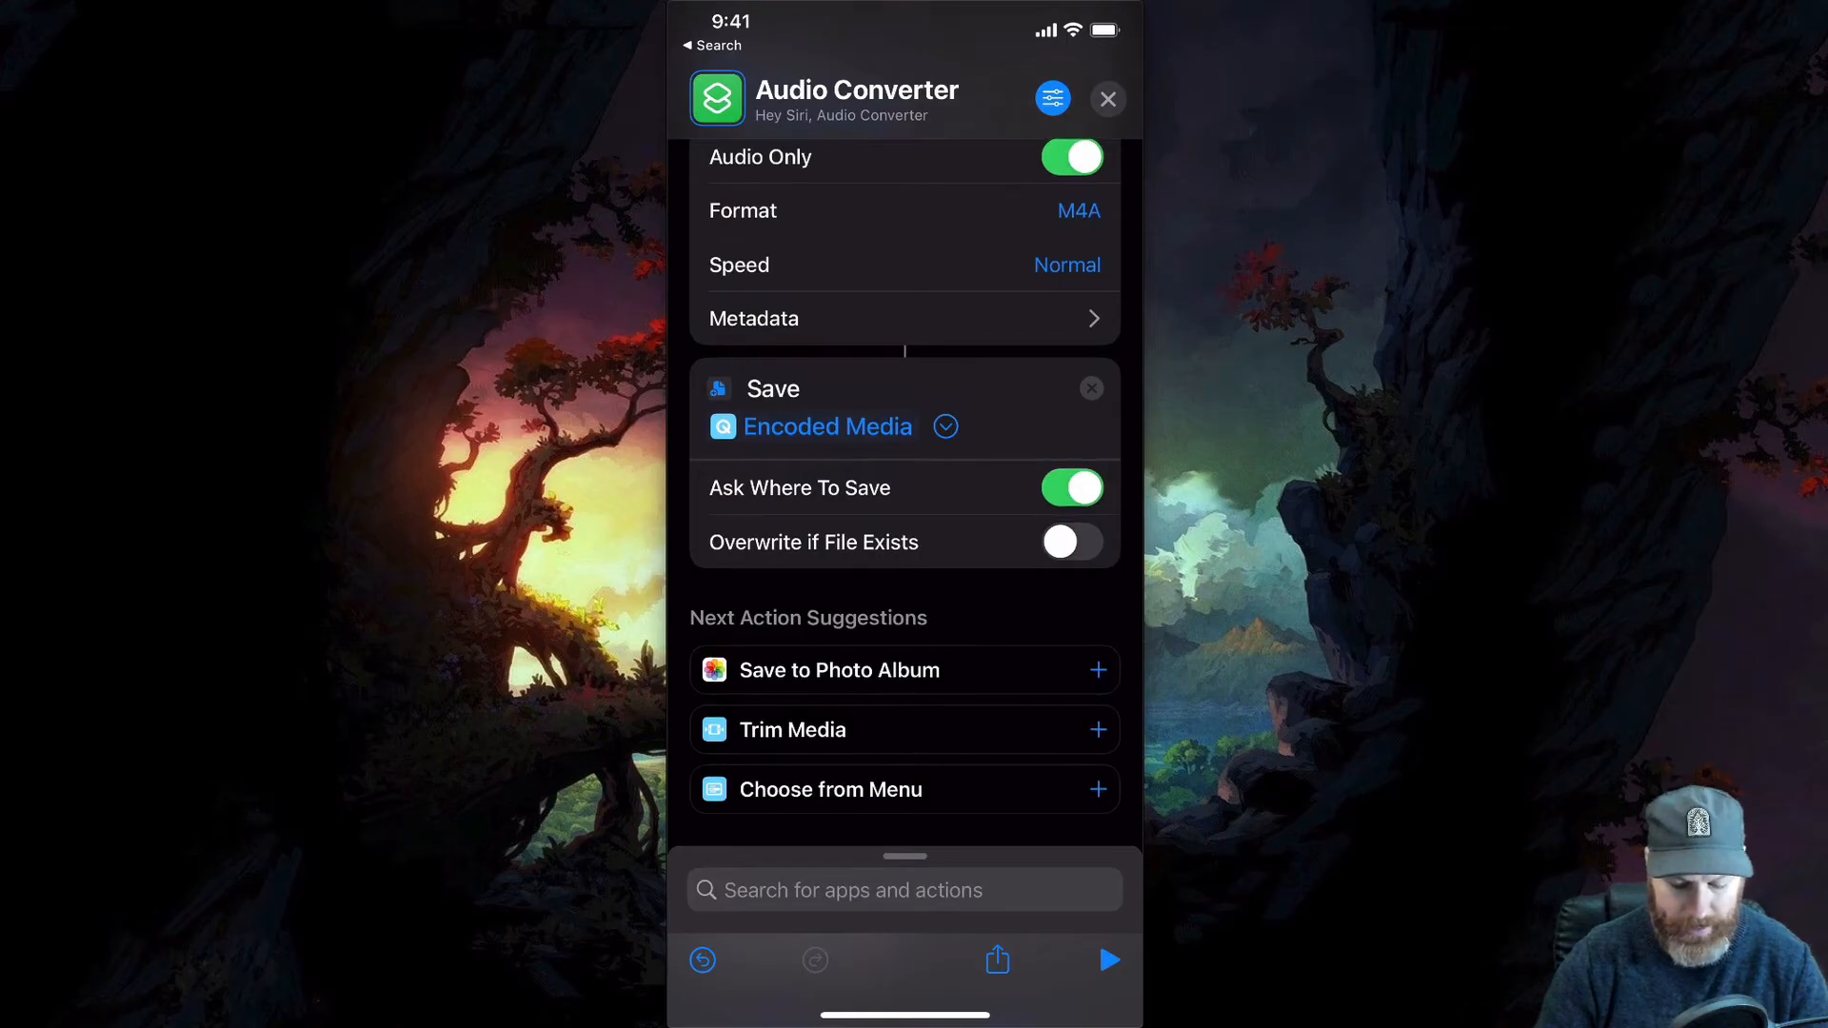
click(1070, 543)
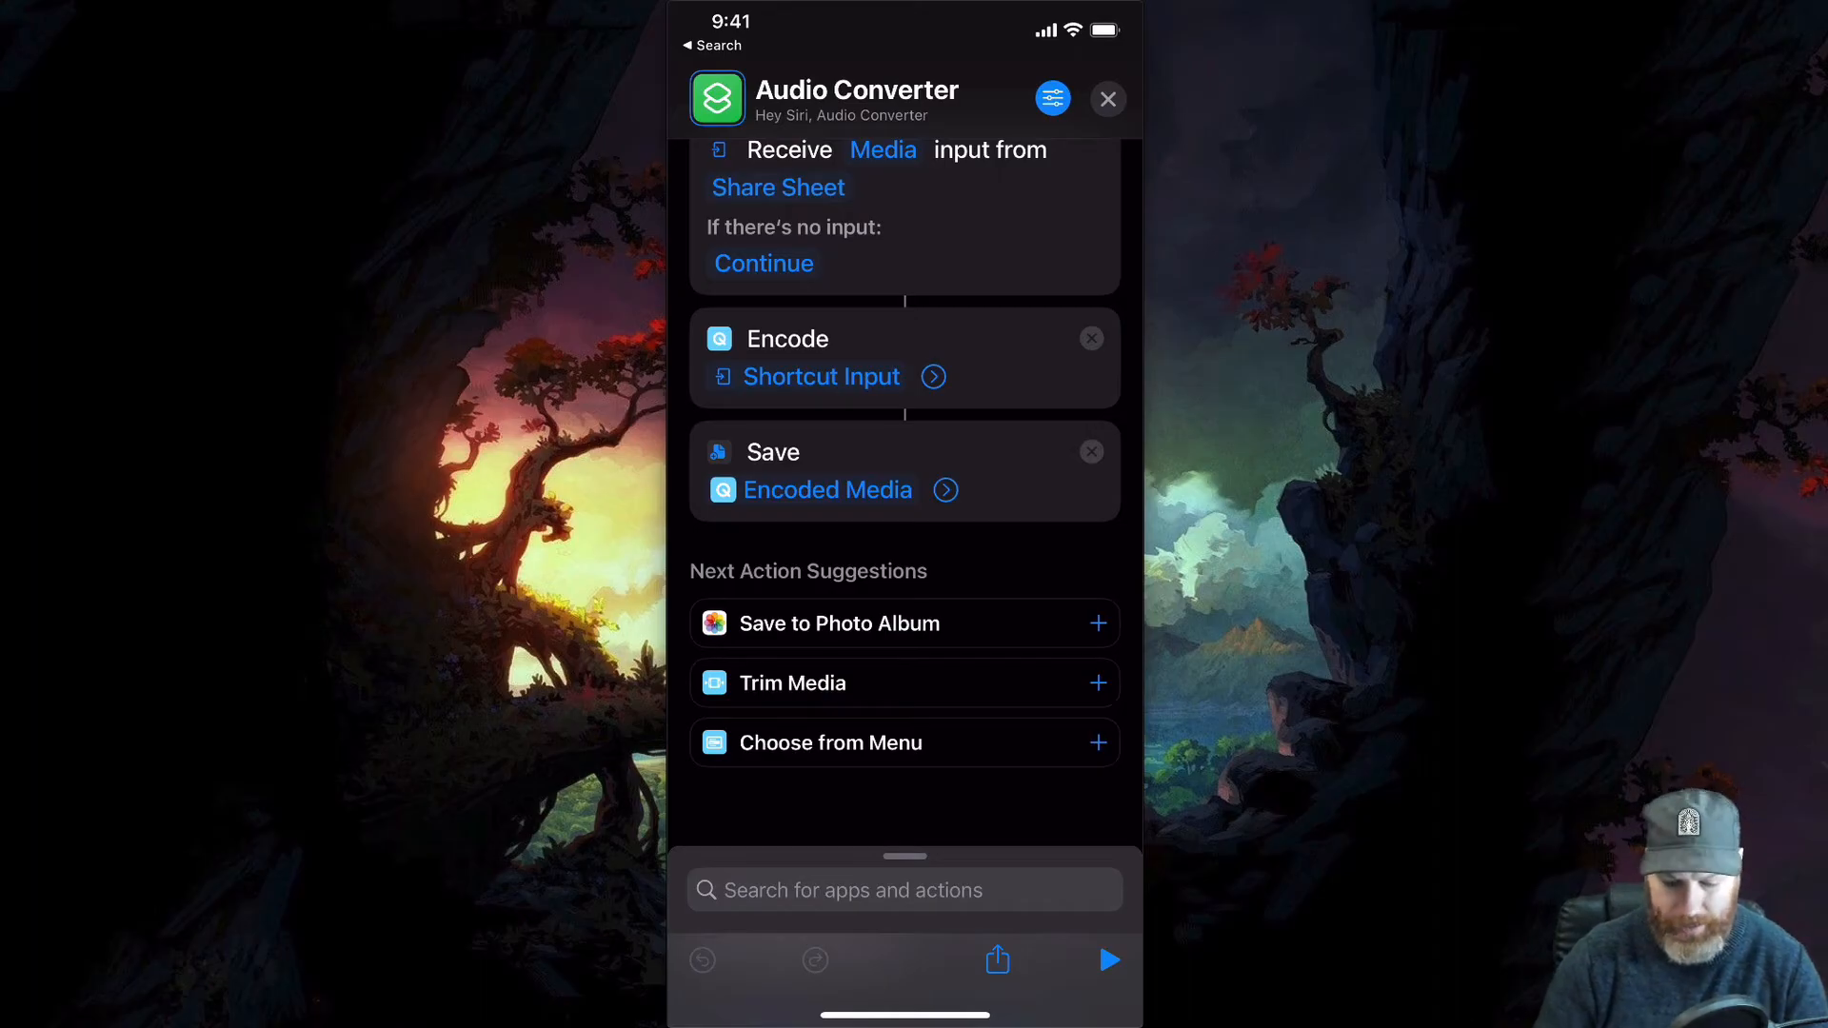
click(1104, 99)
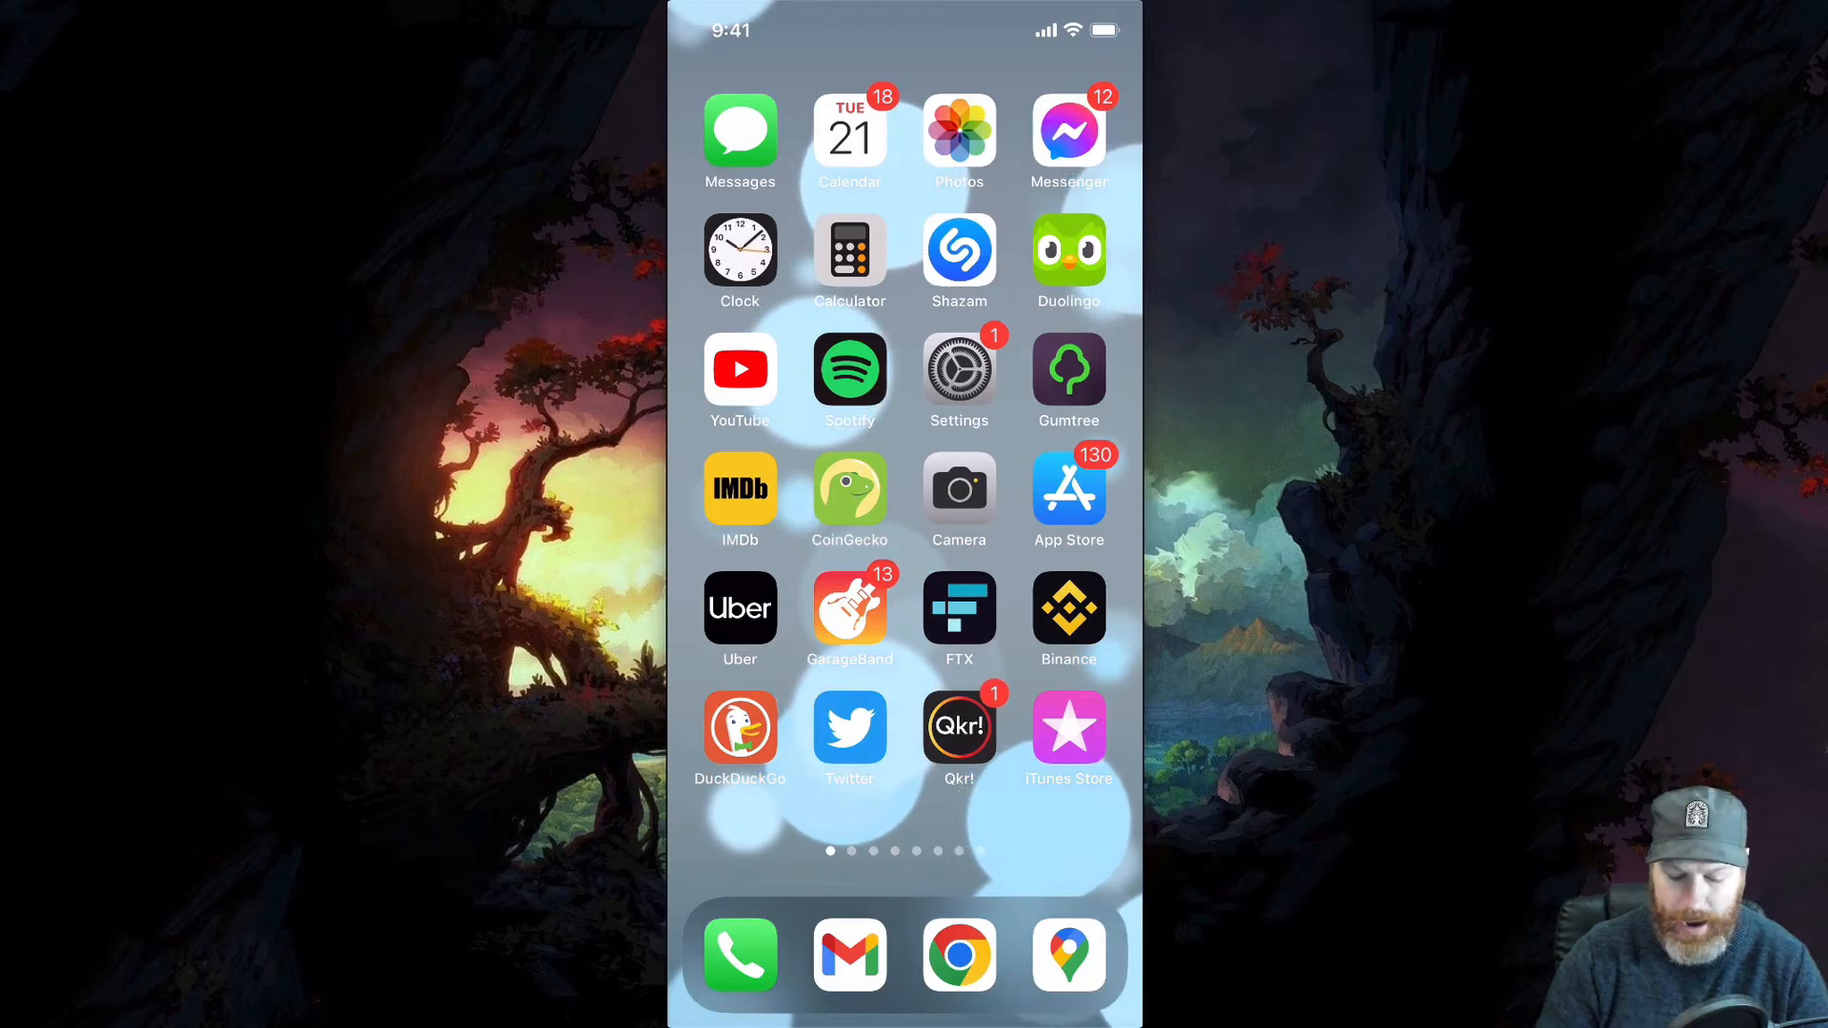
In Photos, share the piano performance video to the Audio Converter shortcut.
click(958, 133)
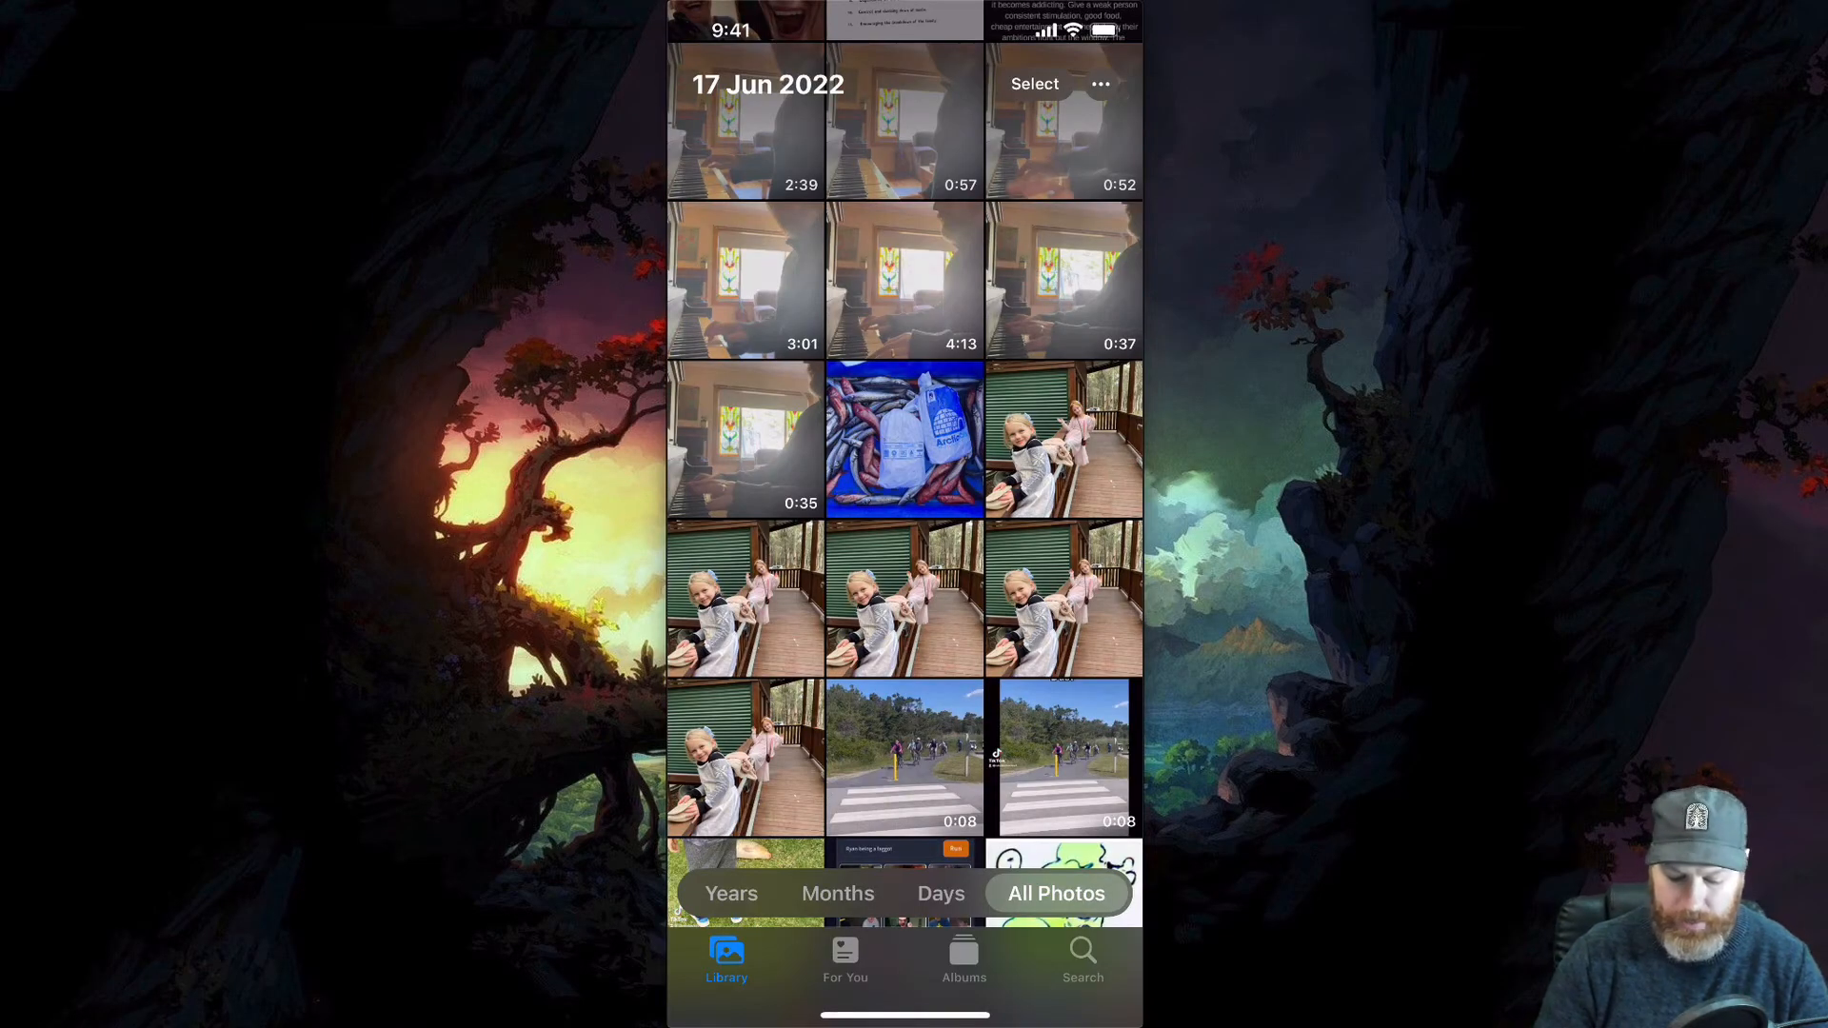
click(746, 120)
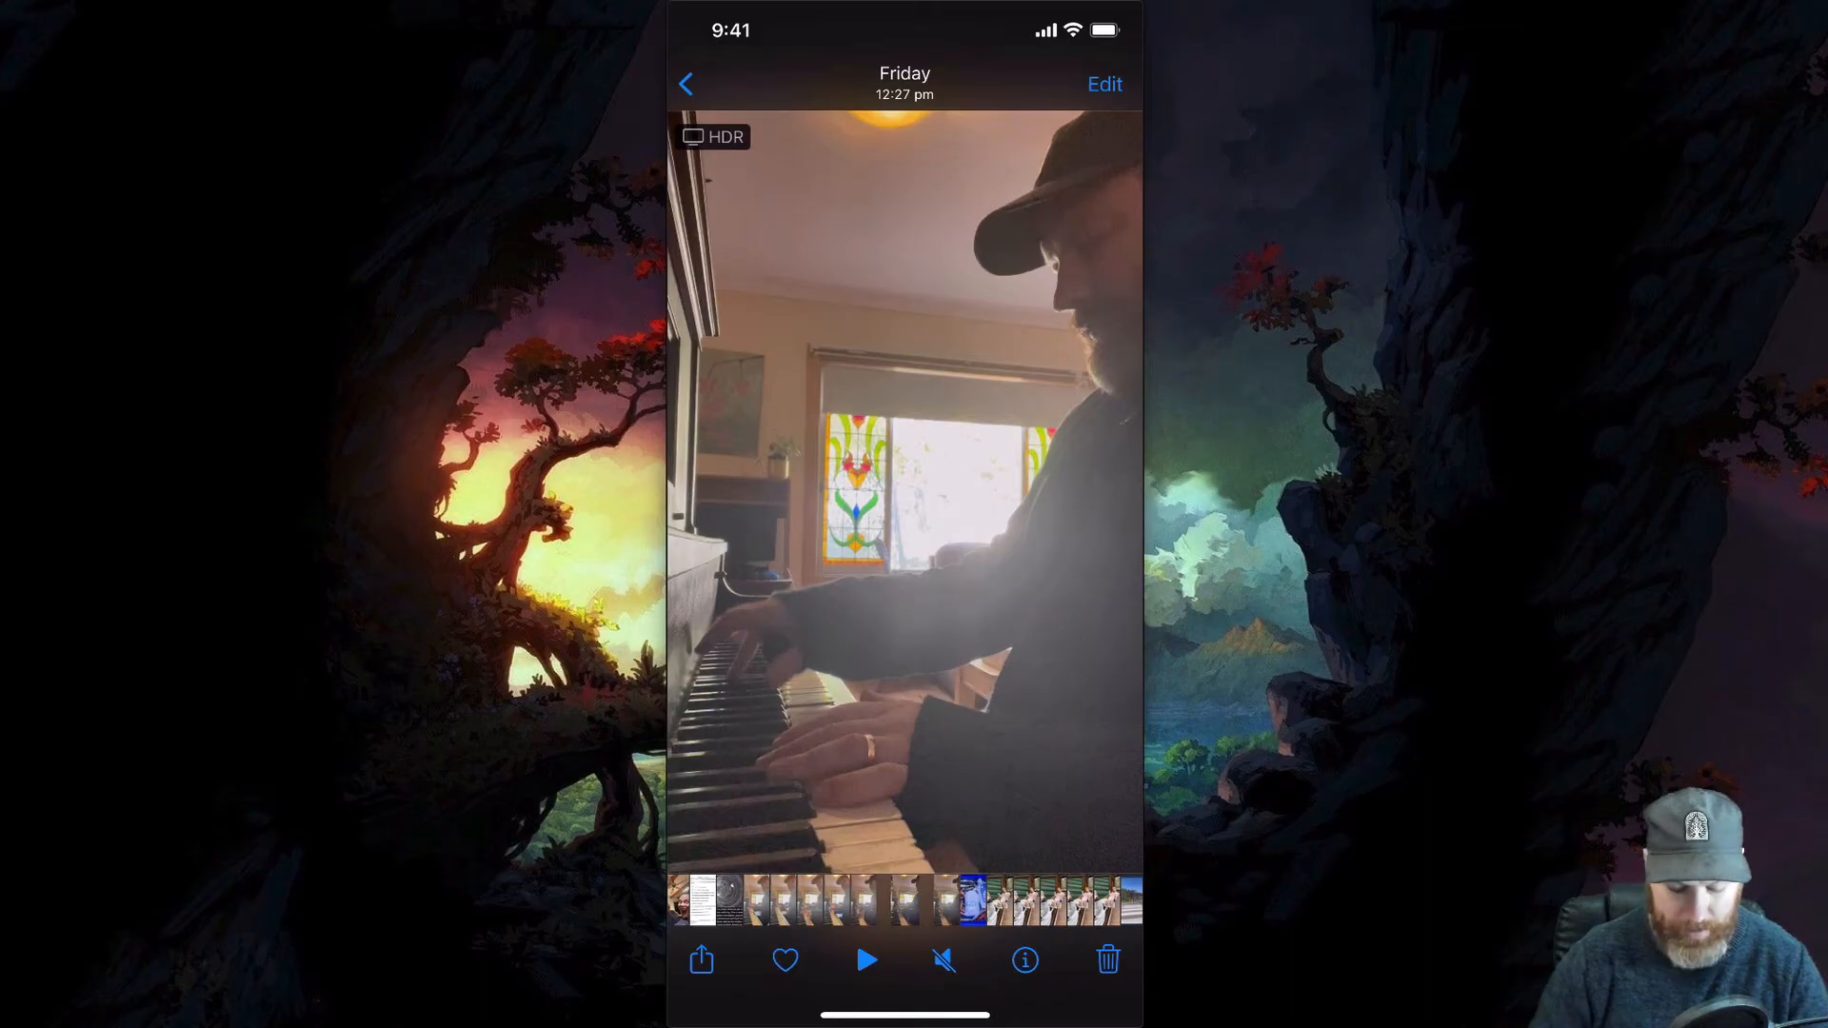
click(700, 960)
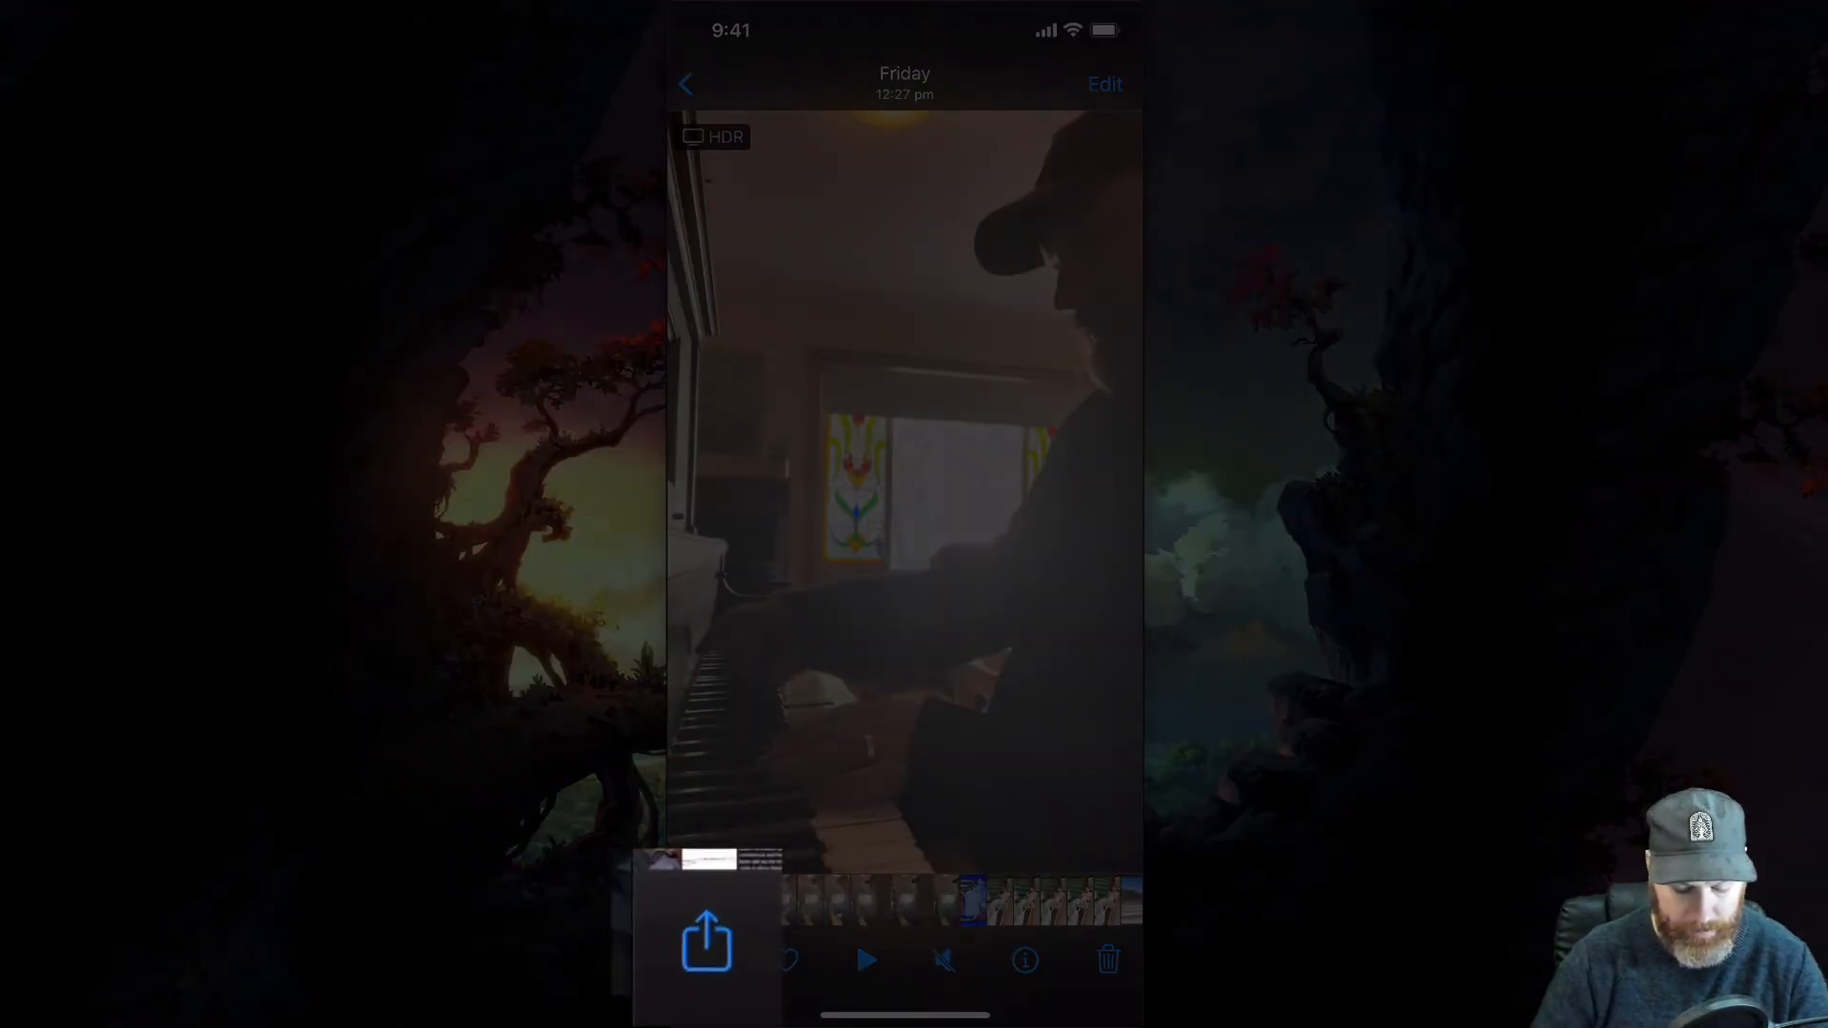
click(708, 940)
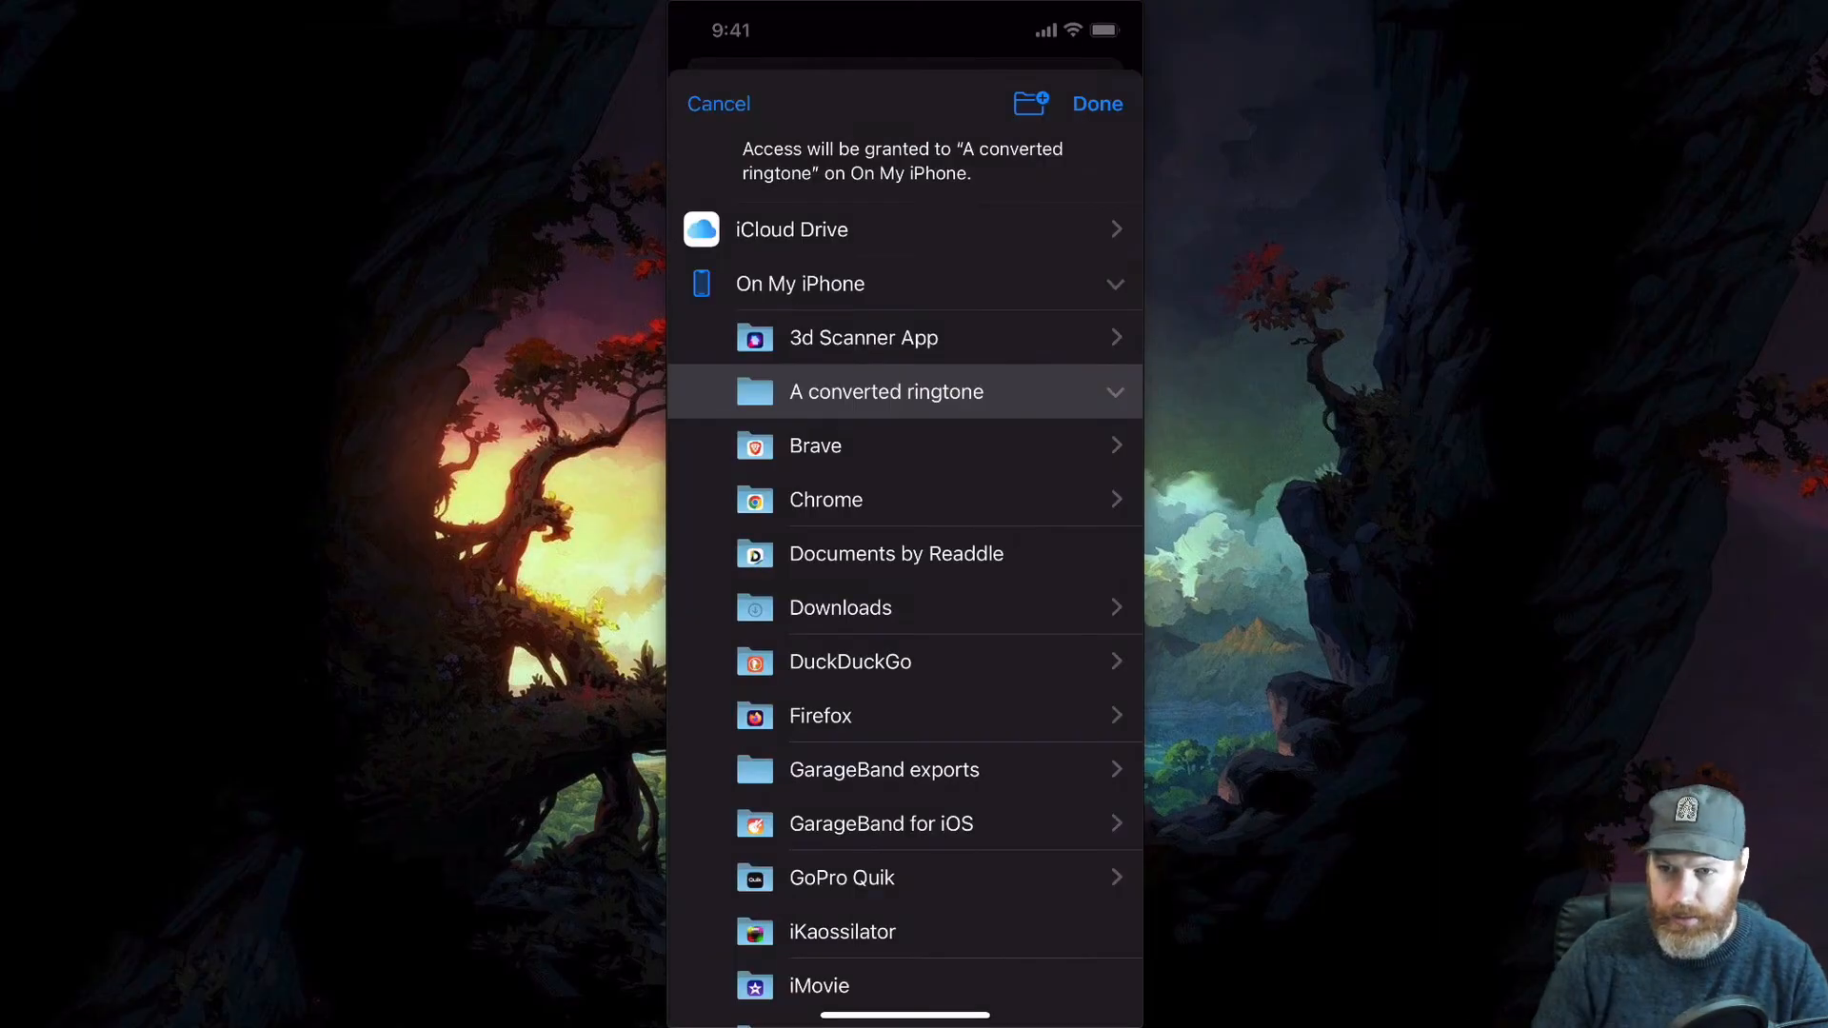
Choose On My iPhone and create a new folder named 'Converted Audio' as the save location.
click(790, 229)
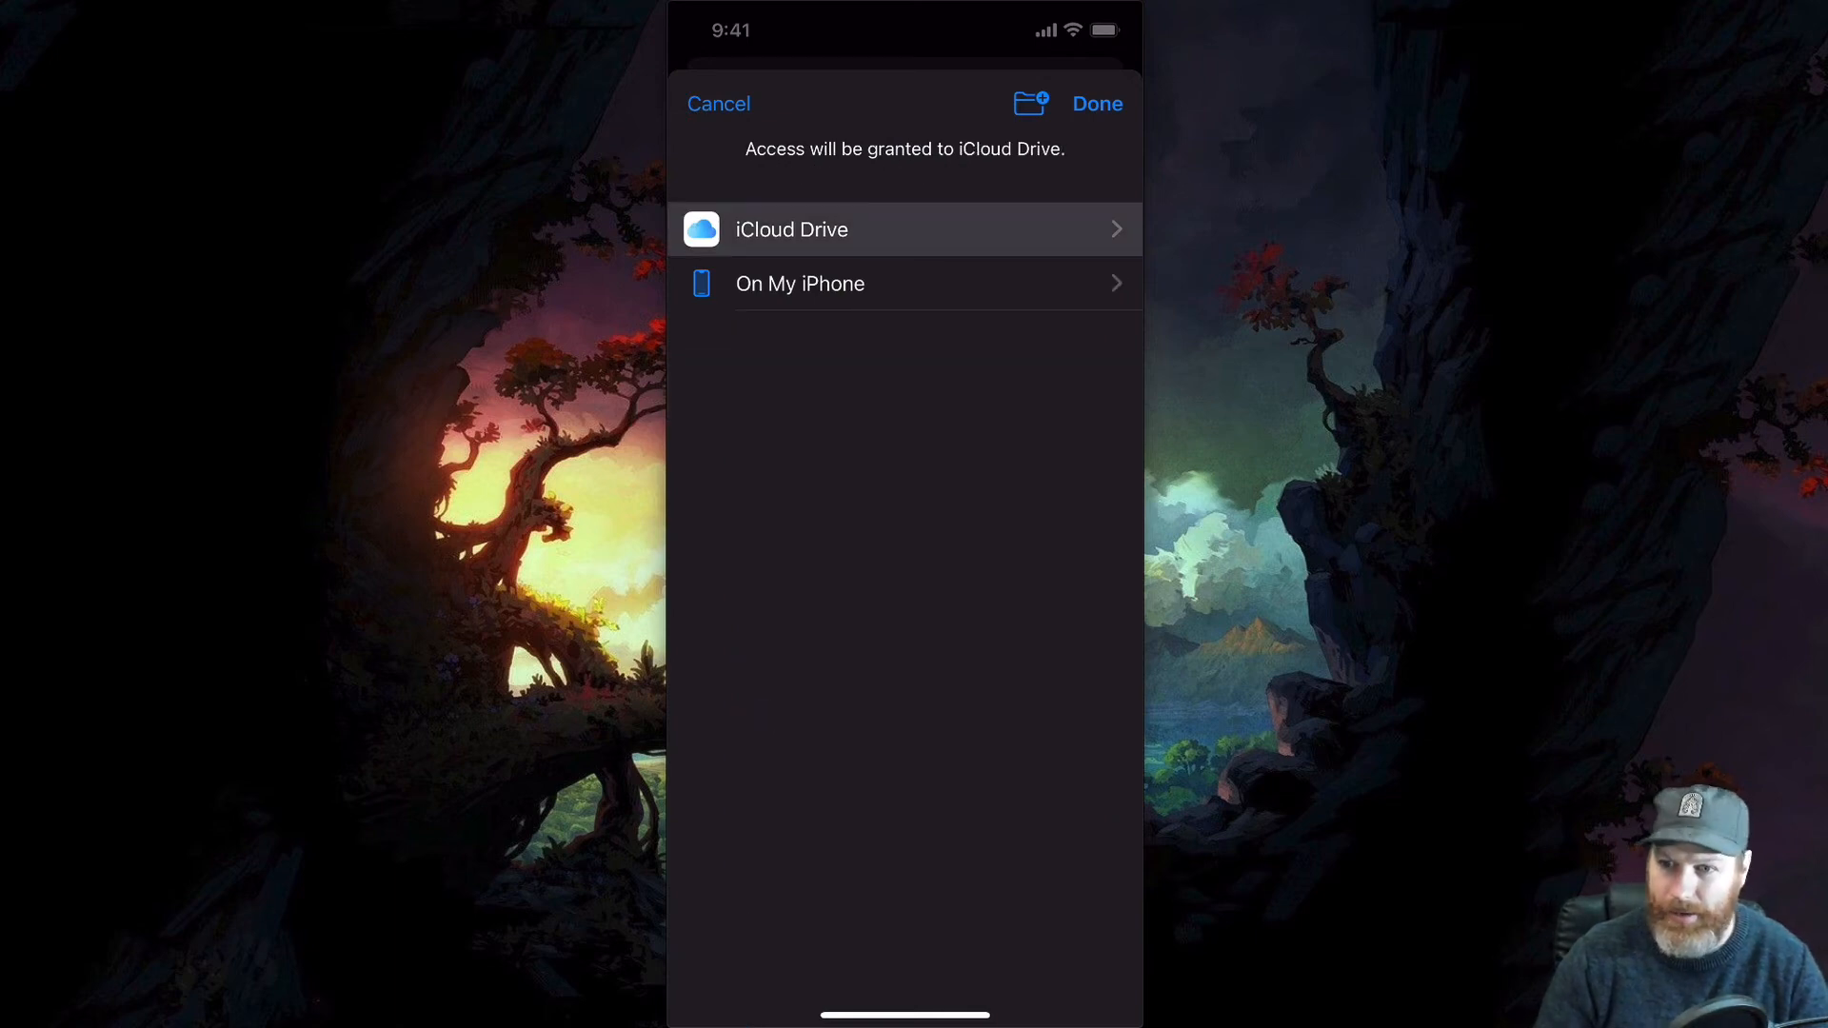
click(800, 284)
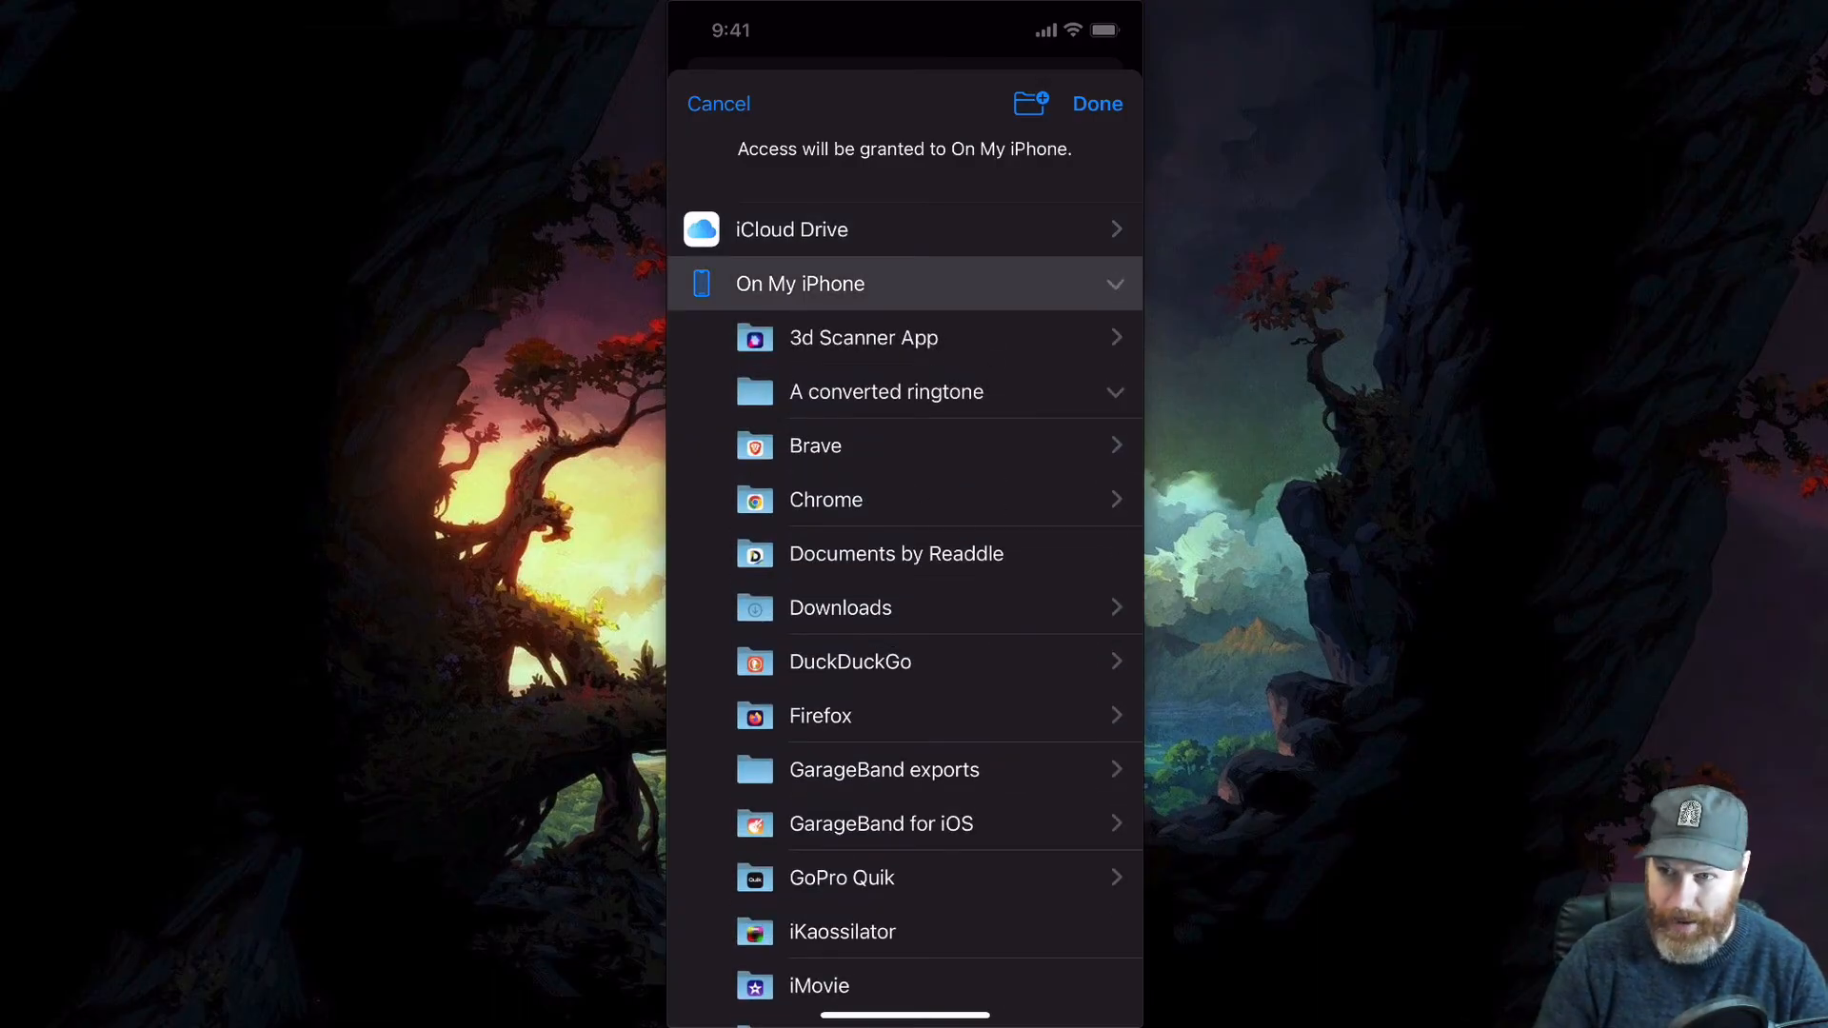
click(1026, 103)
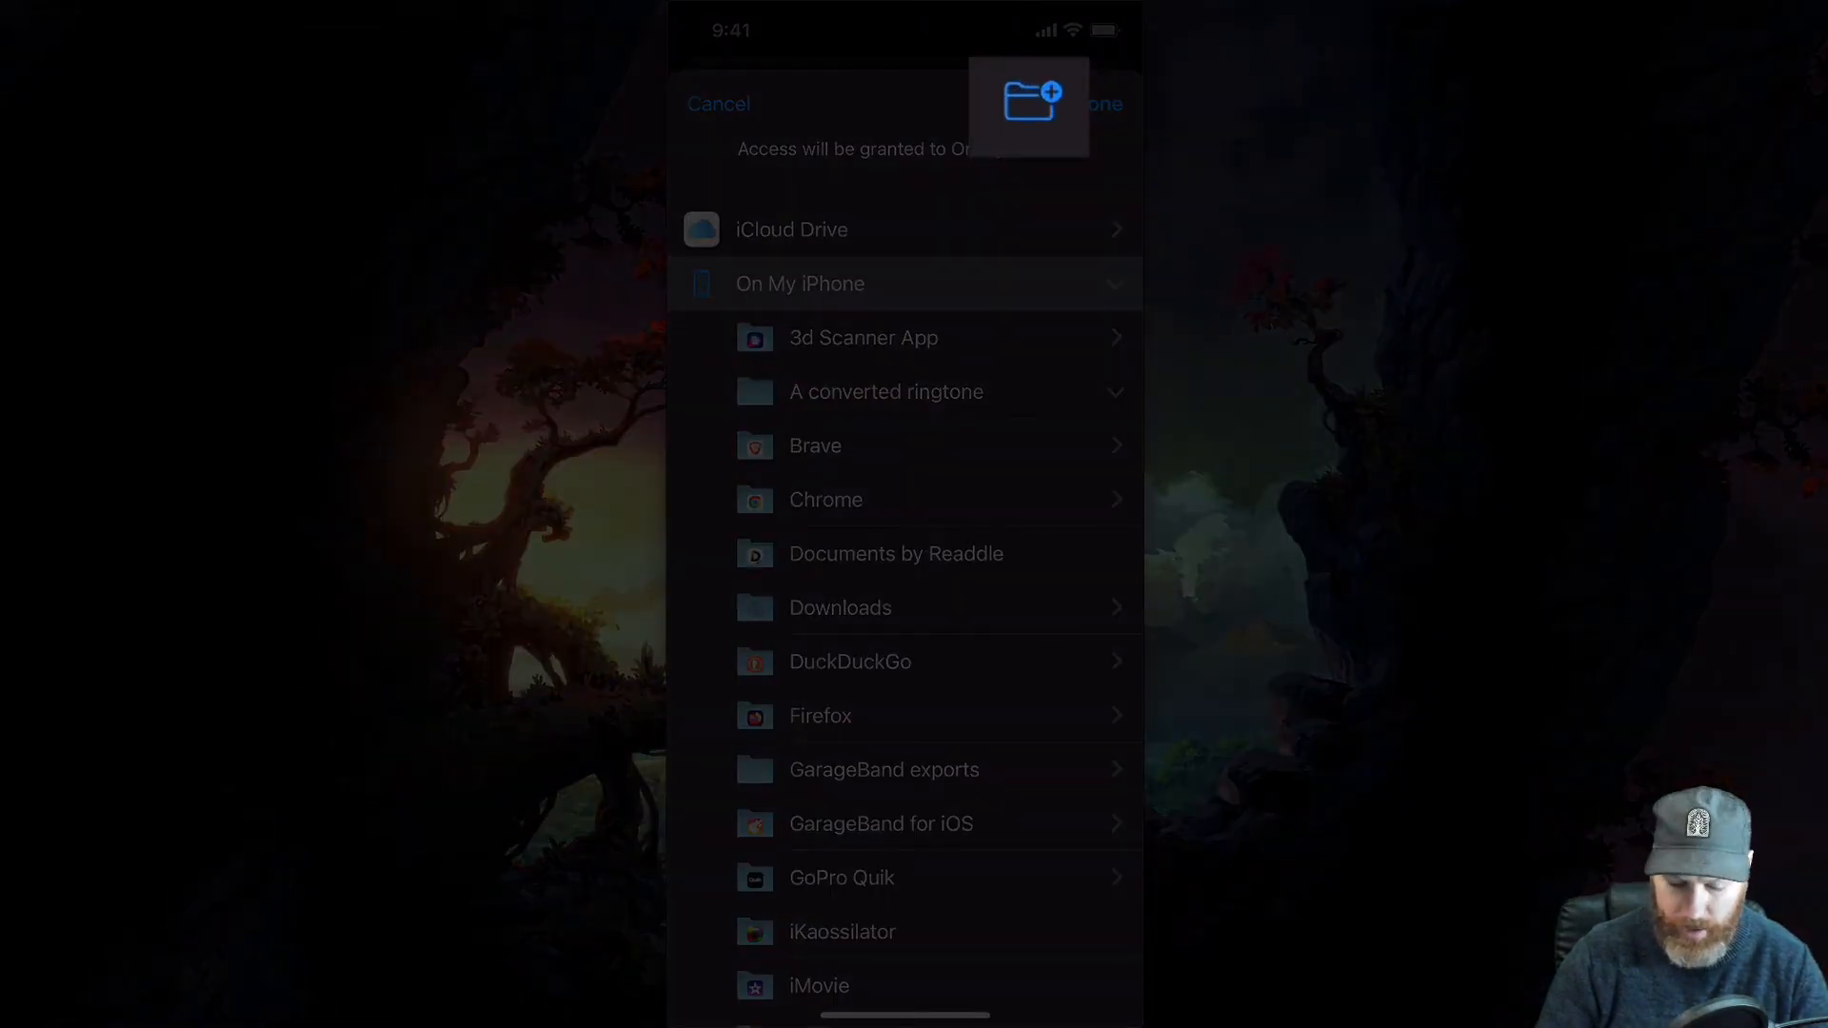
click(1026, 102)
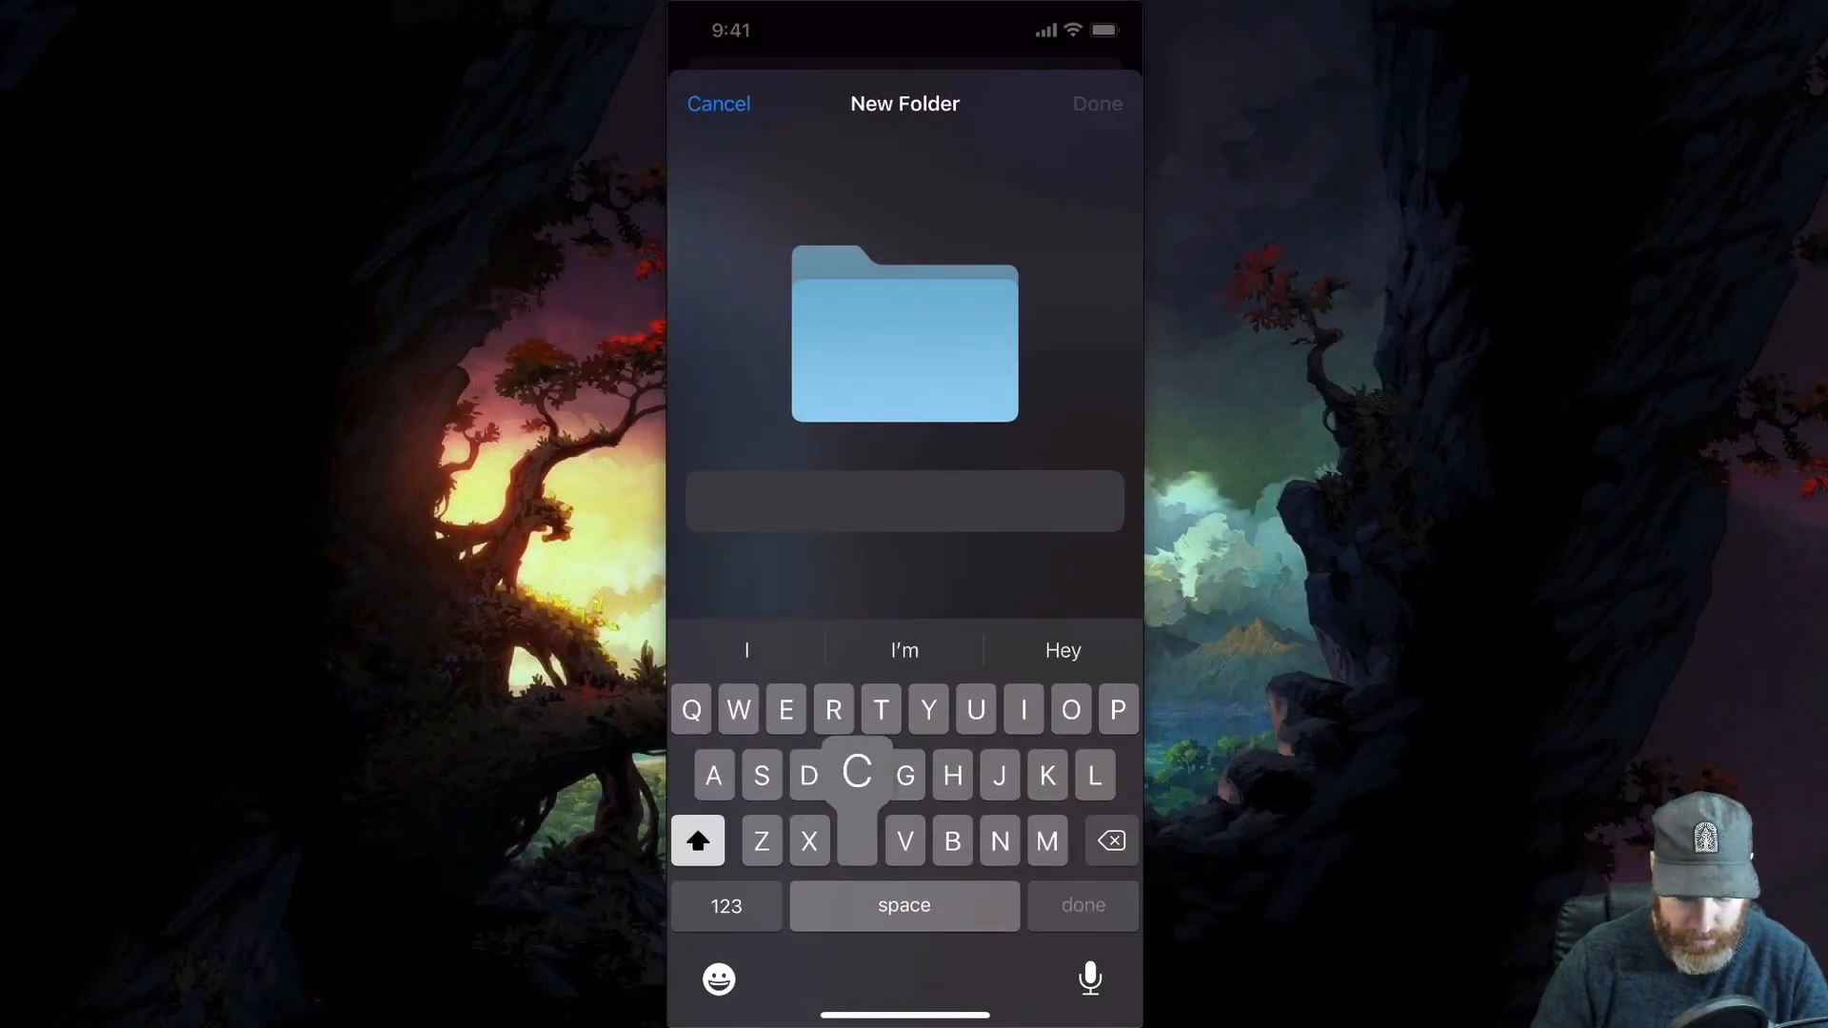
text(Converted Audio)
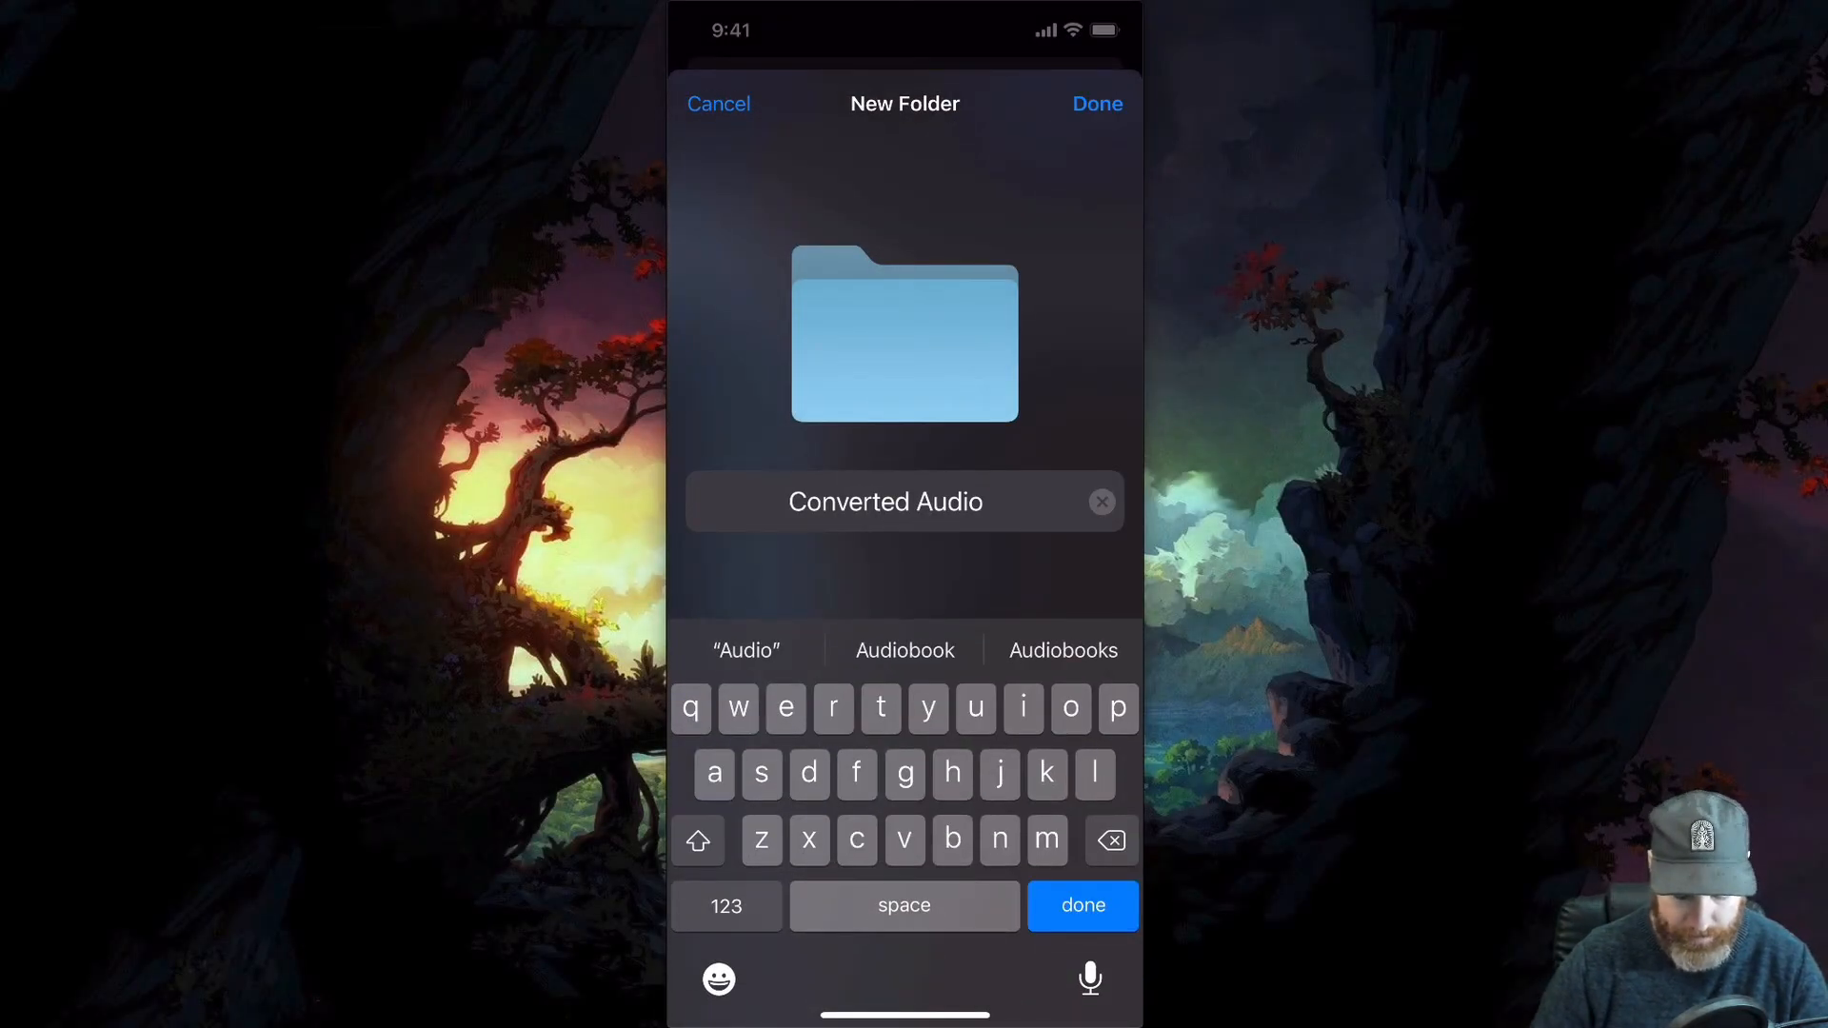
click(1094, 103)
text(f)
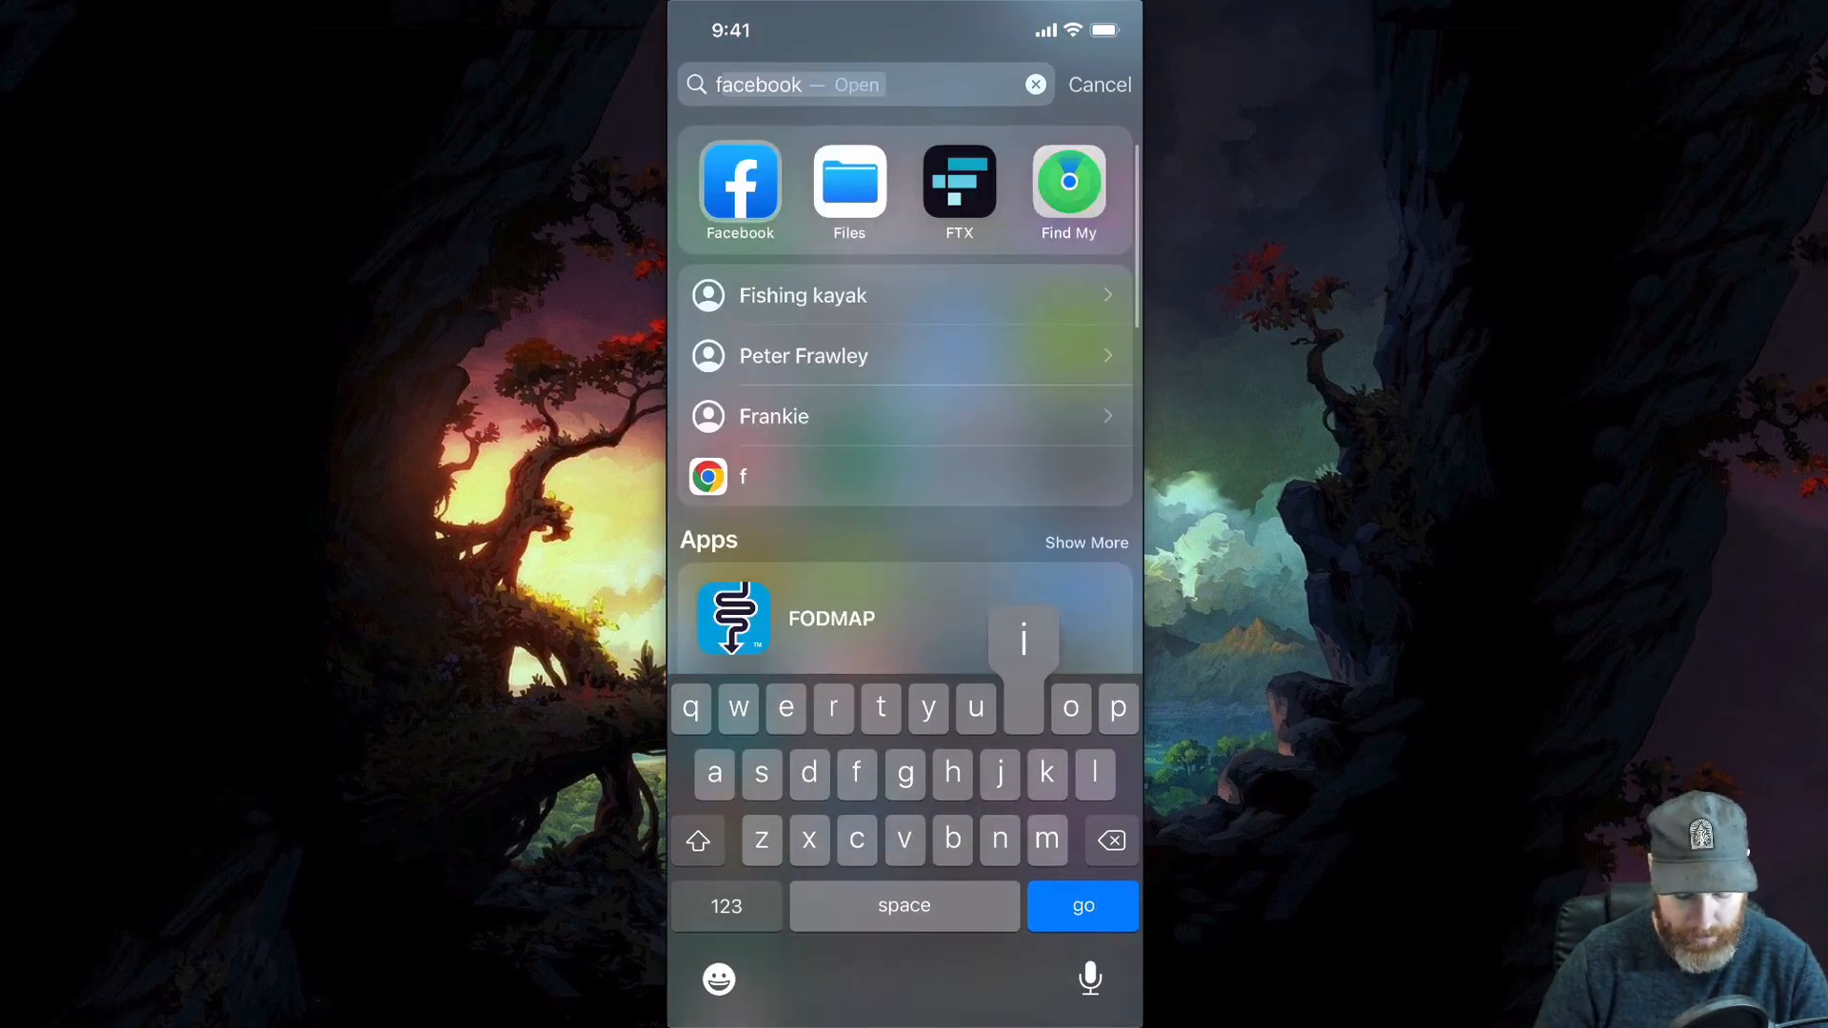
Launch Files, browse On My iPhone and open the Converted Audio folder holding IMG_2178.
click(849, 186)
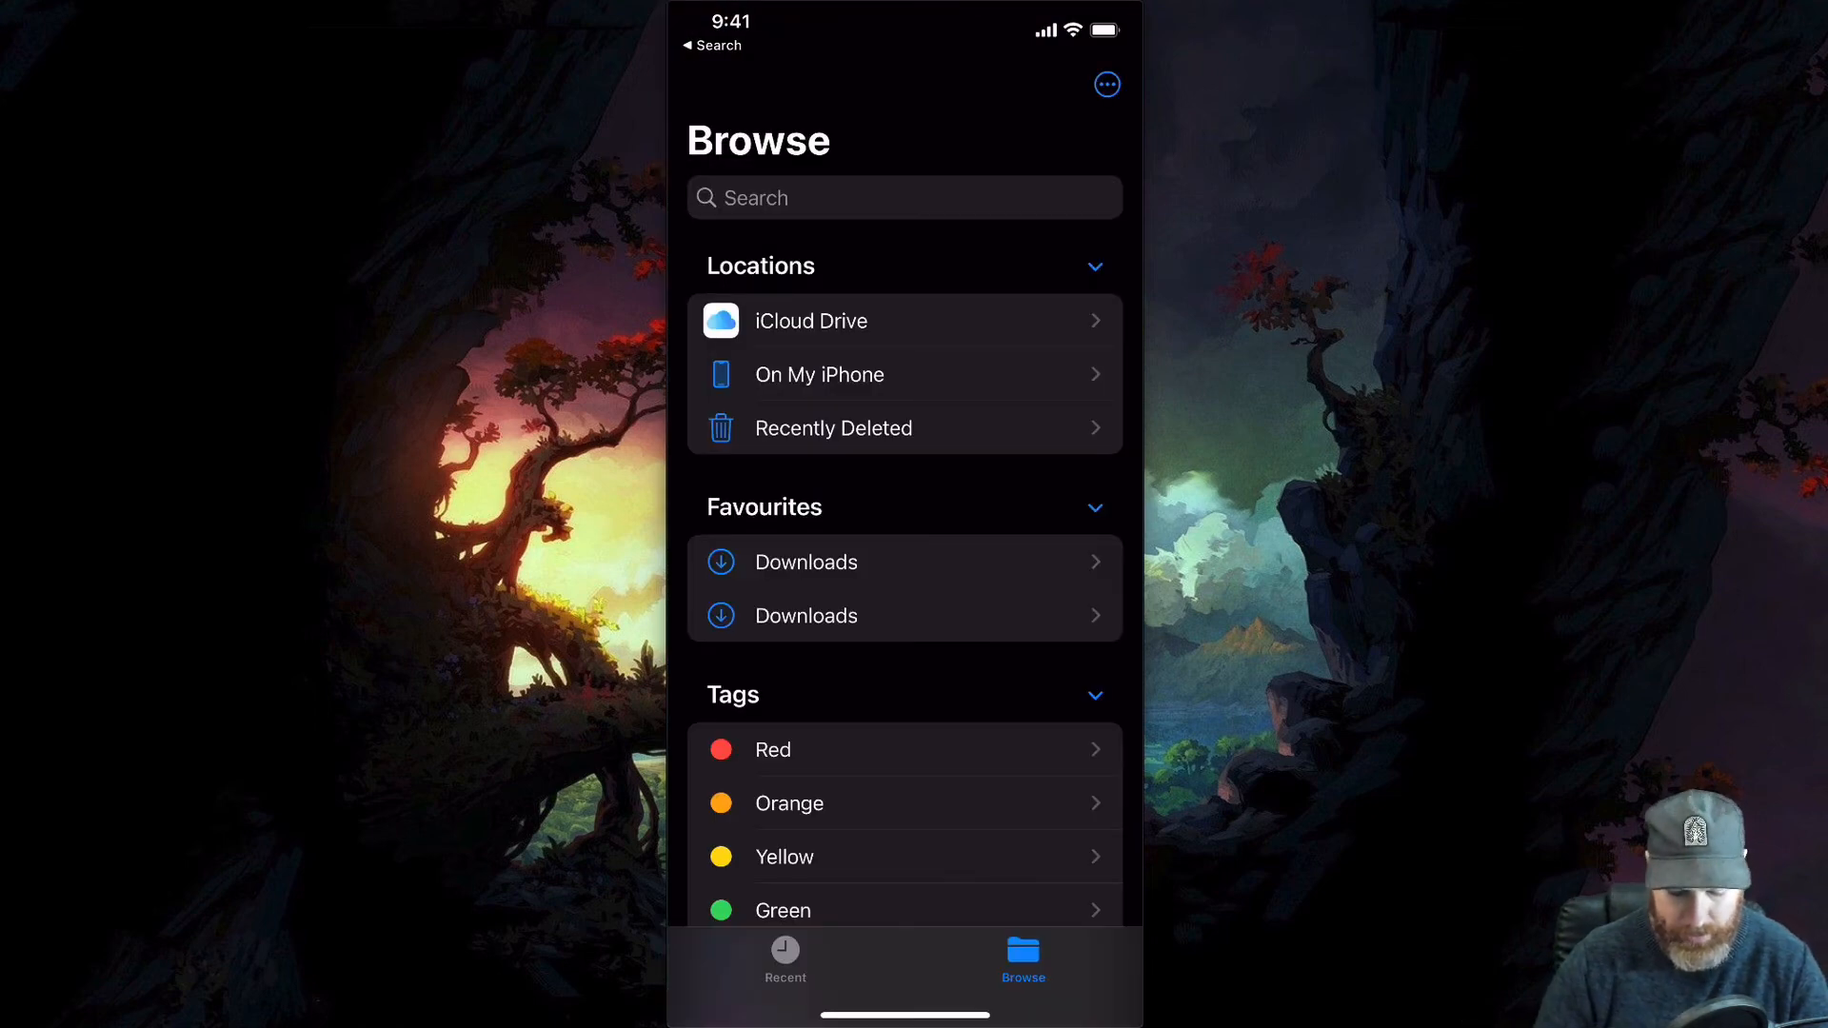
click(819, 375)
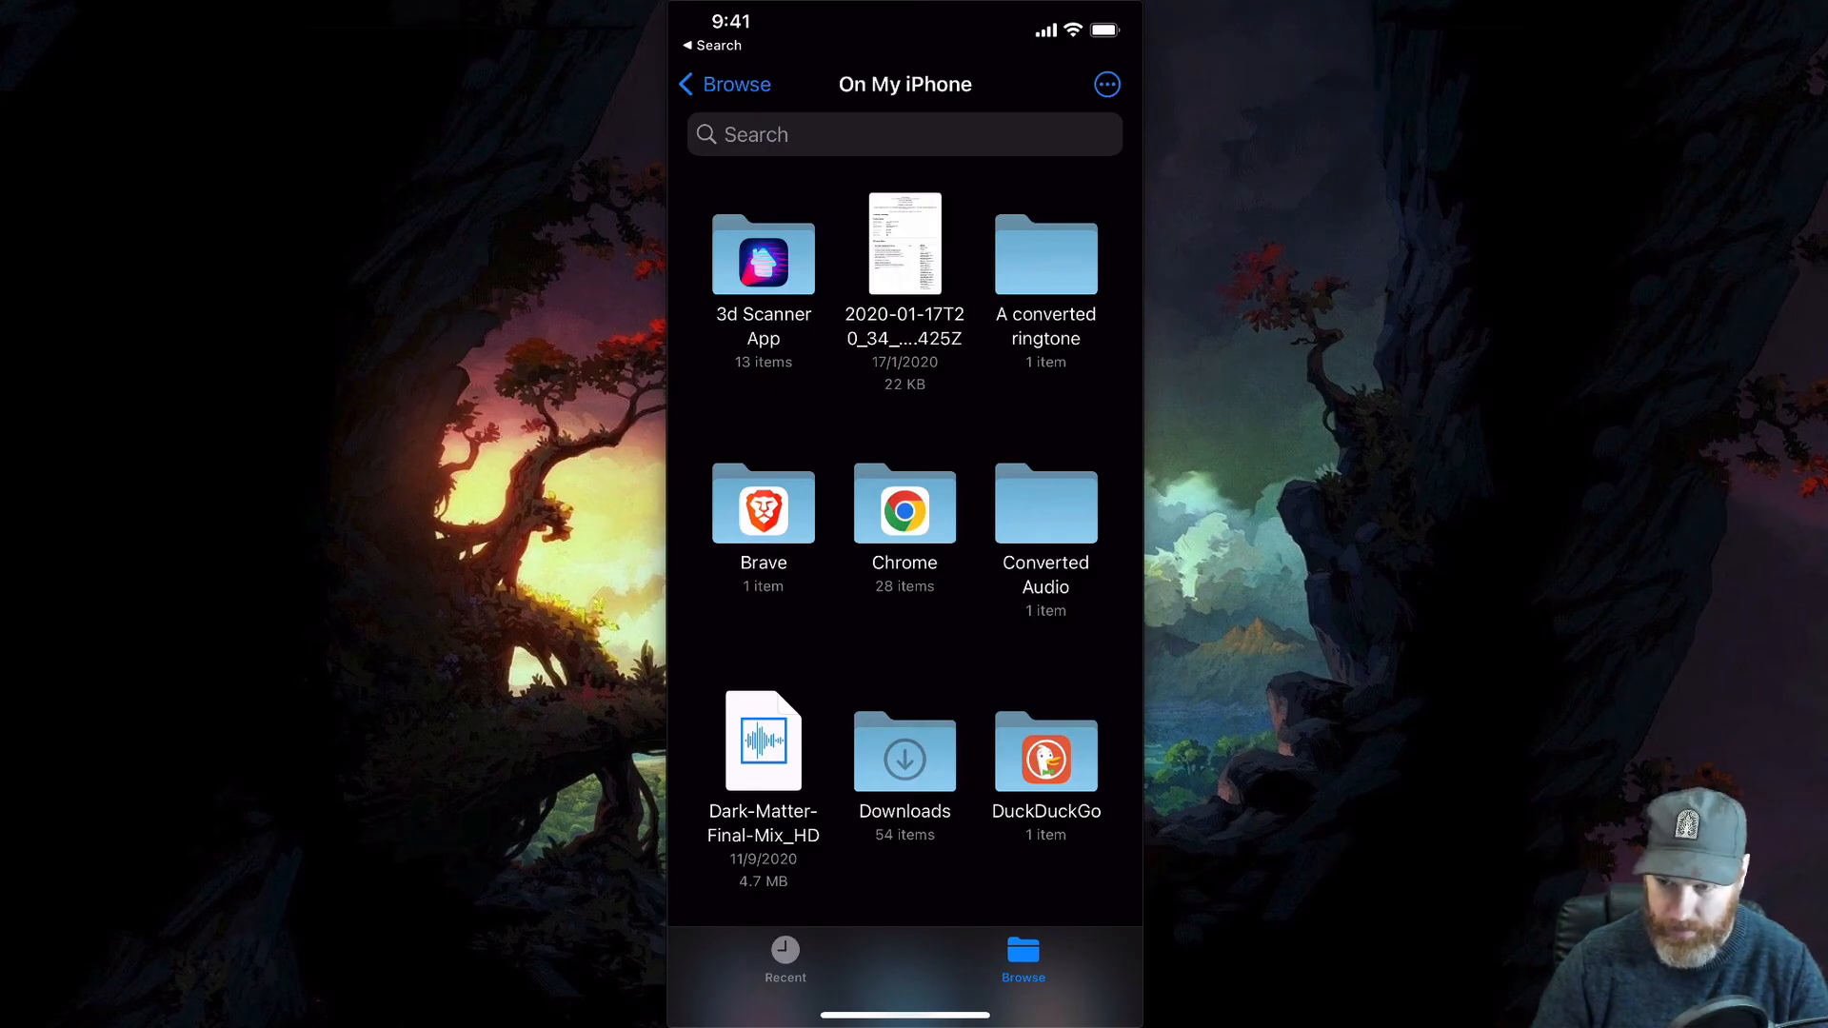
click(1045, 504)
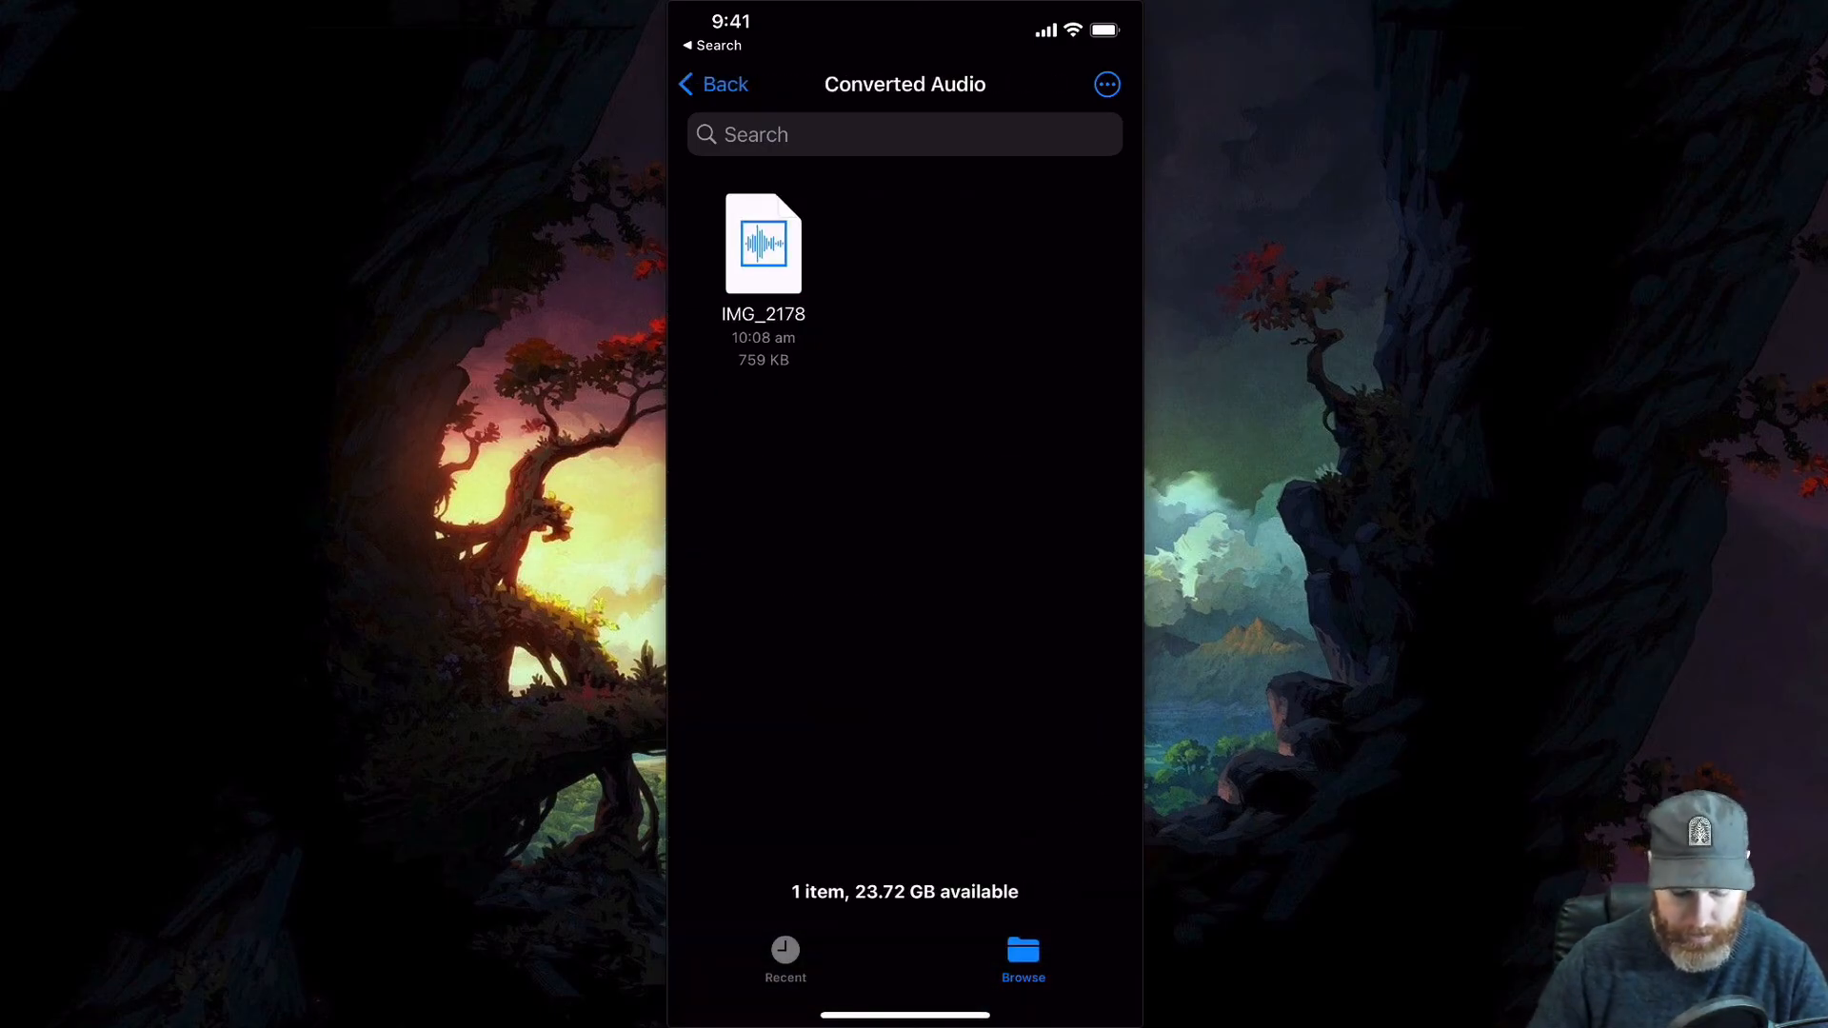